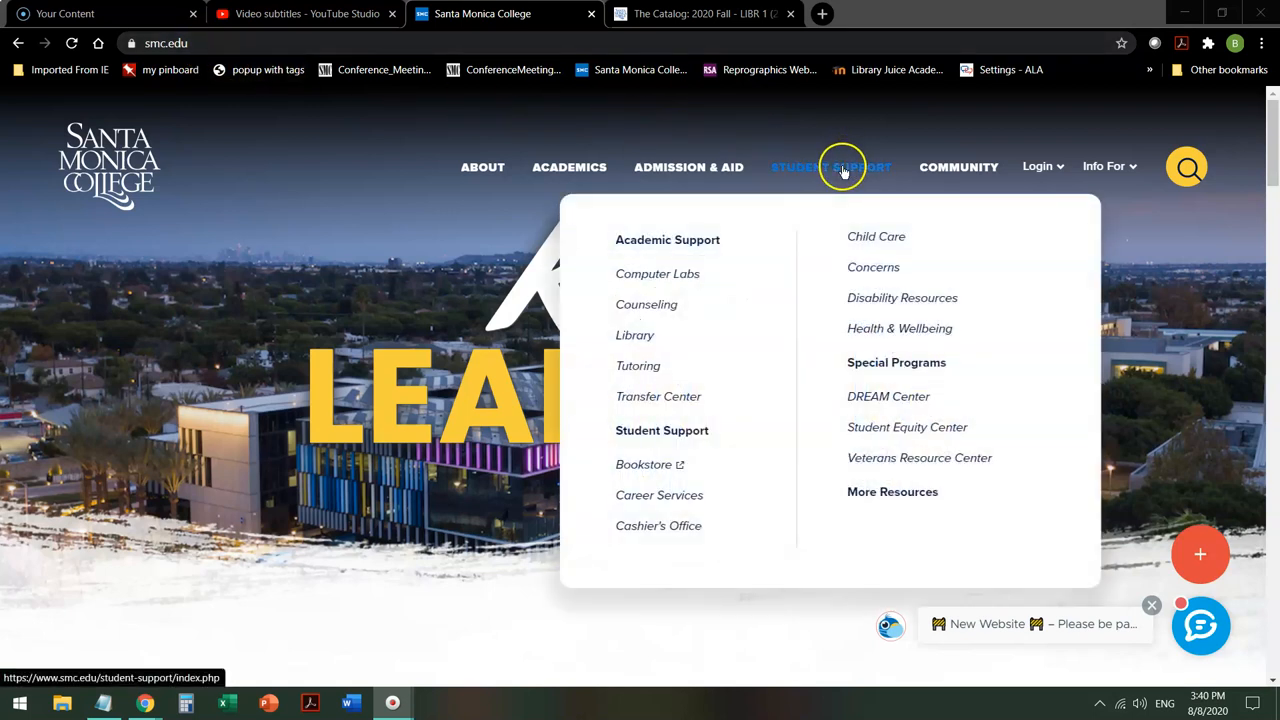
mouse_move(634, 335)
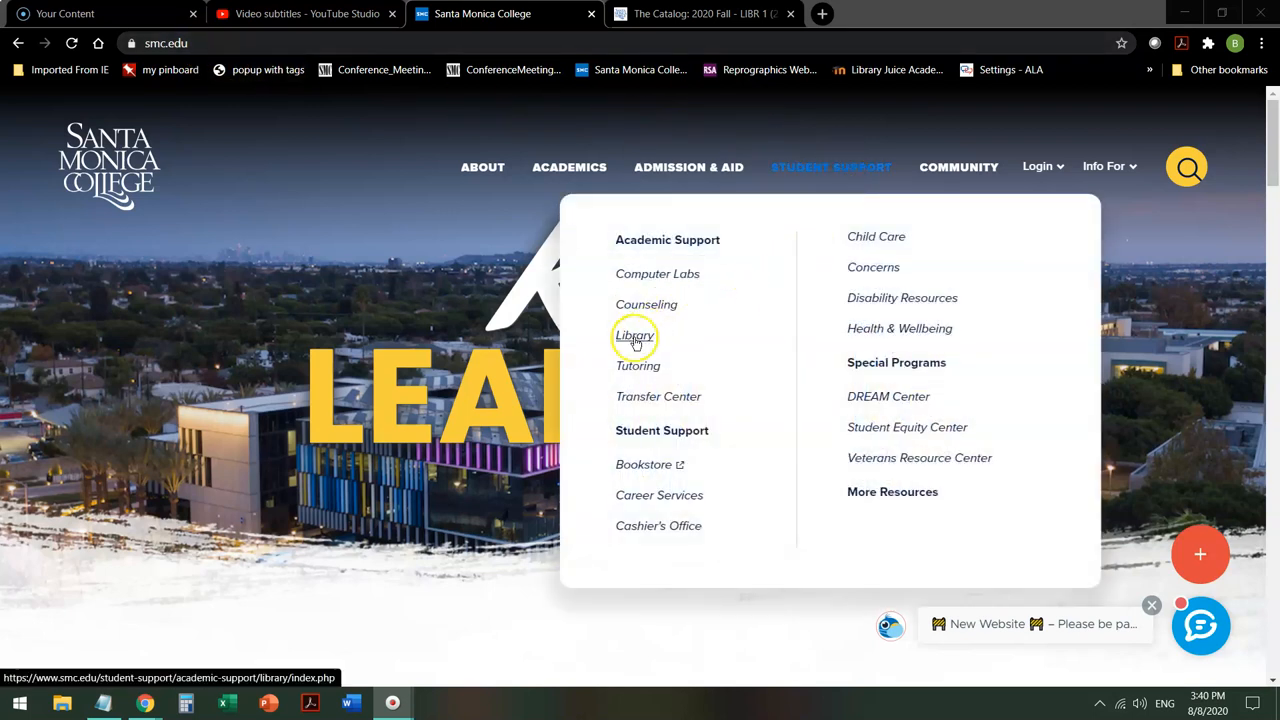
Step: Open the Santa Monica College Library page and scroll down to its OneSearch box
left_click(634, 335)
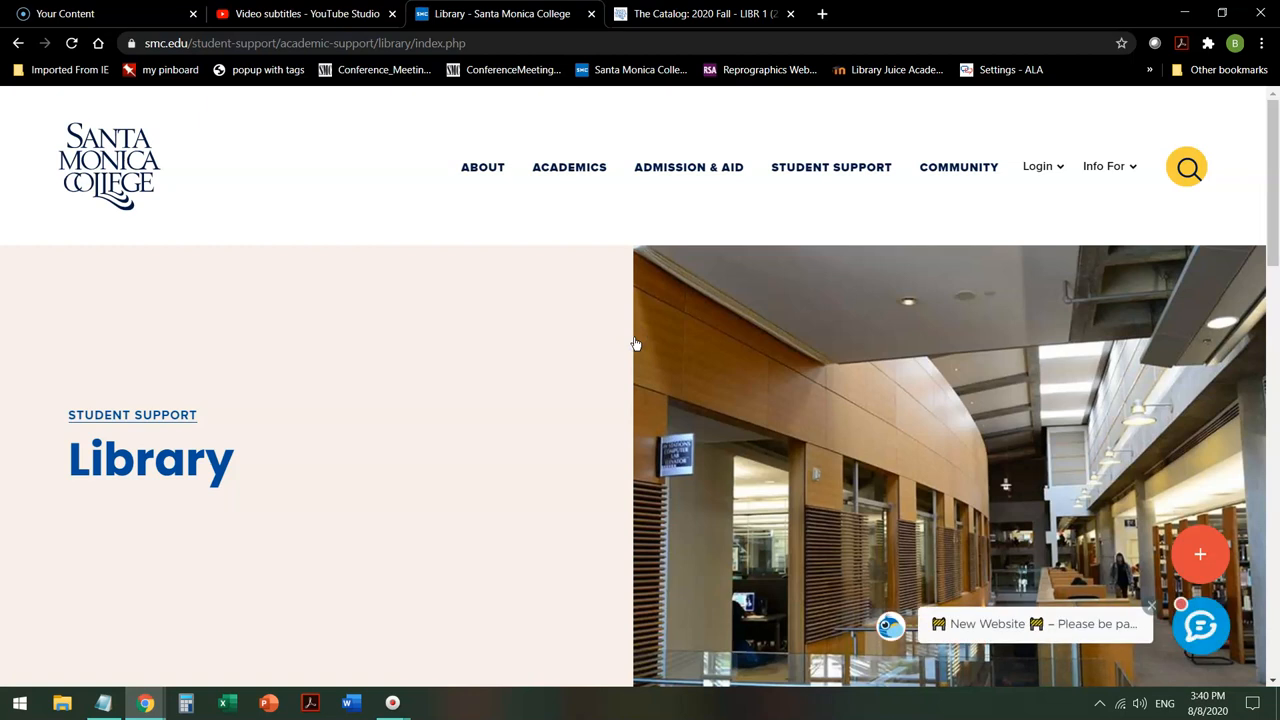
scroll("down", 3)
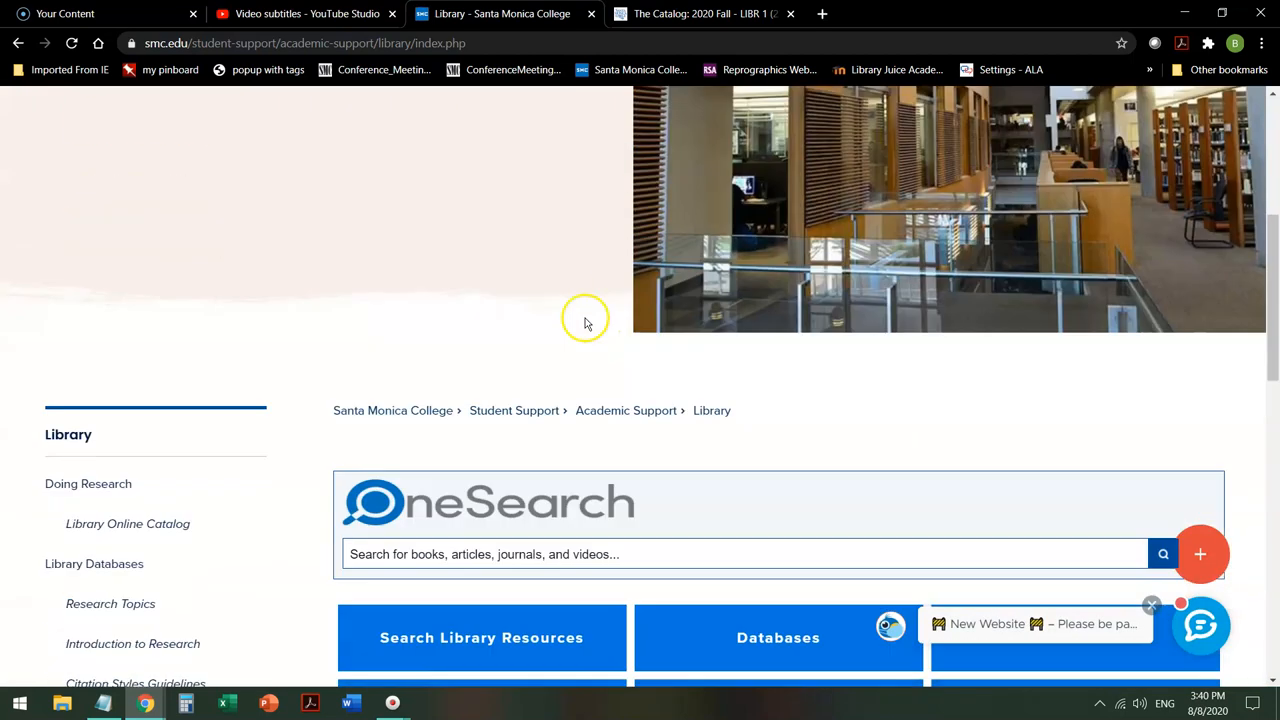
scroll("down", 3)
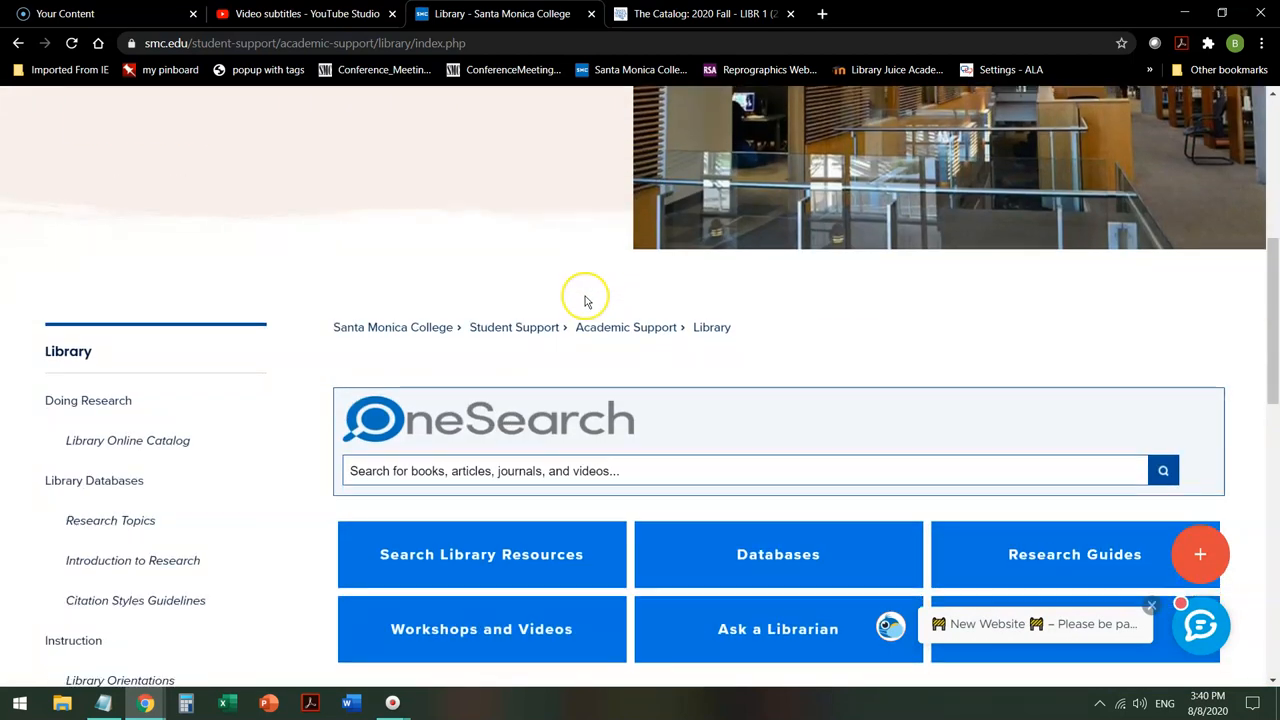
mouse_move(585, 297)
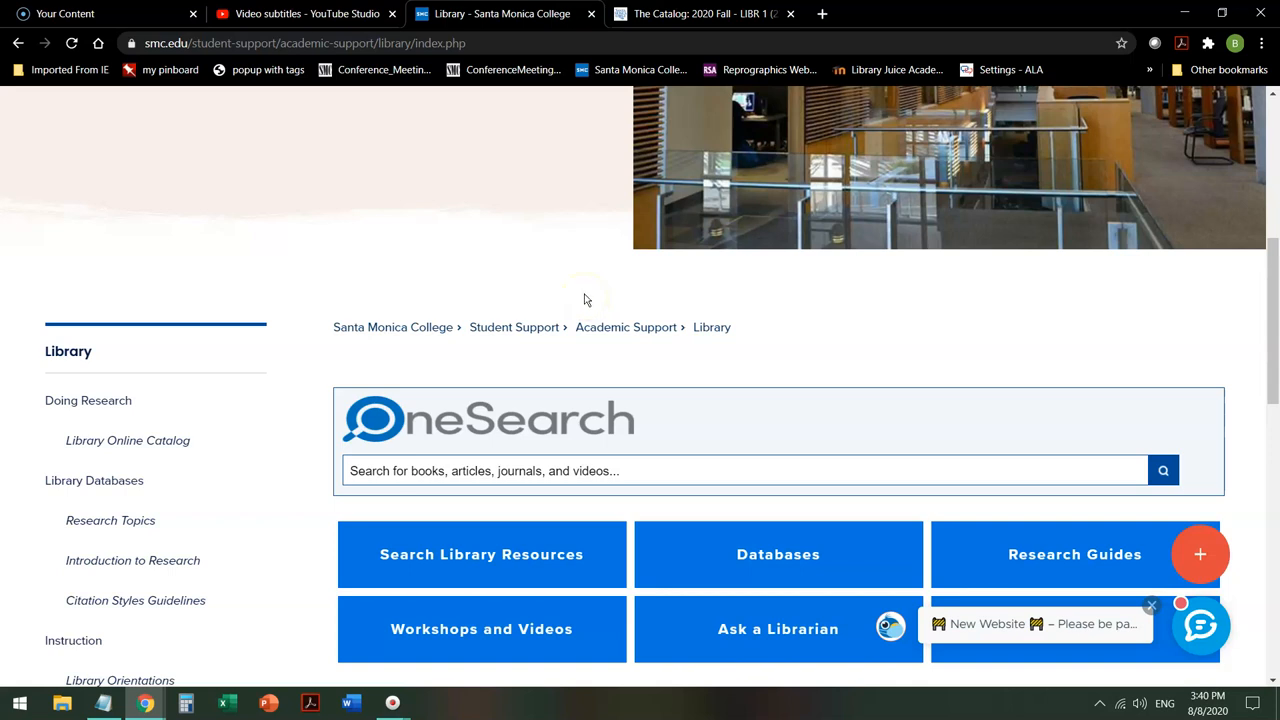
mouse_move(778, 560)
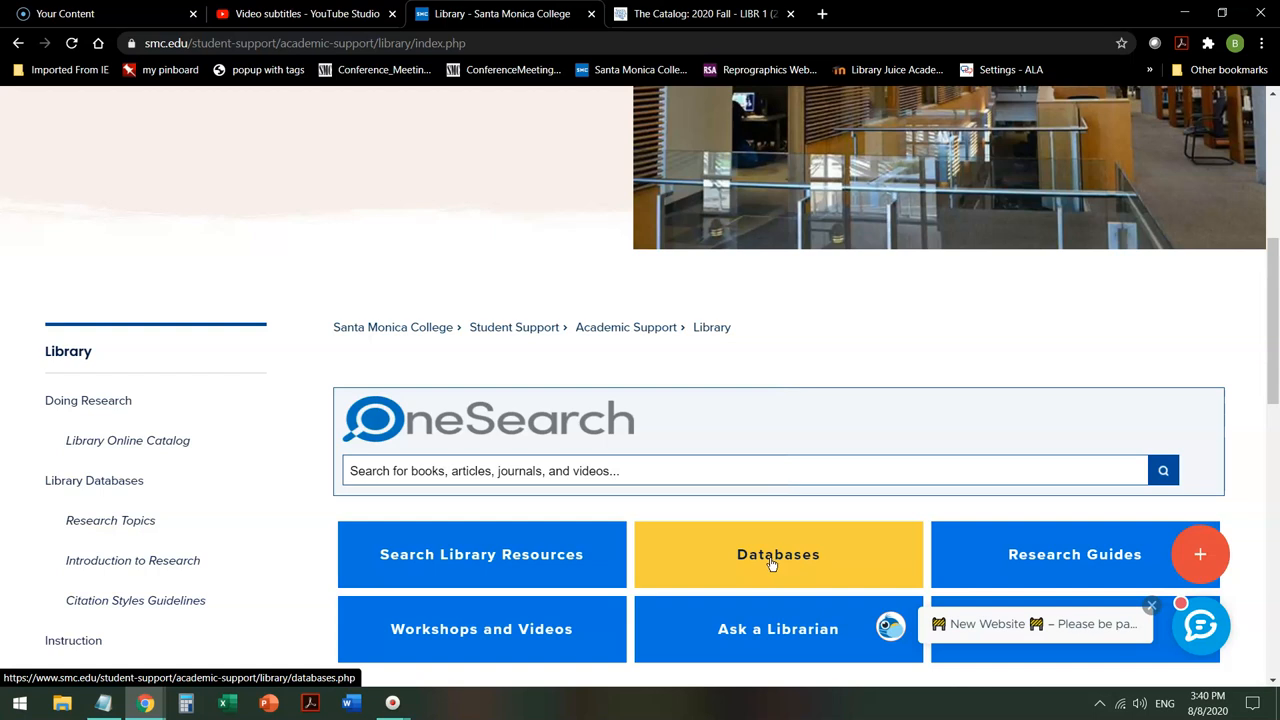
mouse_move(481, 554)
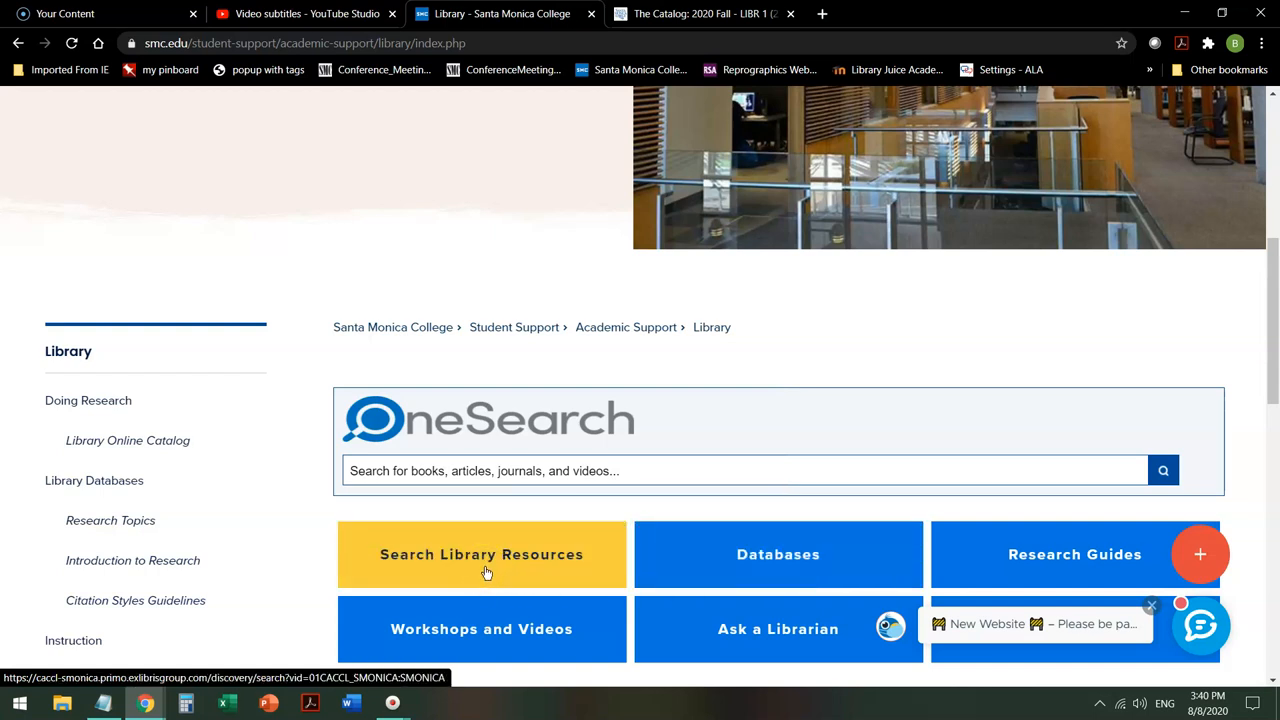
mouse_move(155, 440)
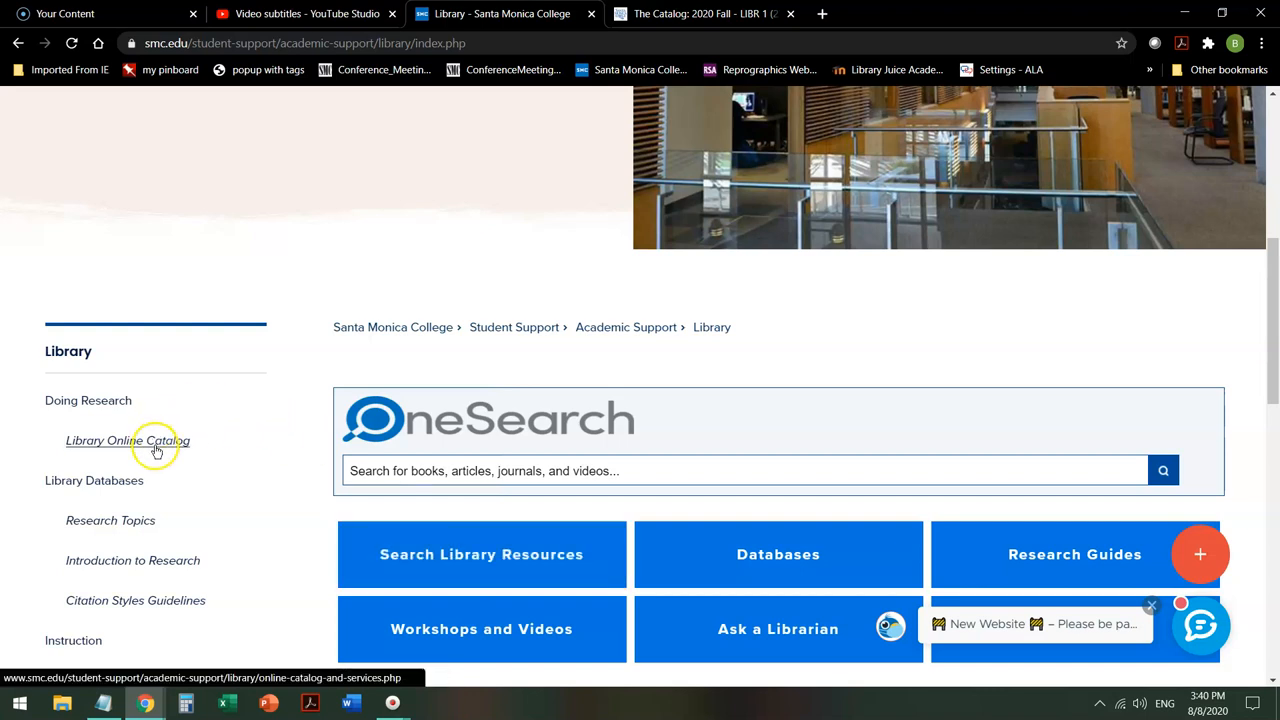
mouse_move(175, 453)
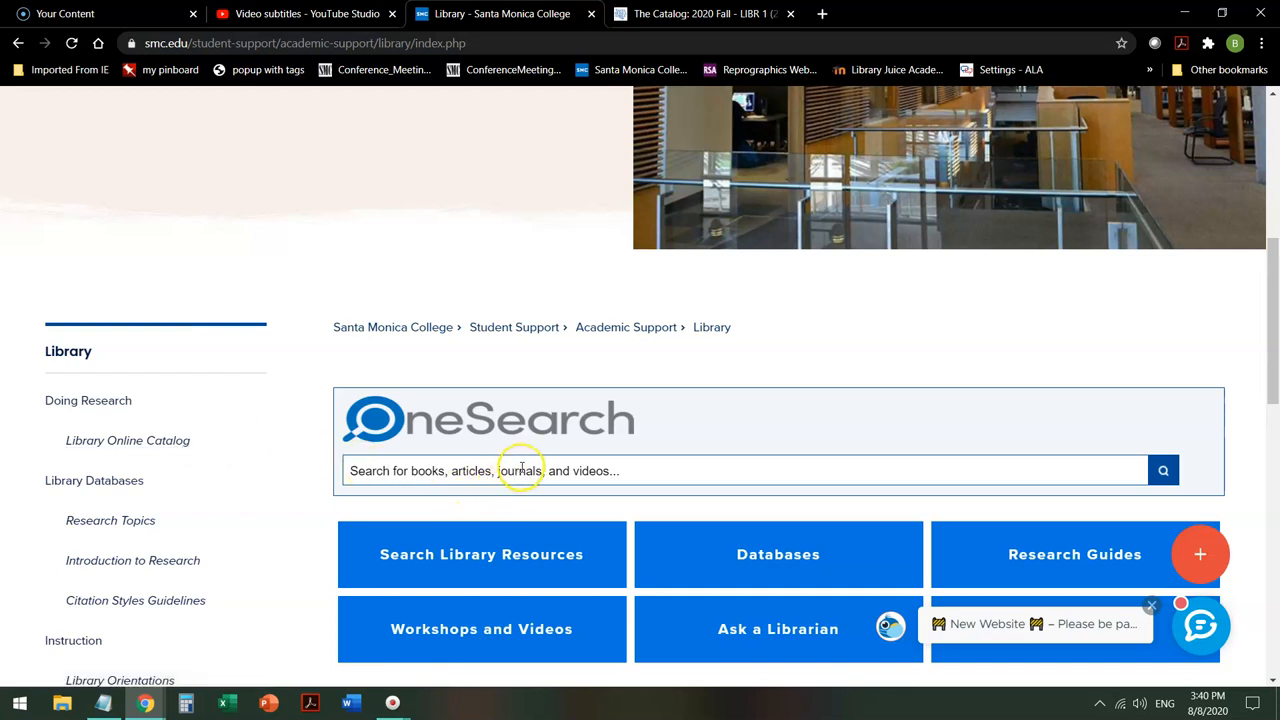
mouse_move(521, 470)
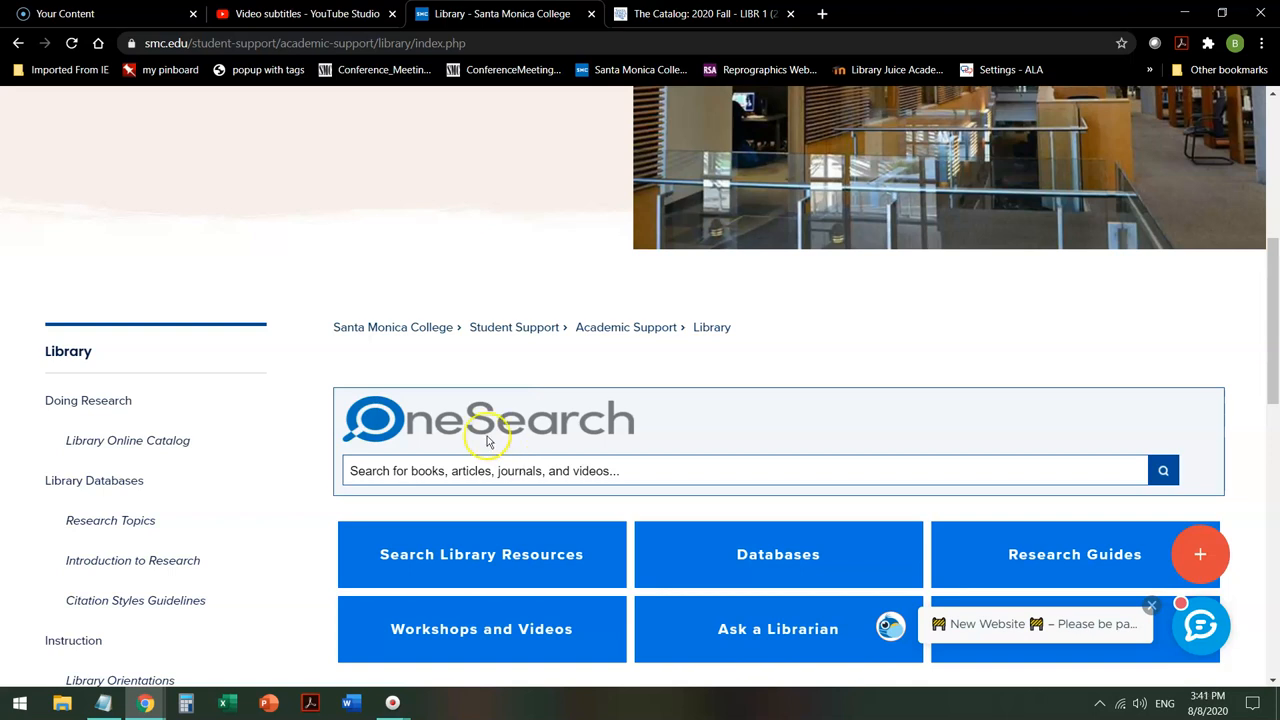
mouse_move(660, 440)
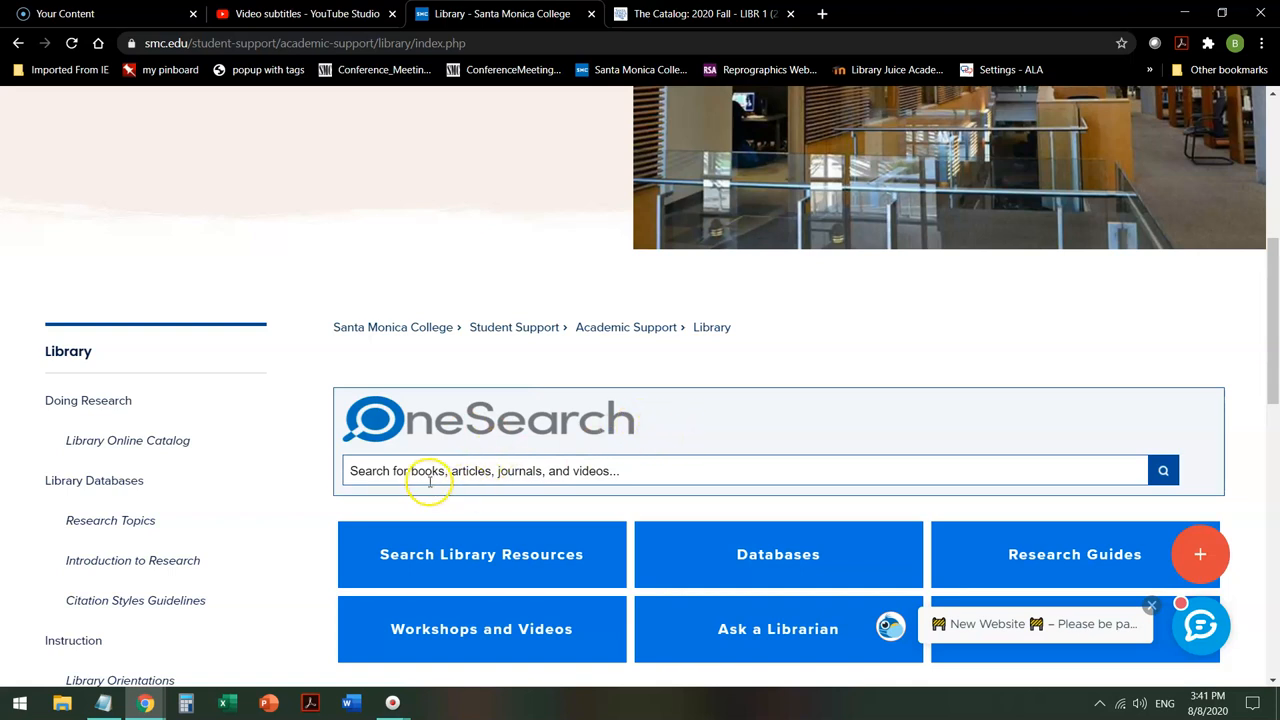
mouse_move(617, 532)
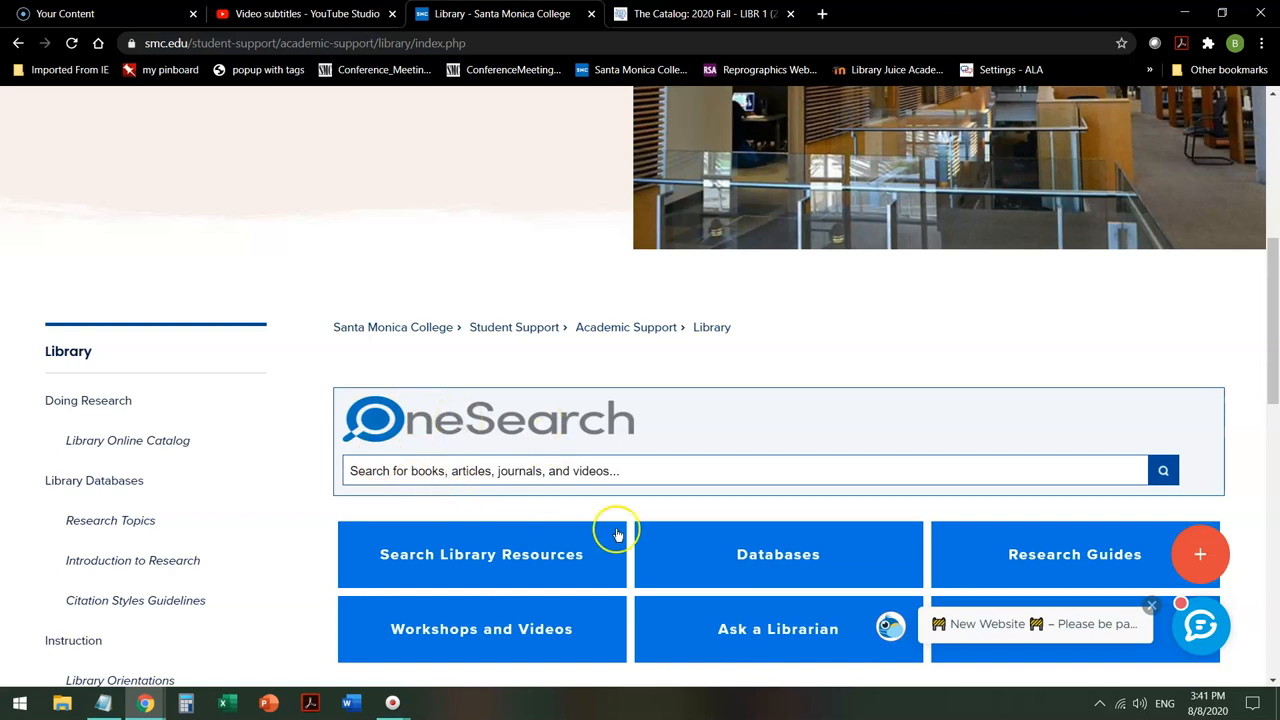
mouse_move(420, 470)
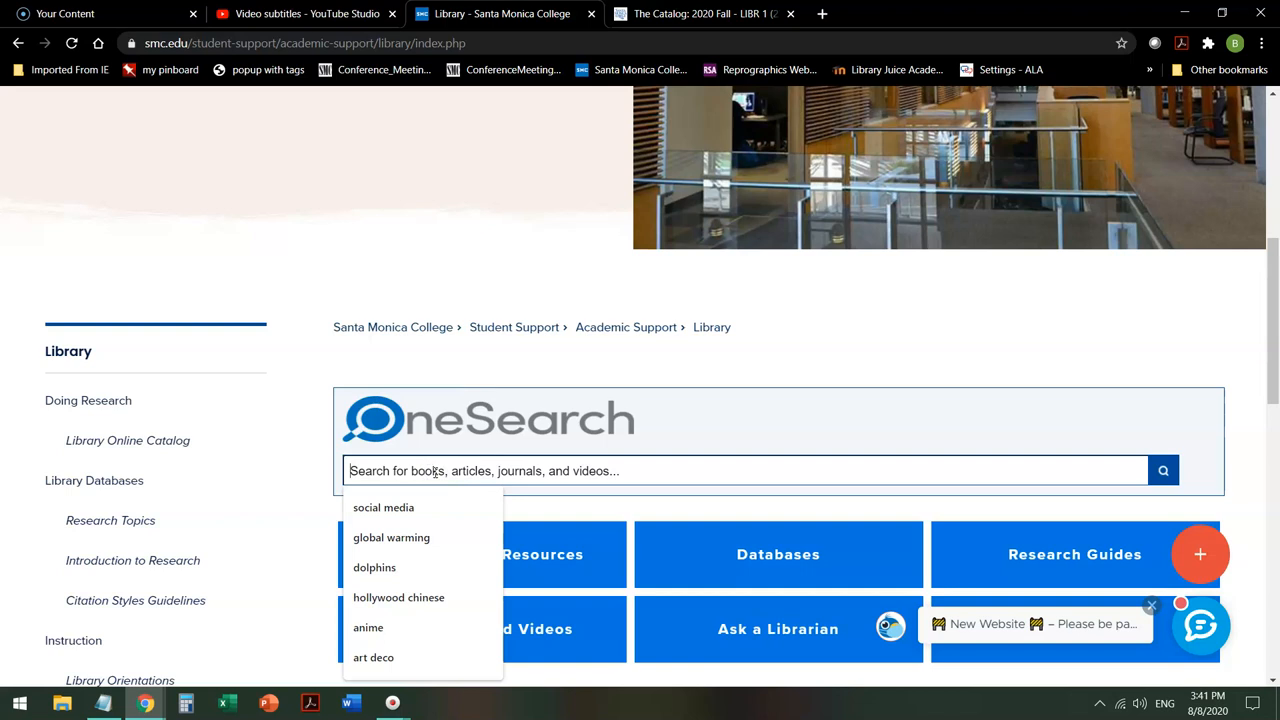
Step: Search OneSearch for 'global warming' using the suggested term
left_click(391, 537)
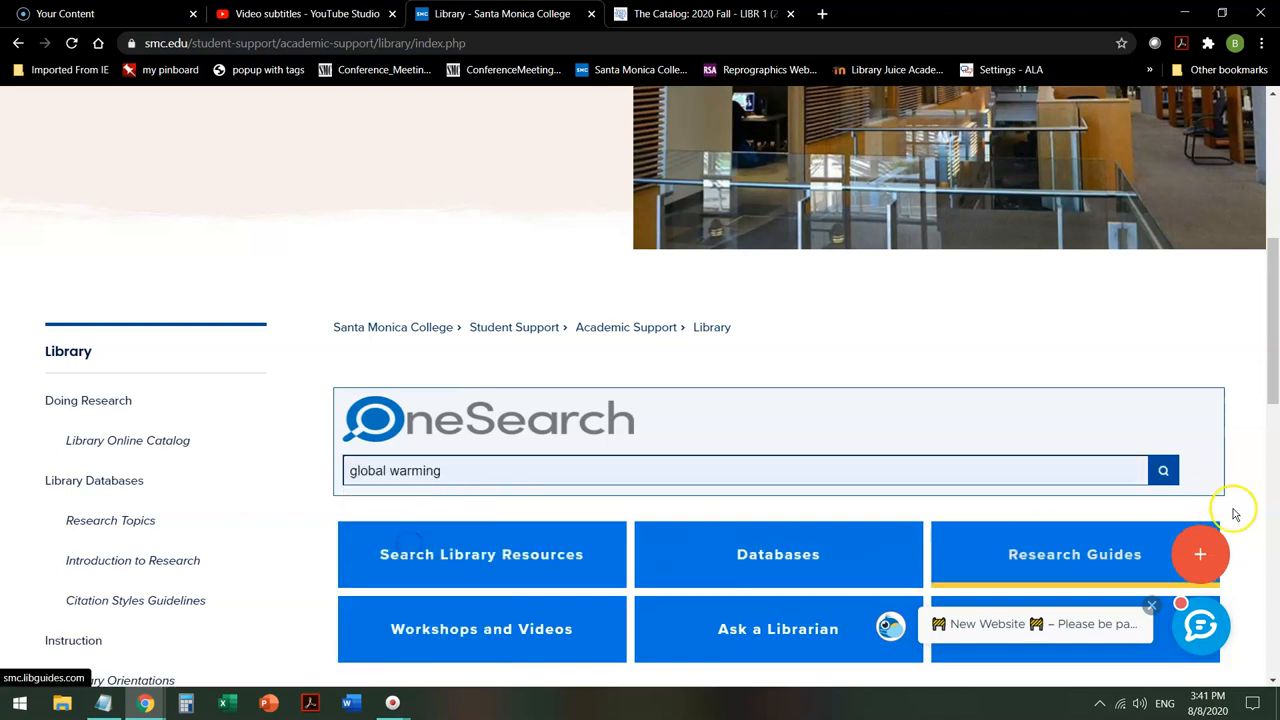
left_click(1163, 470)
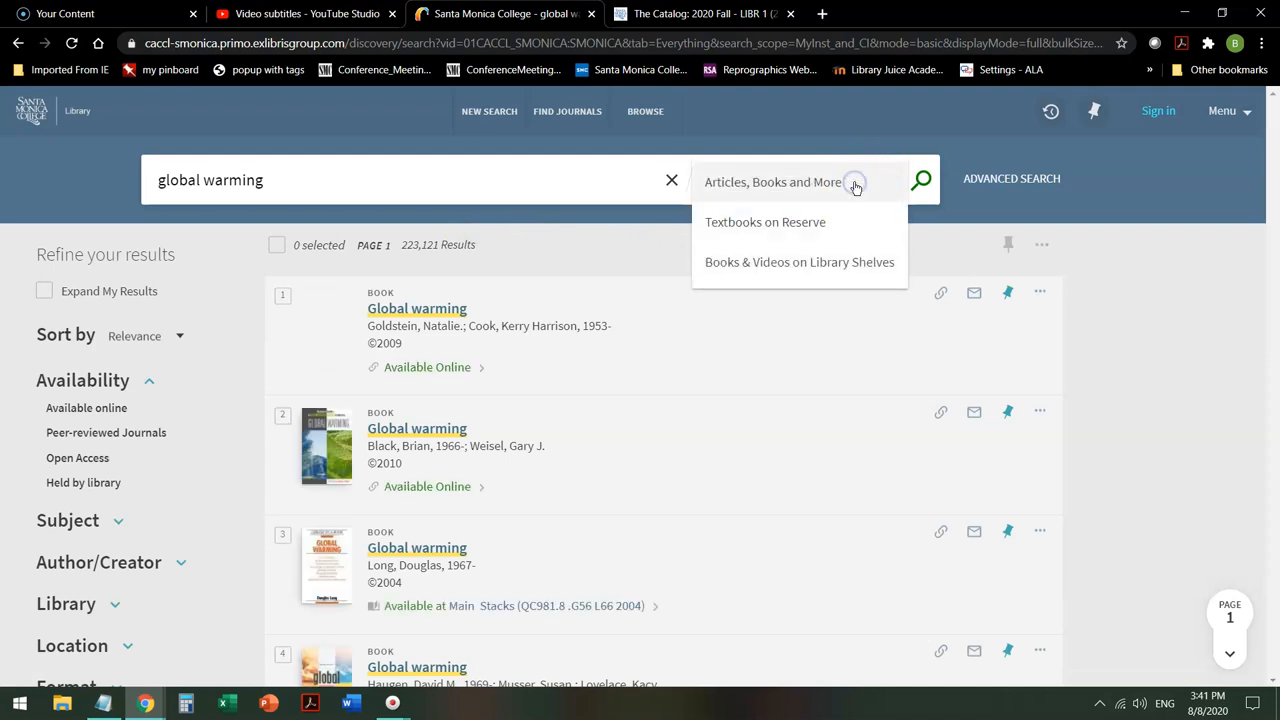
mouse_move(838, 190)
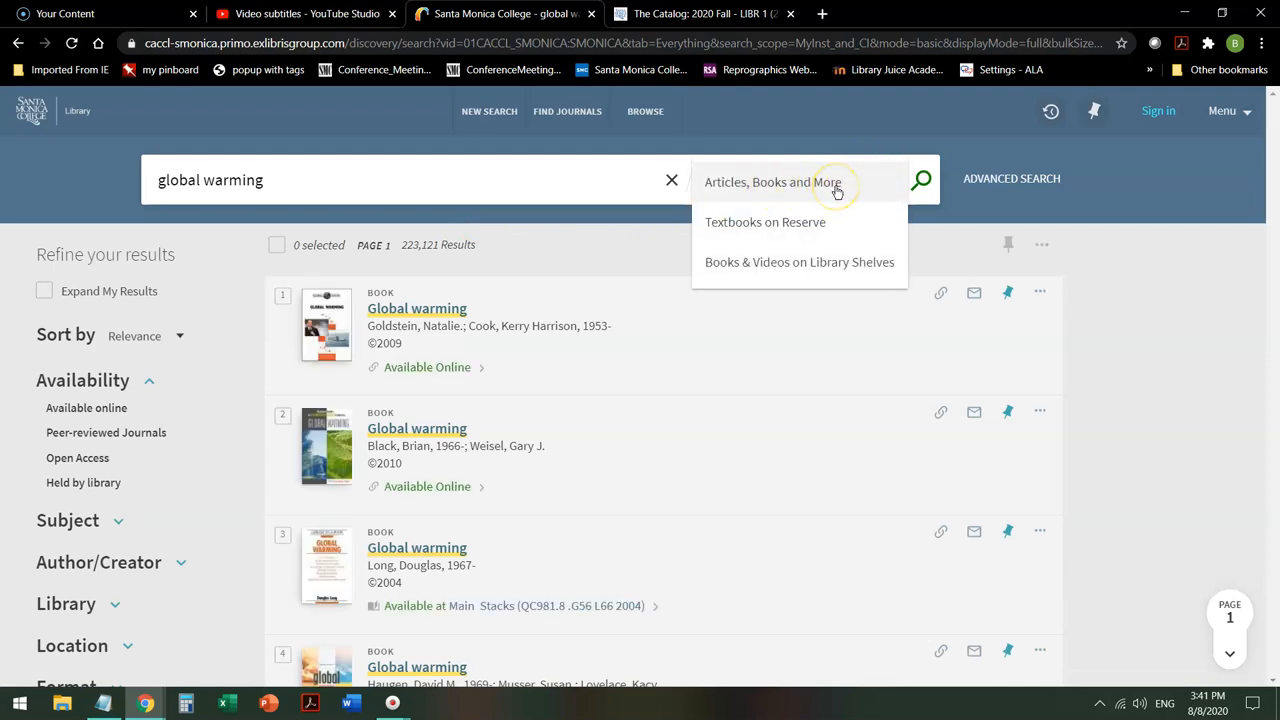
mouse_move(810, 228)
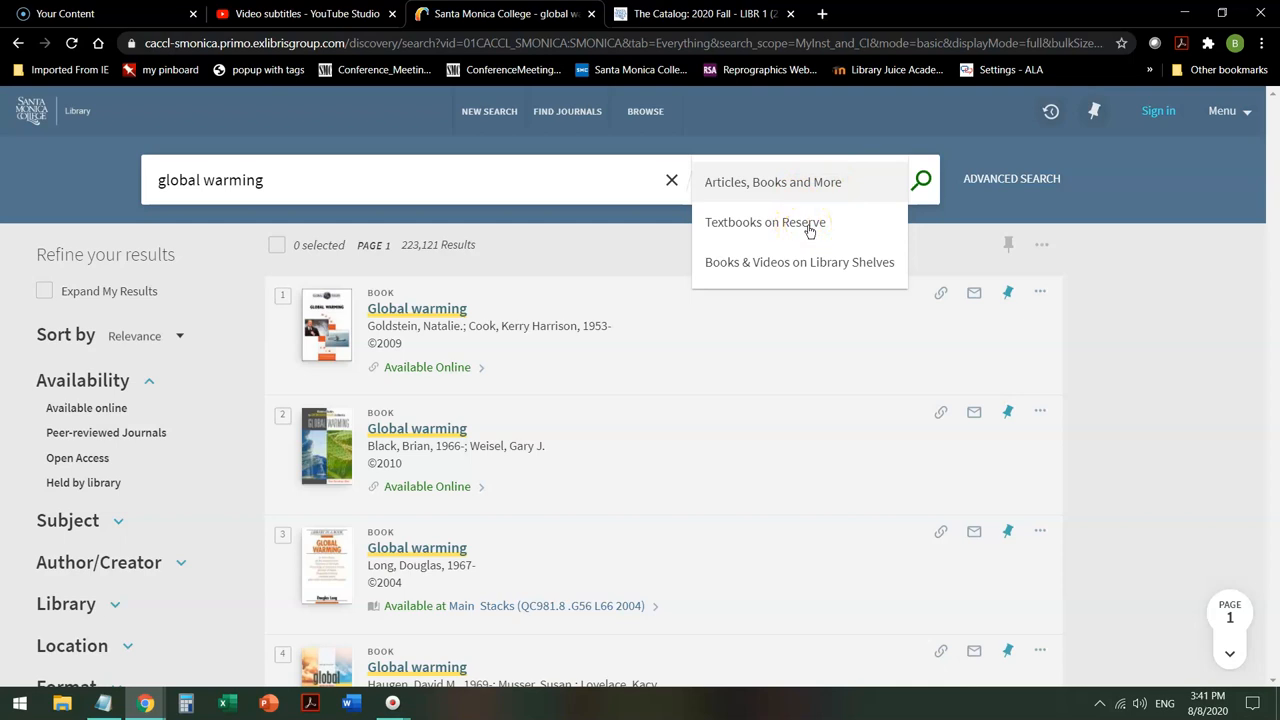
mouse_move(830, 275)
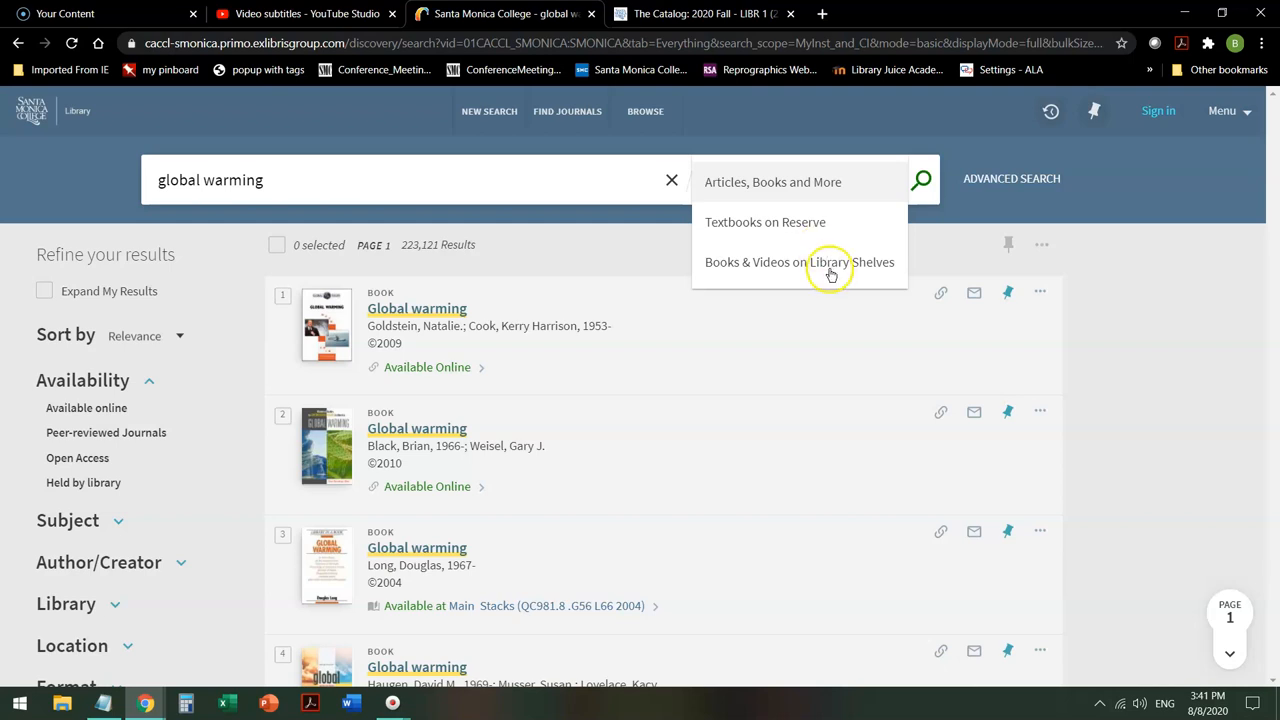
mouse_move(830, 270)
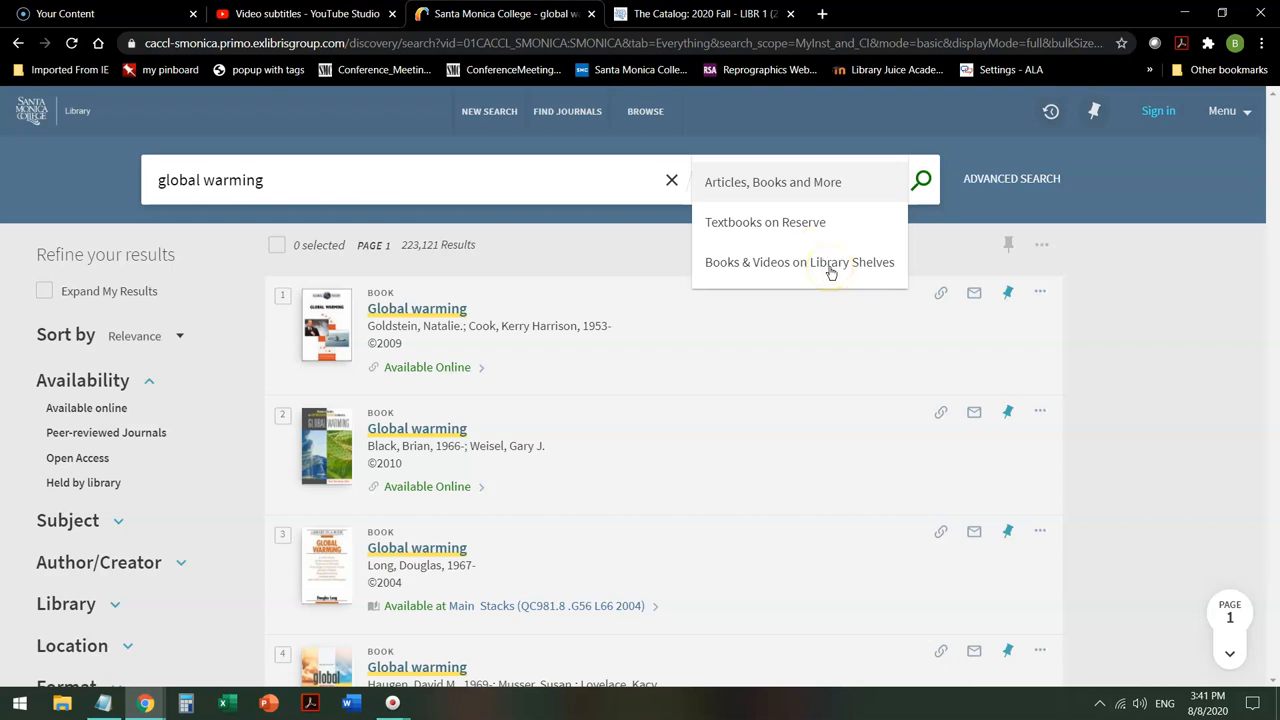
mouse_move(665, 210)
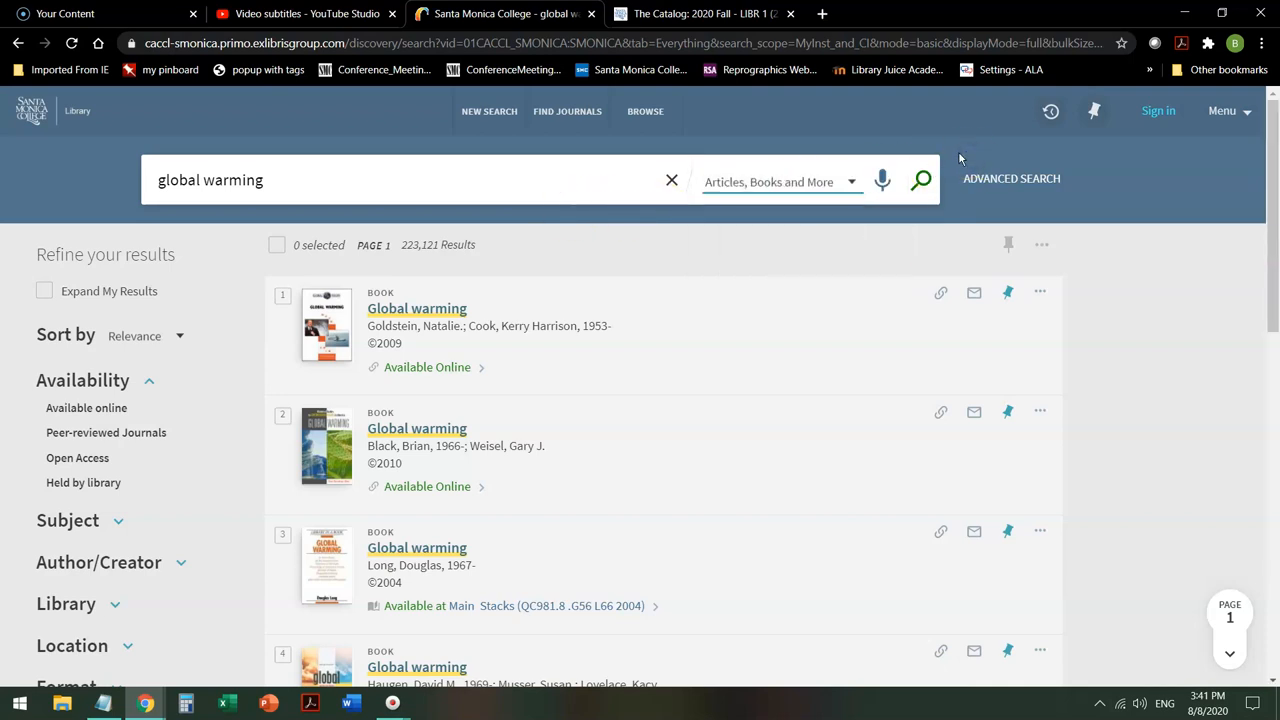
mouse_move(405, 258)
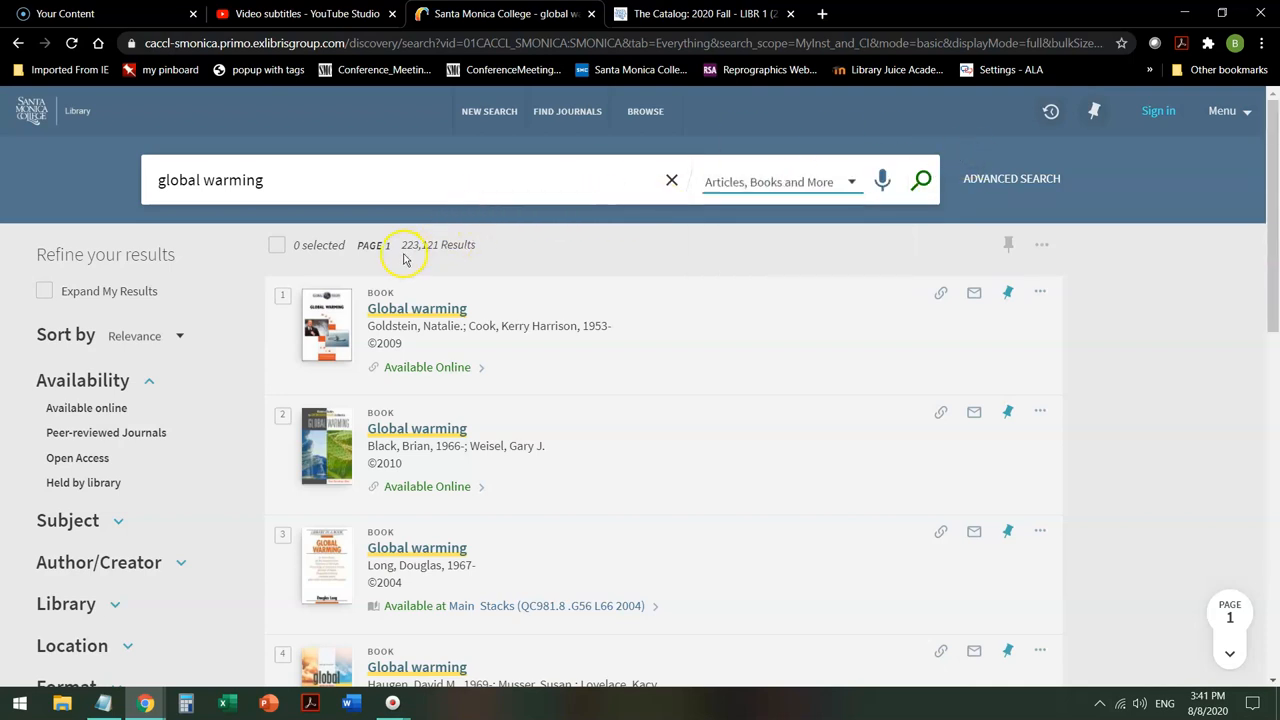
mouse_move(432, 262)
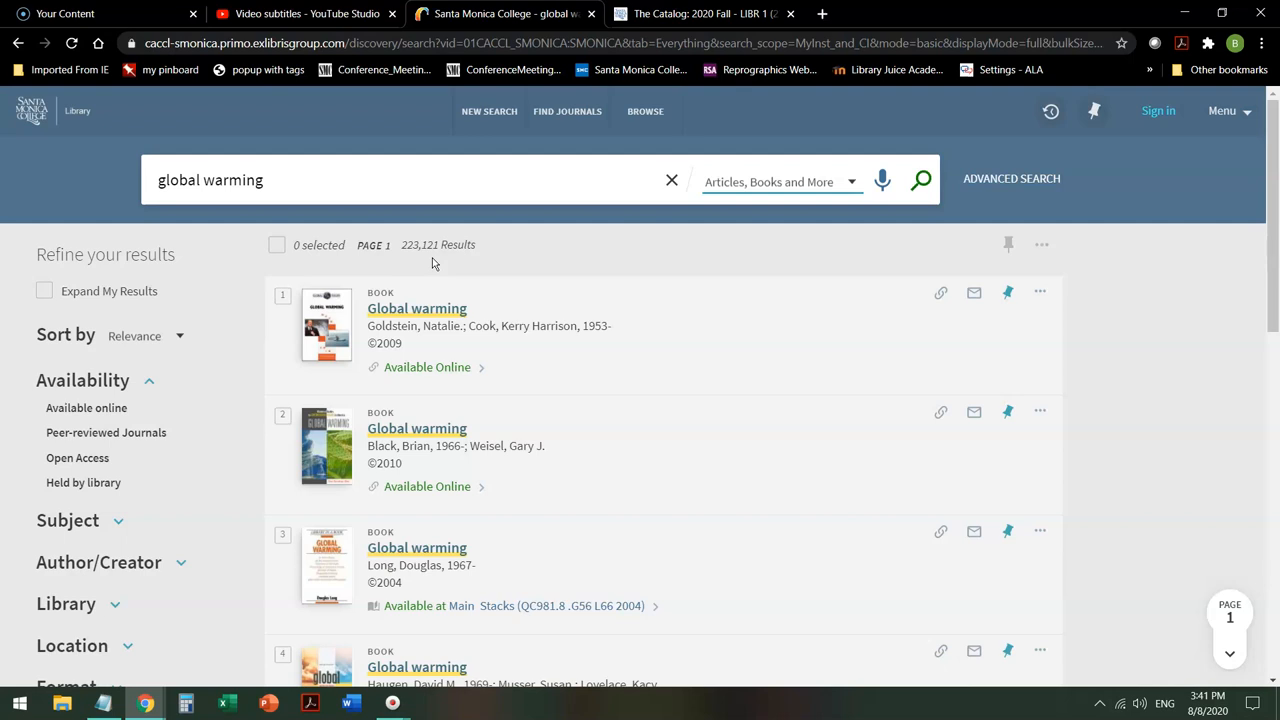
mouse_move(70, 307)
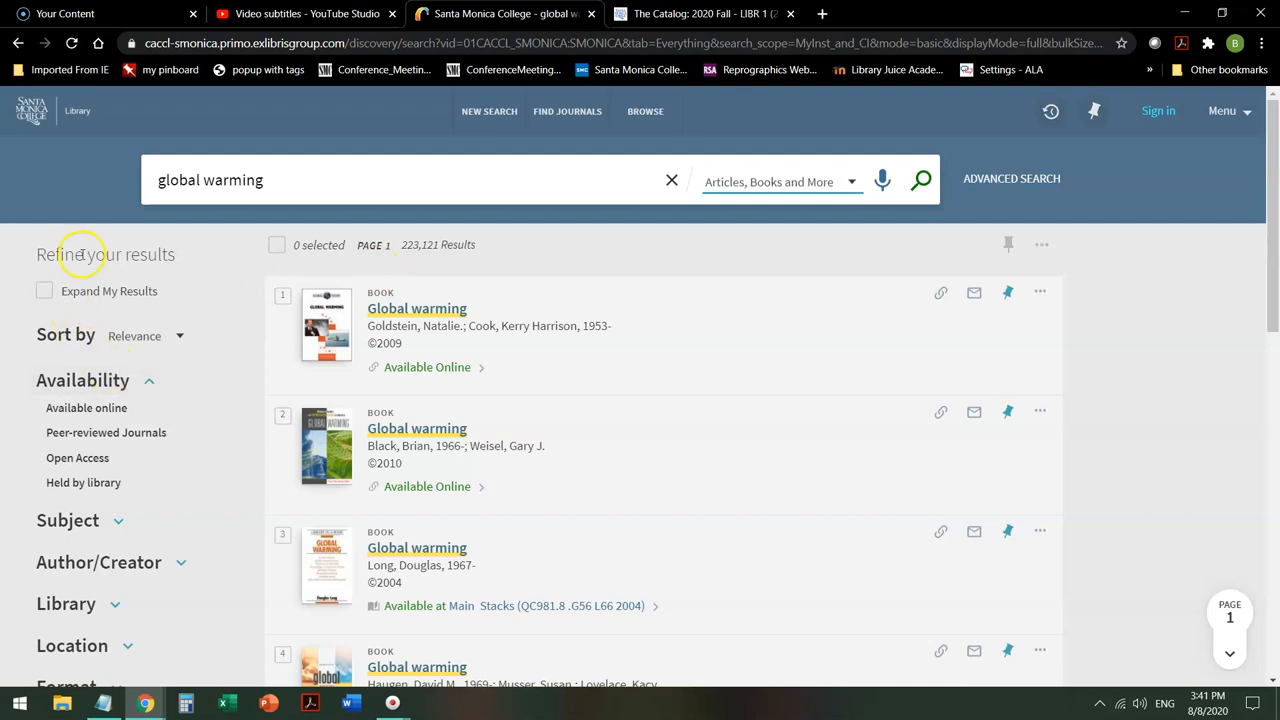
mouse_move(178, 265)
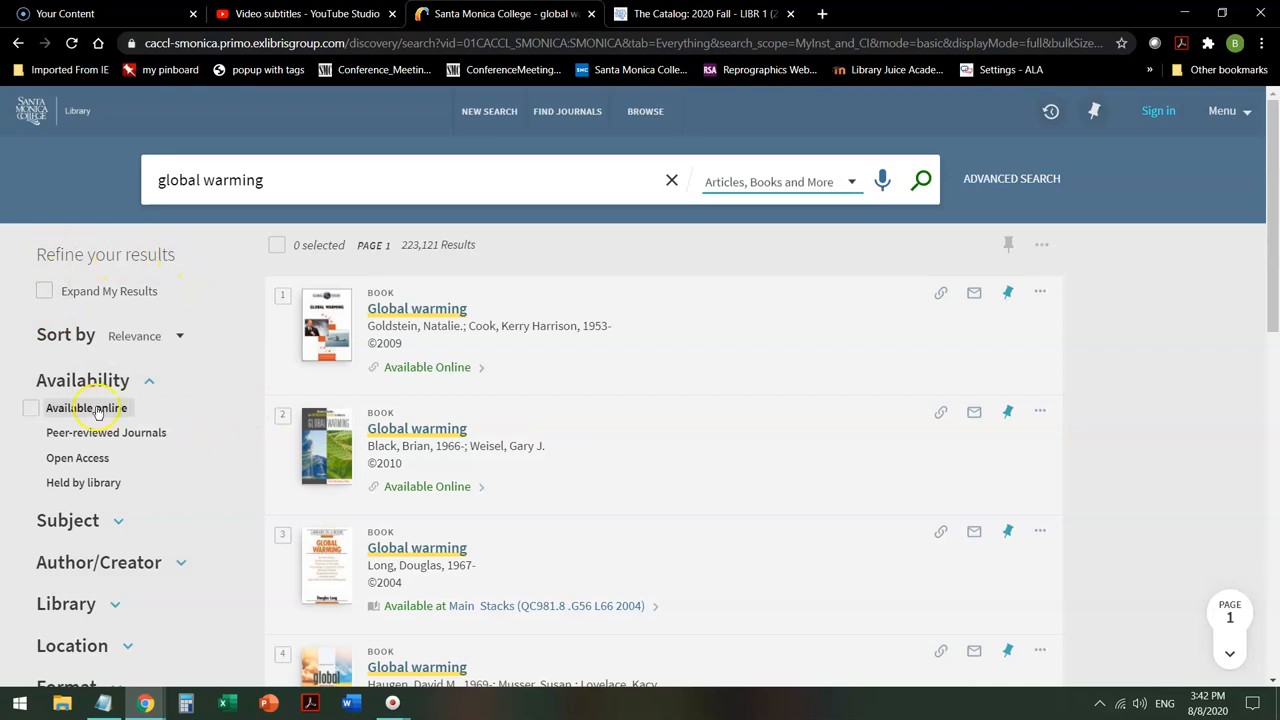
Step: Limit the global warming results to items available online
left_click(37, 408)
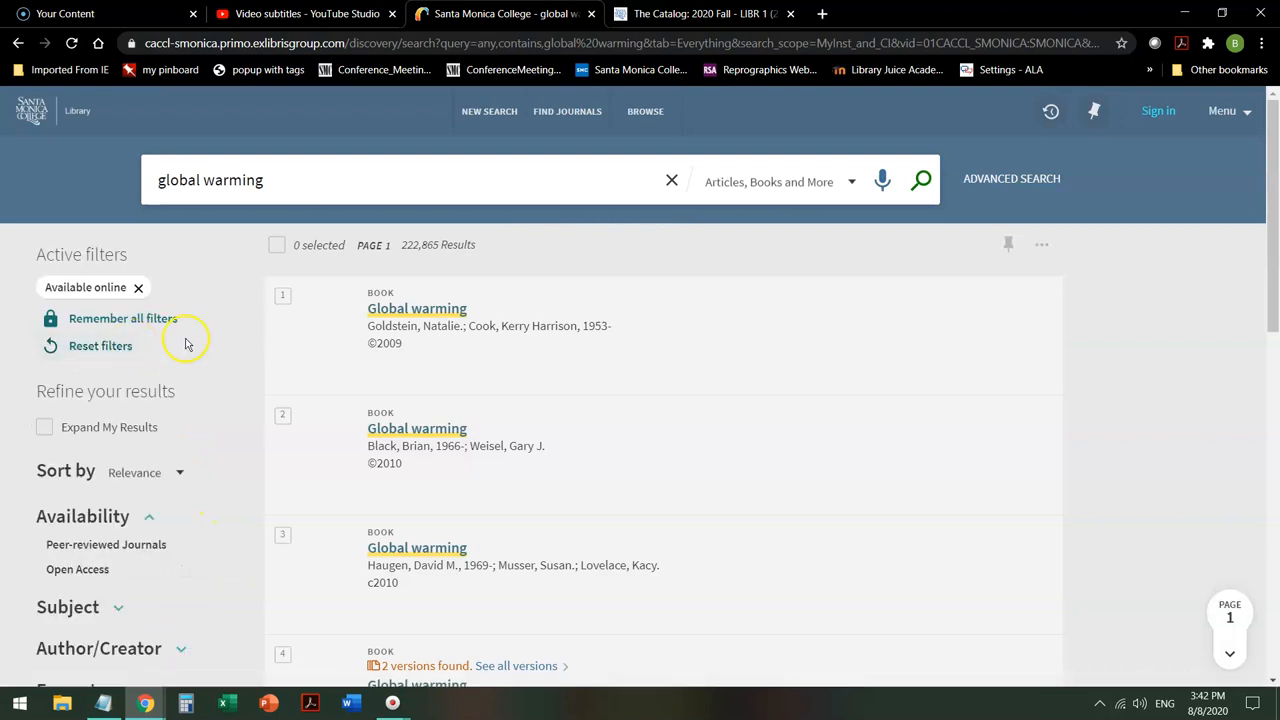
scroll("down", 3)
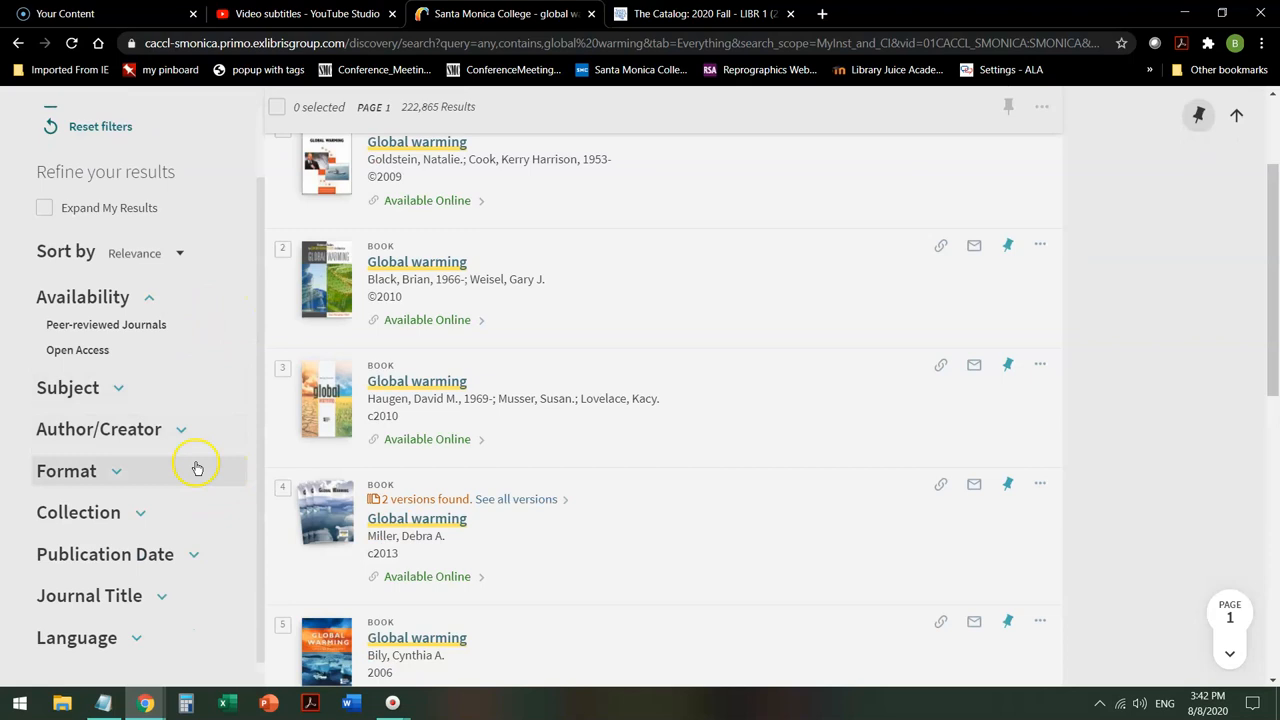
mouse_move(114, 477)
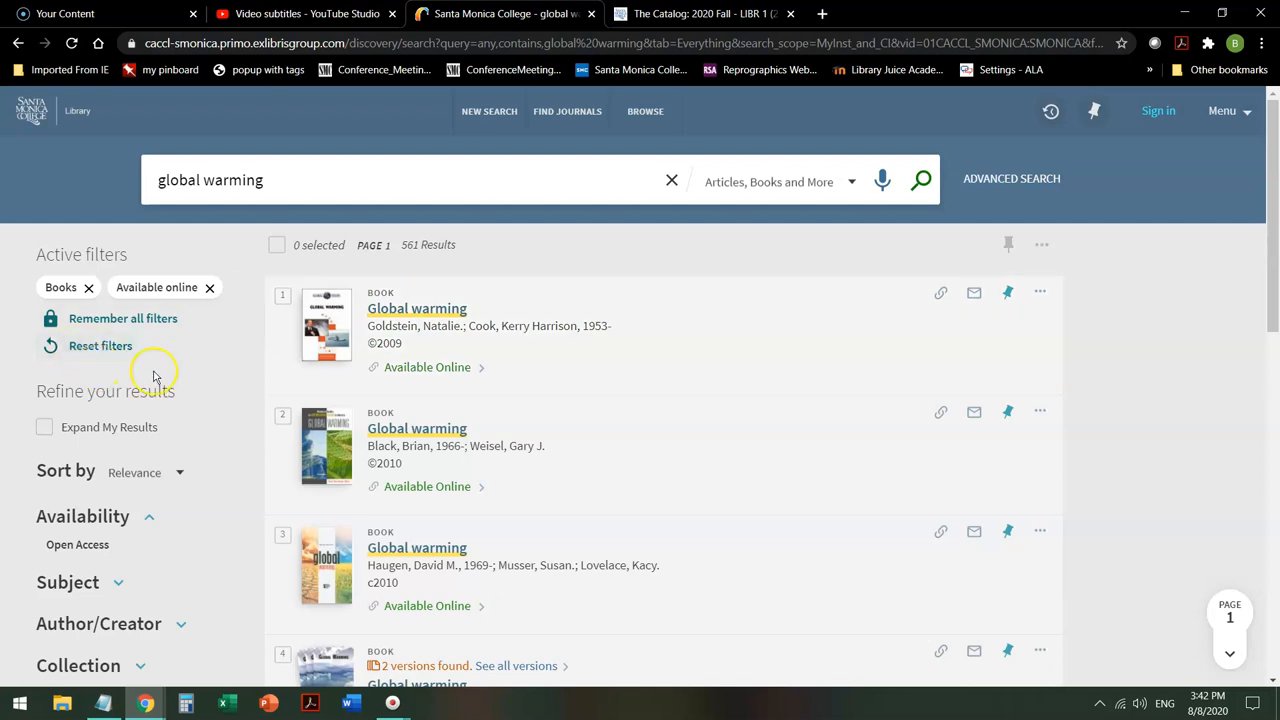
mouse_move(225, 375)
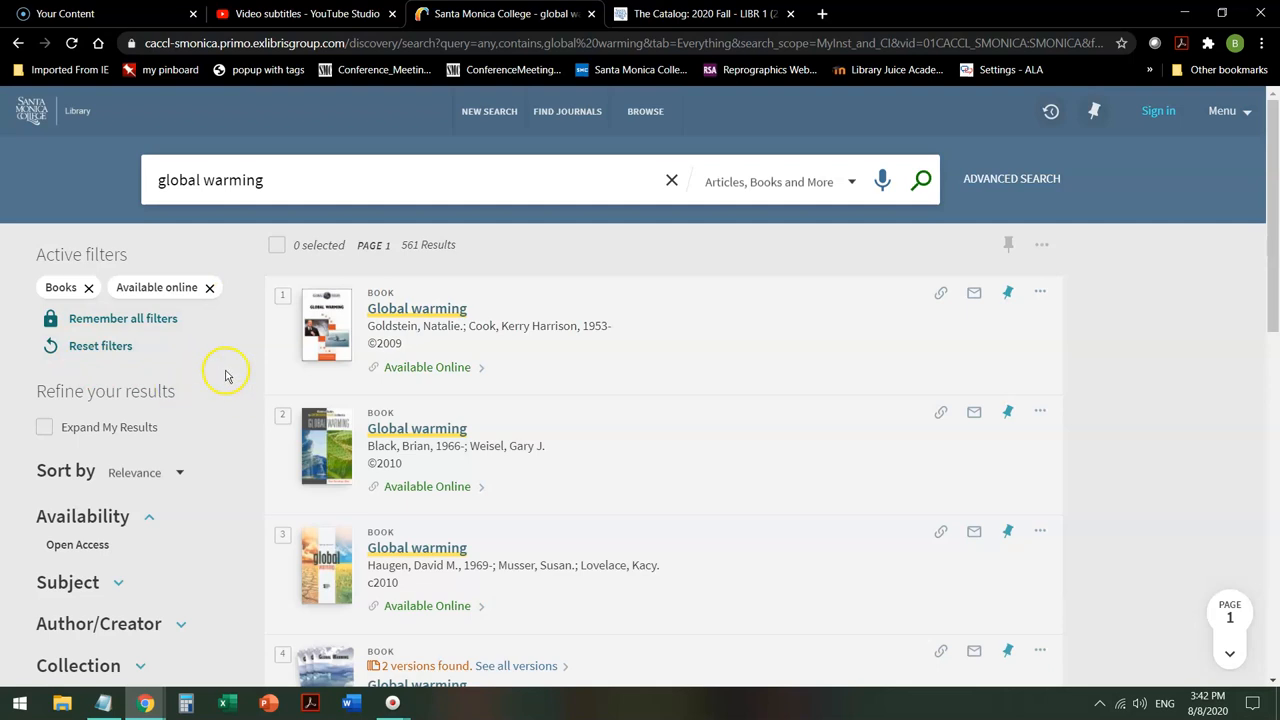
Step: Restrict the results to publication dates from 2010 to 2020
scroll("down", 3)
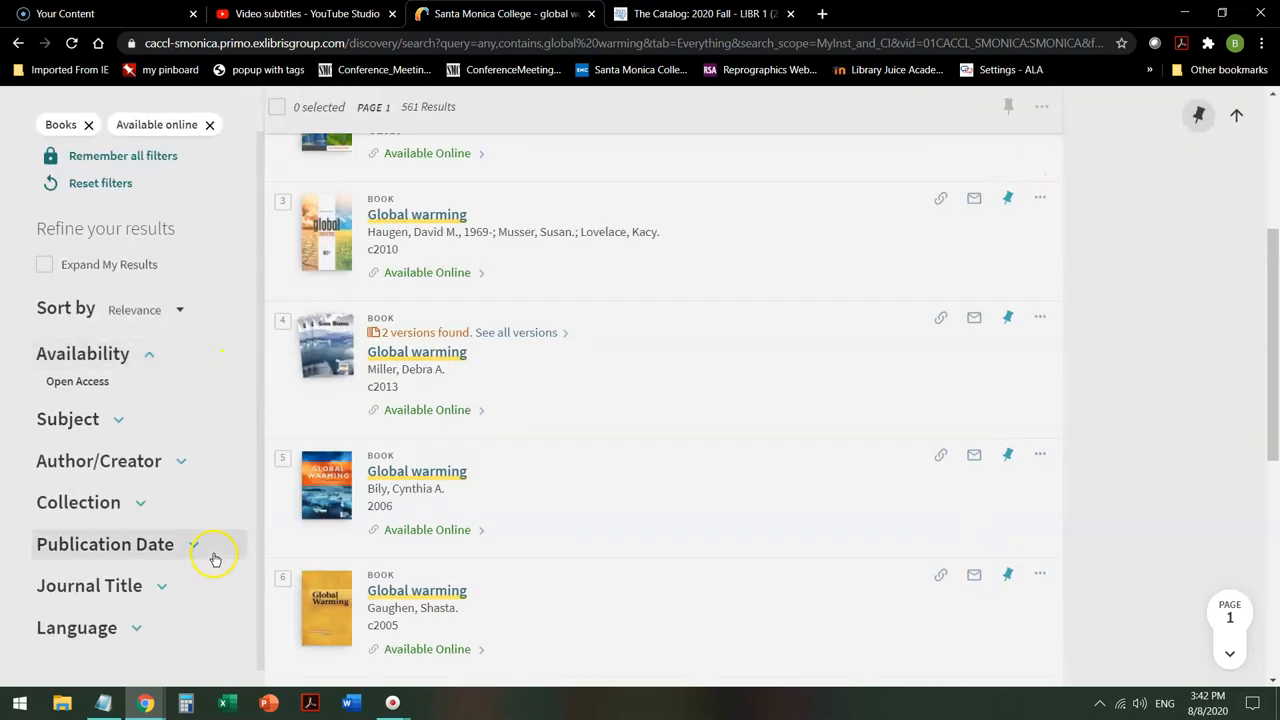
left_click(105, 544)
type("2010")
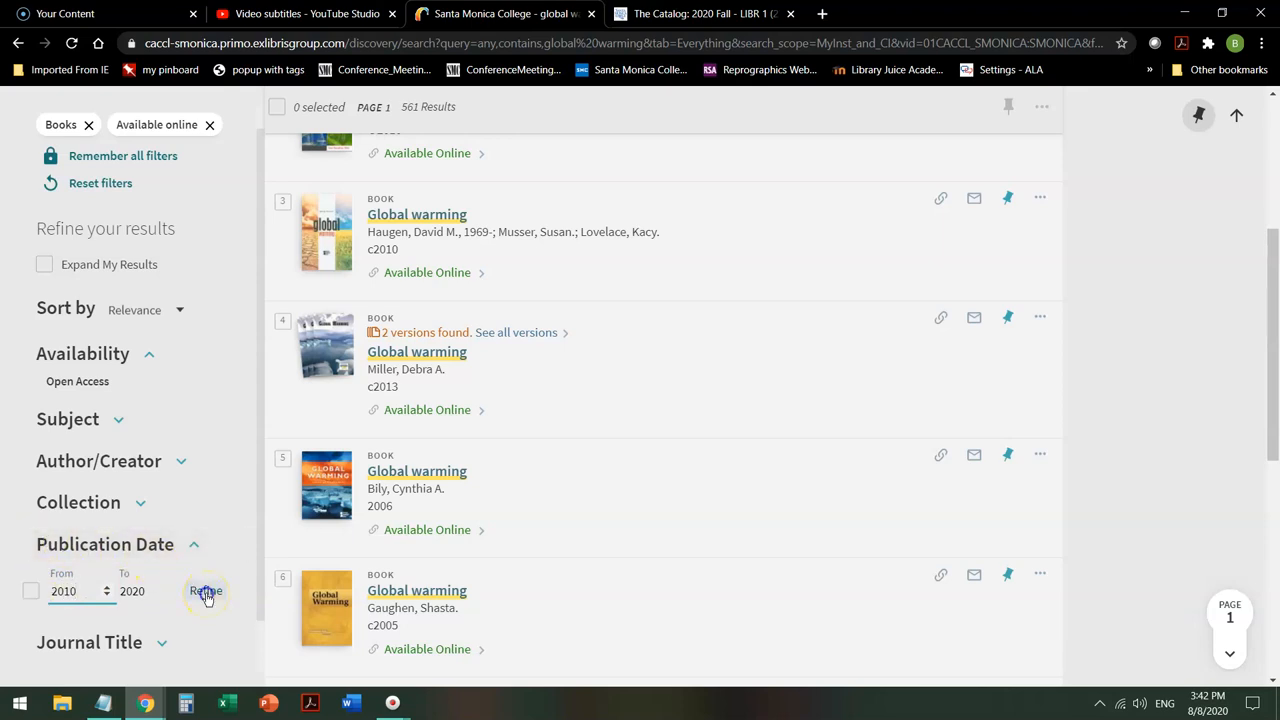
left_click(206, 591)
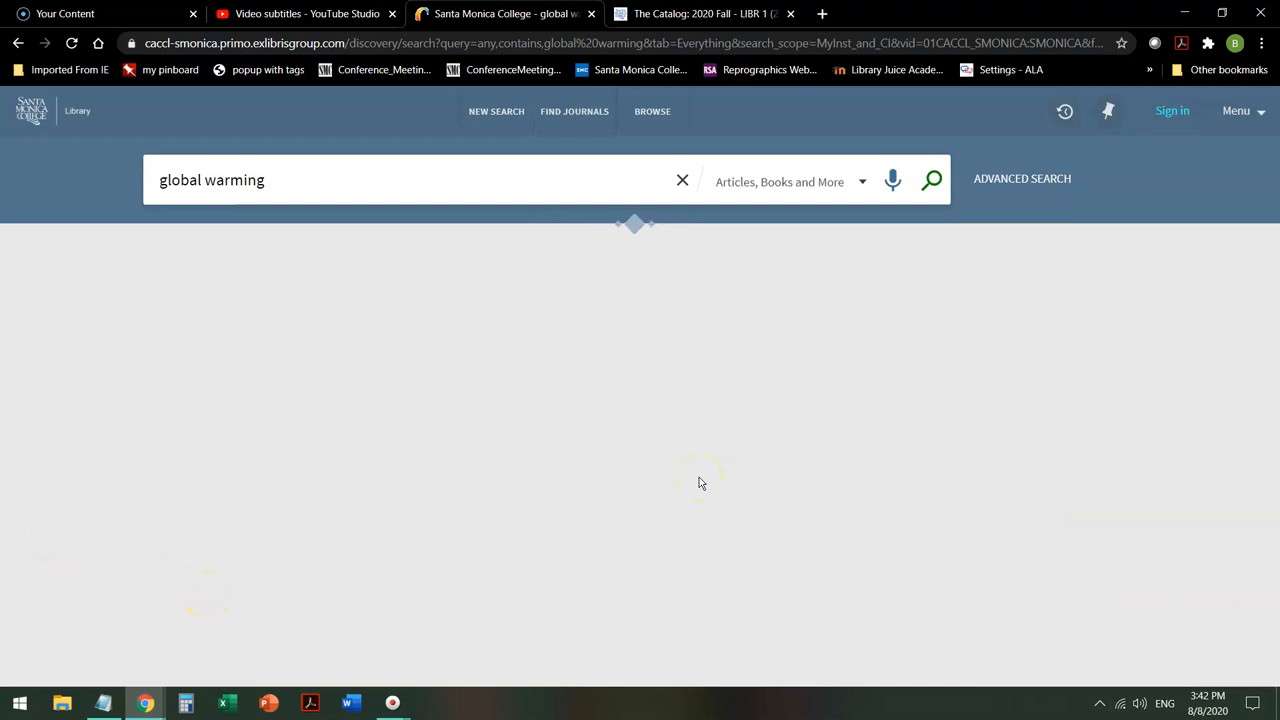
left_click(930, 180)
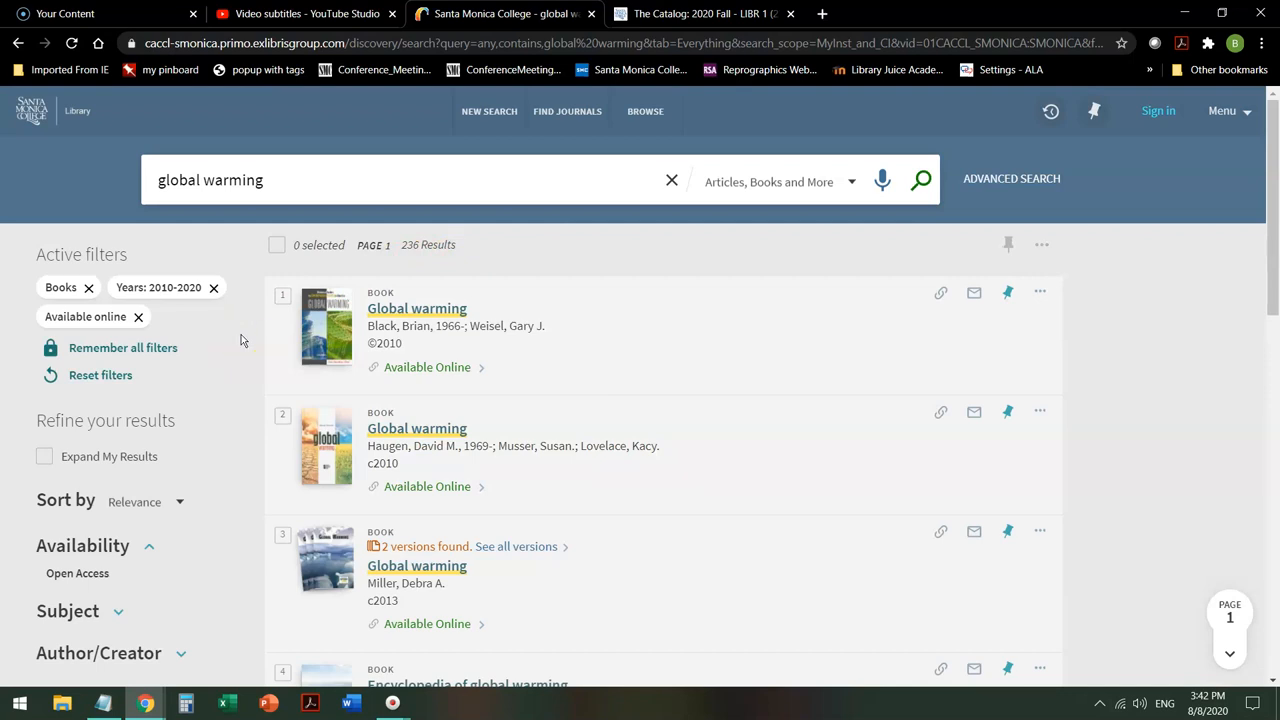
mouse_move(240, 400)
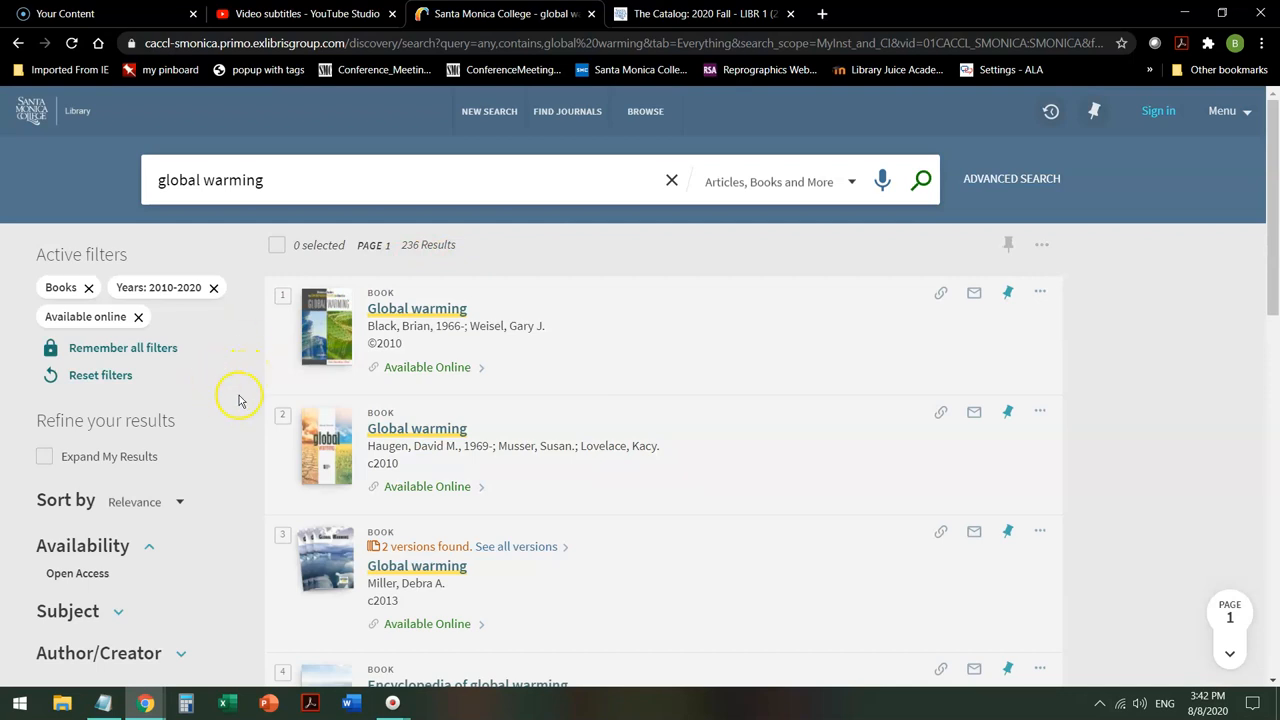
Step: Limit the results to English-language items
scroll("down", 3)
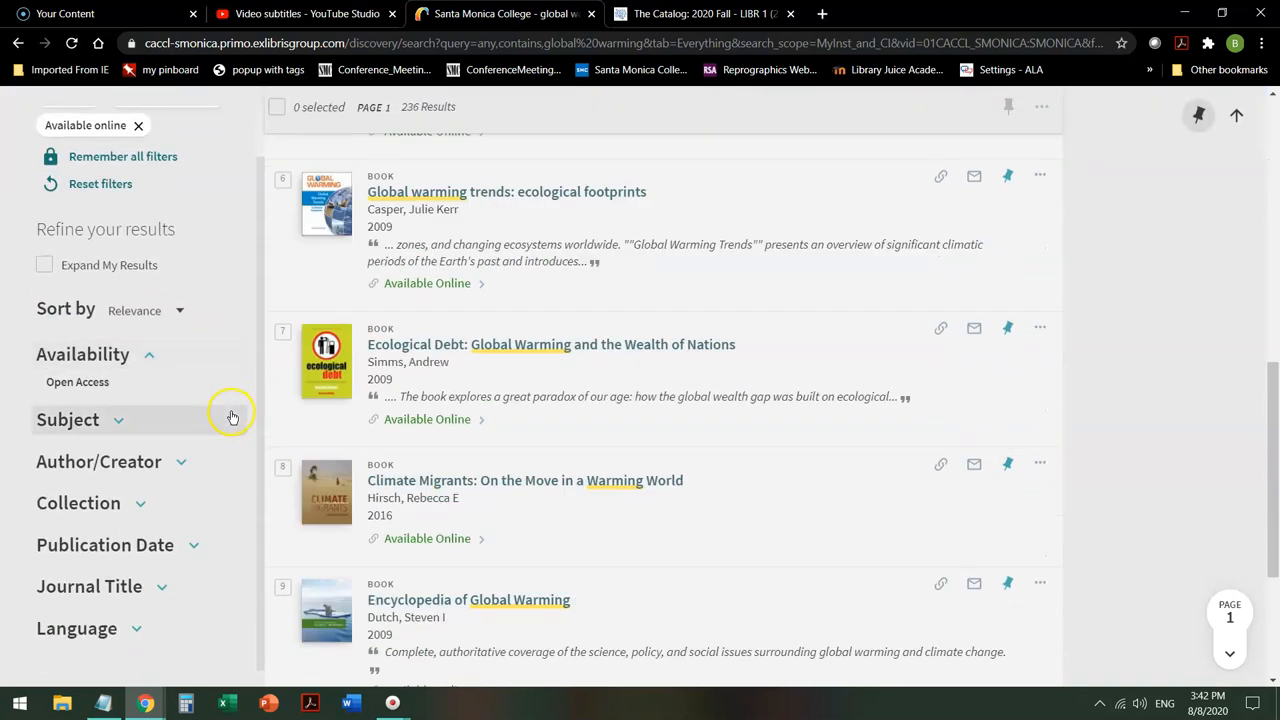
scroll("down", 3)
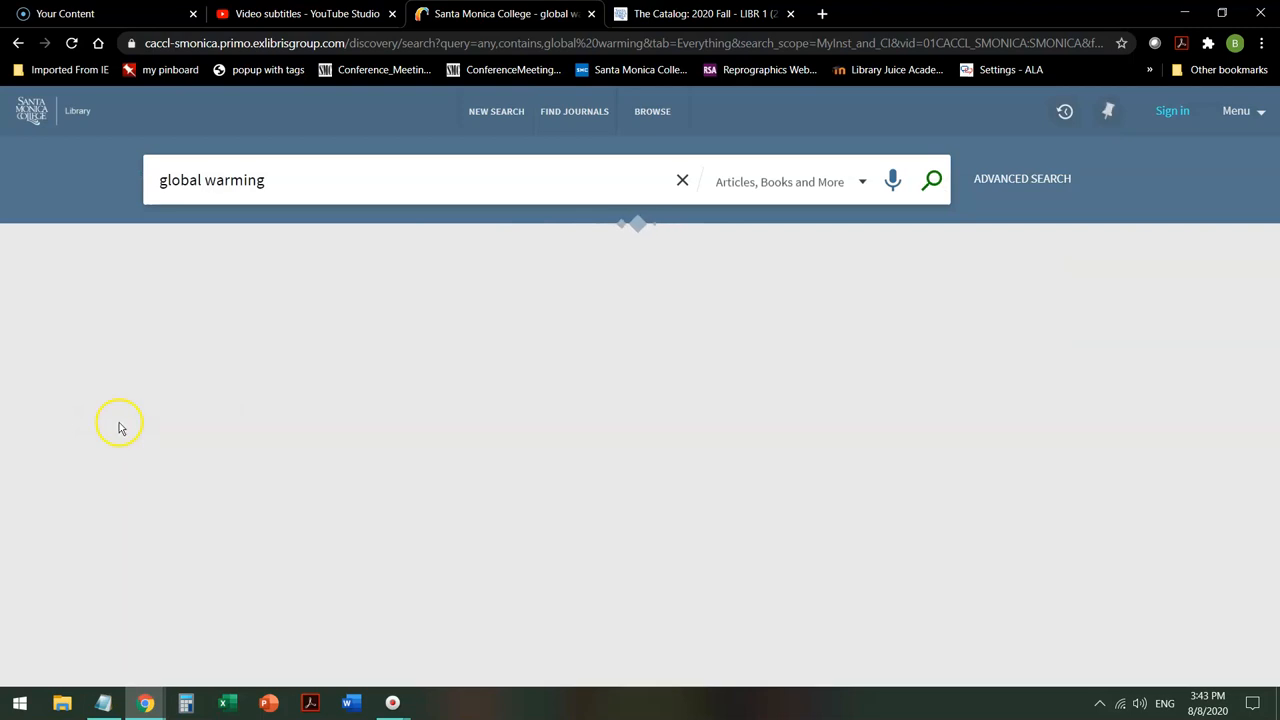
left_click(930, 180)
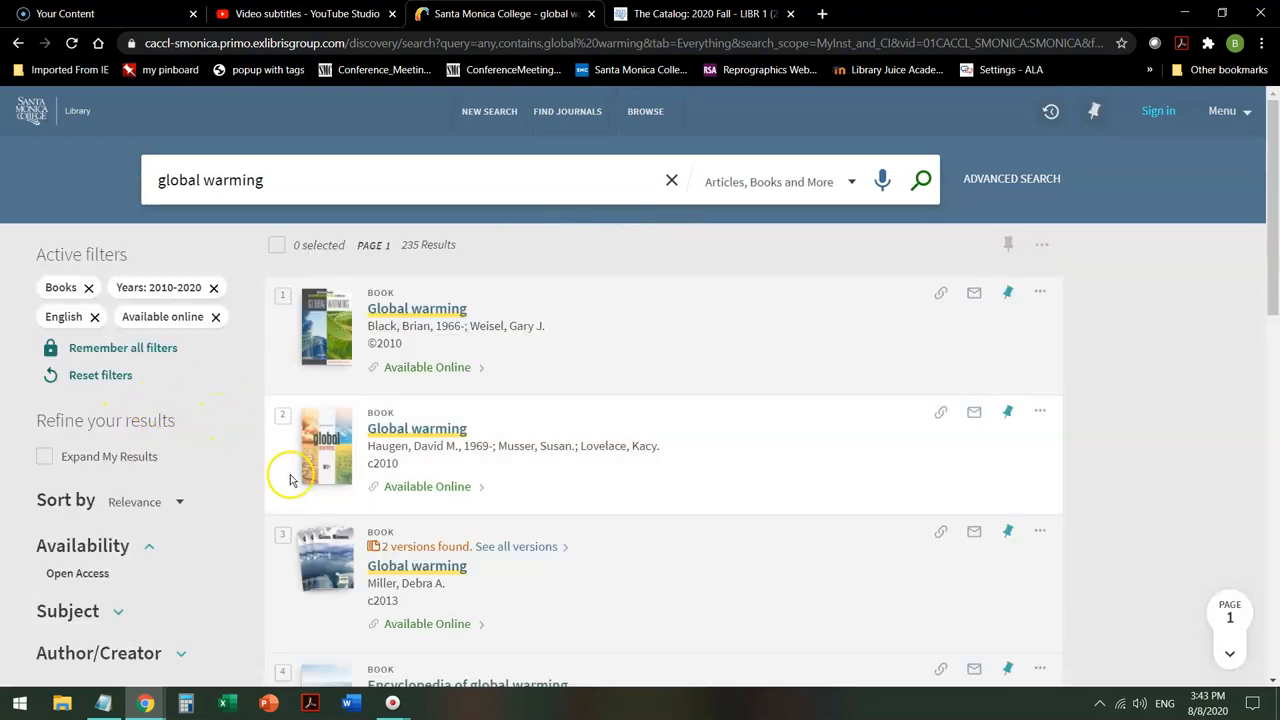
Step: Apply the Global Warming subject filter, narrowing results to 37
scroll("down", 3)
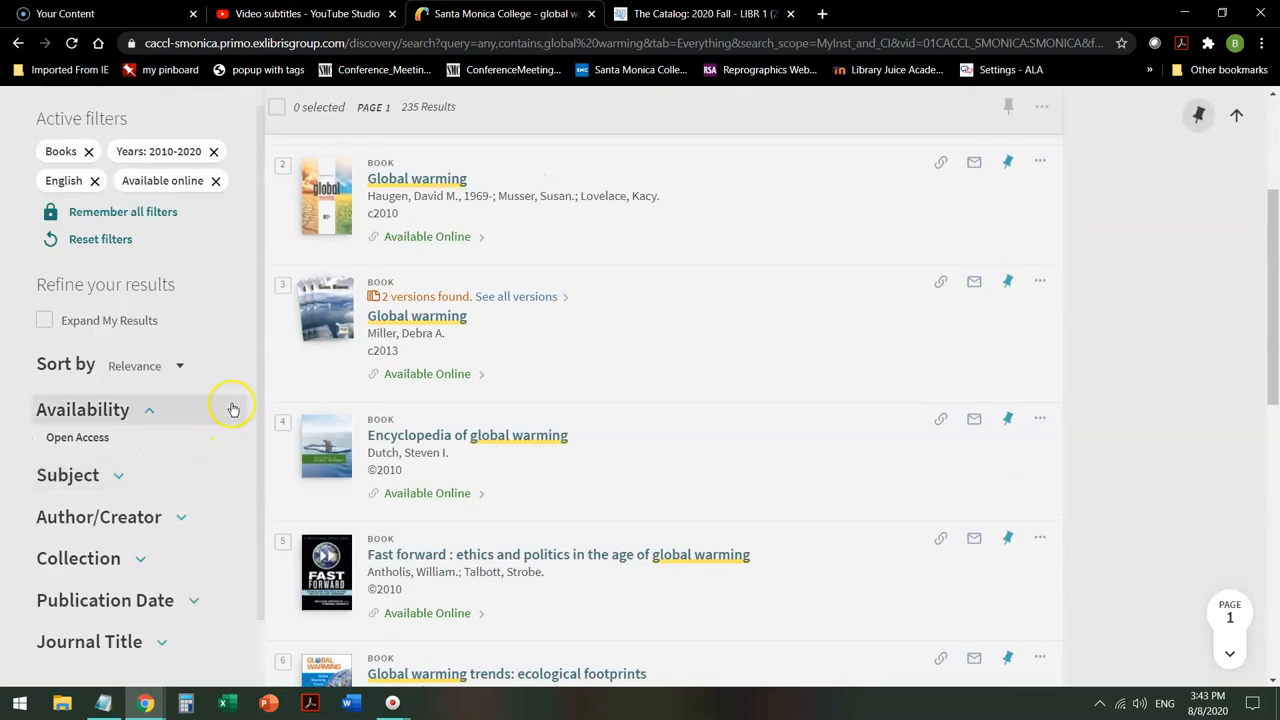
mouse_move(192, 390)
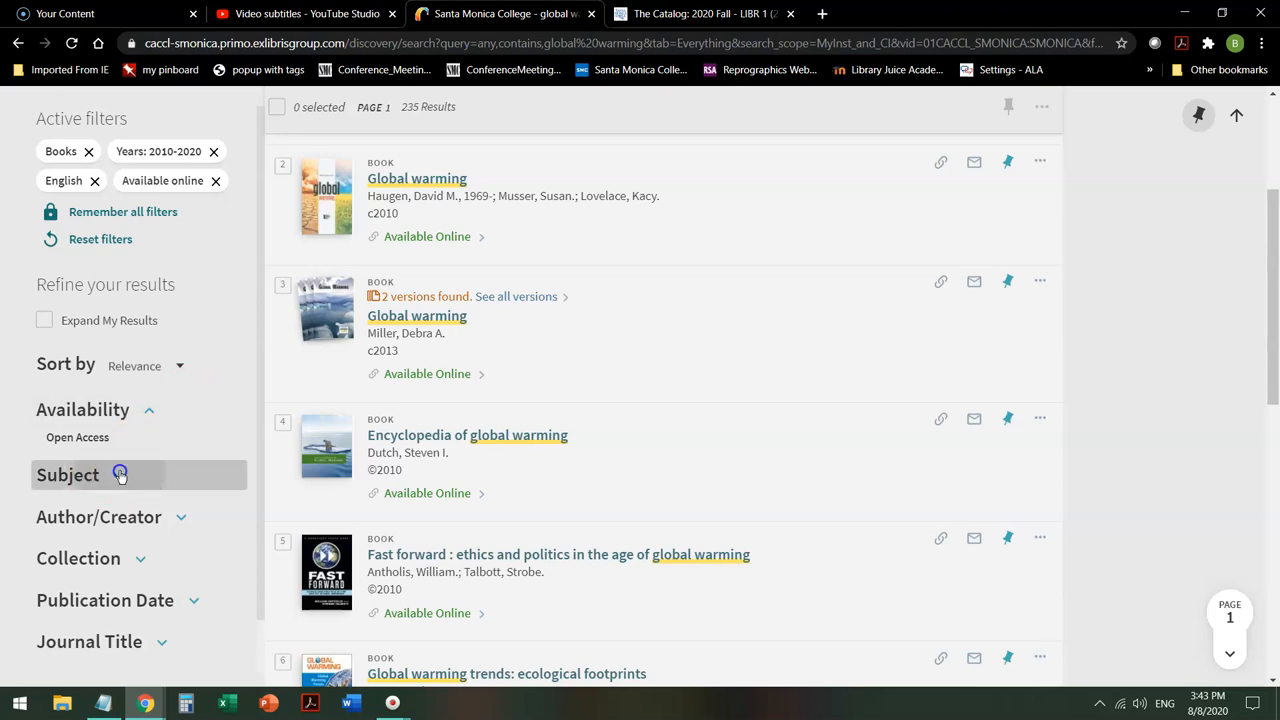
left_click(68, 474)
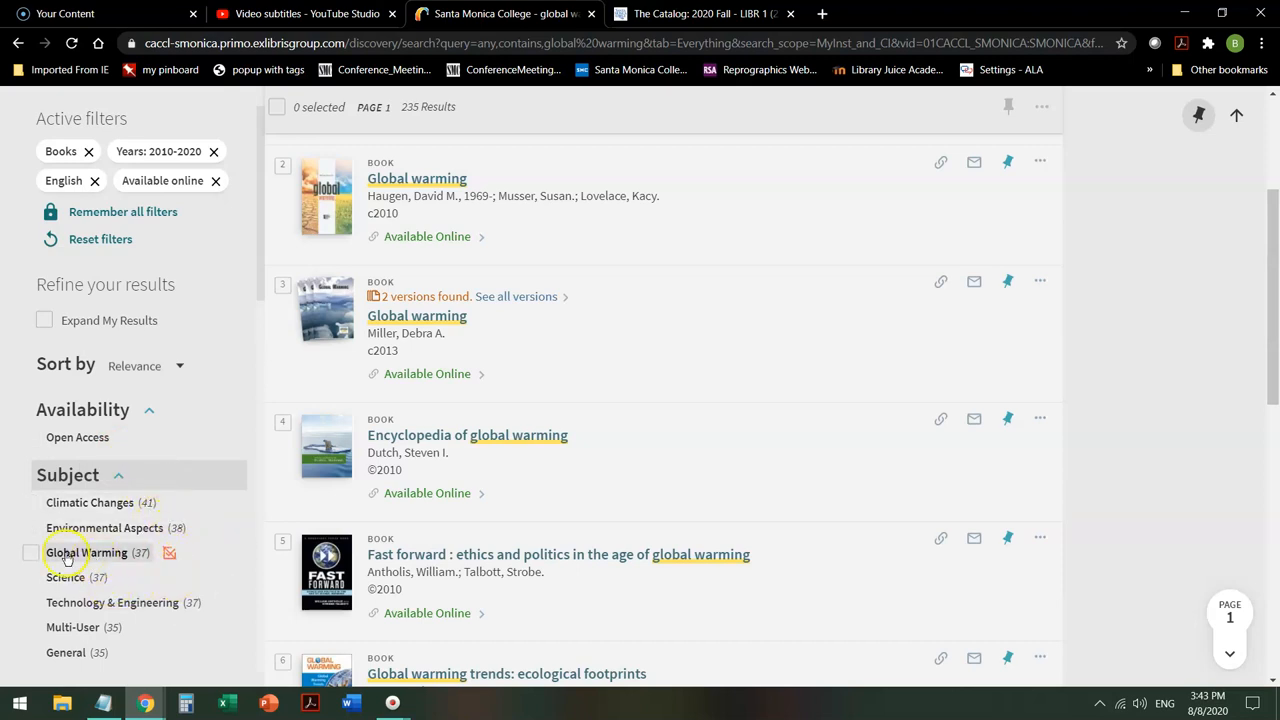
left_click(39, 552)
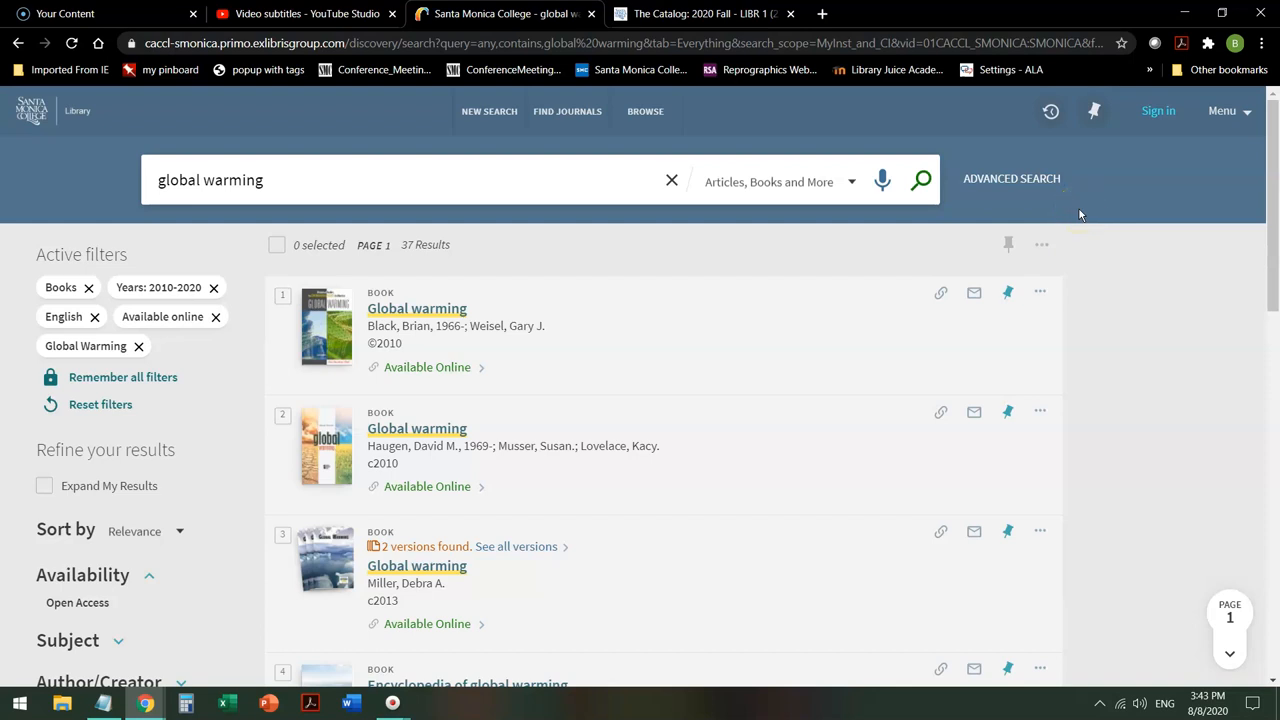
mouse_move(155, 222)
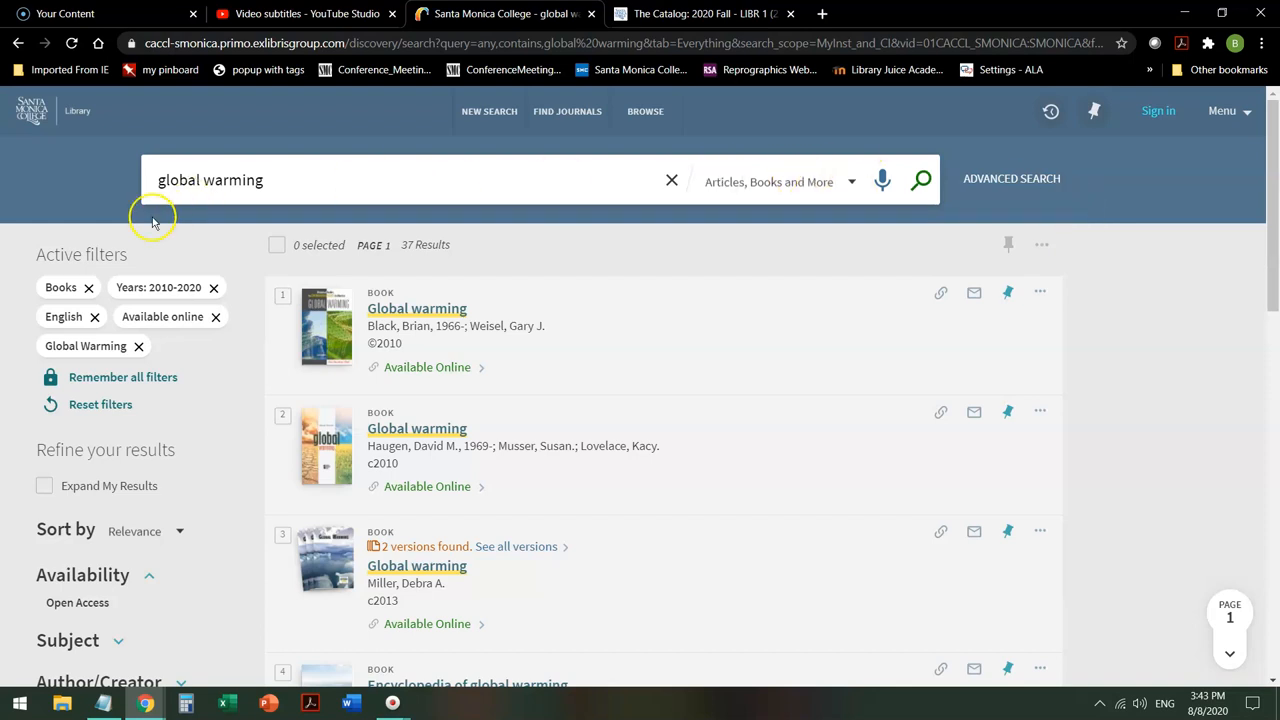
mouse_move(90, 290)
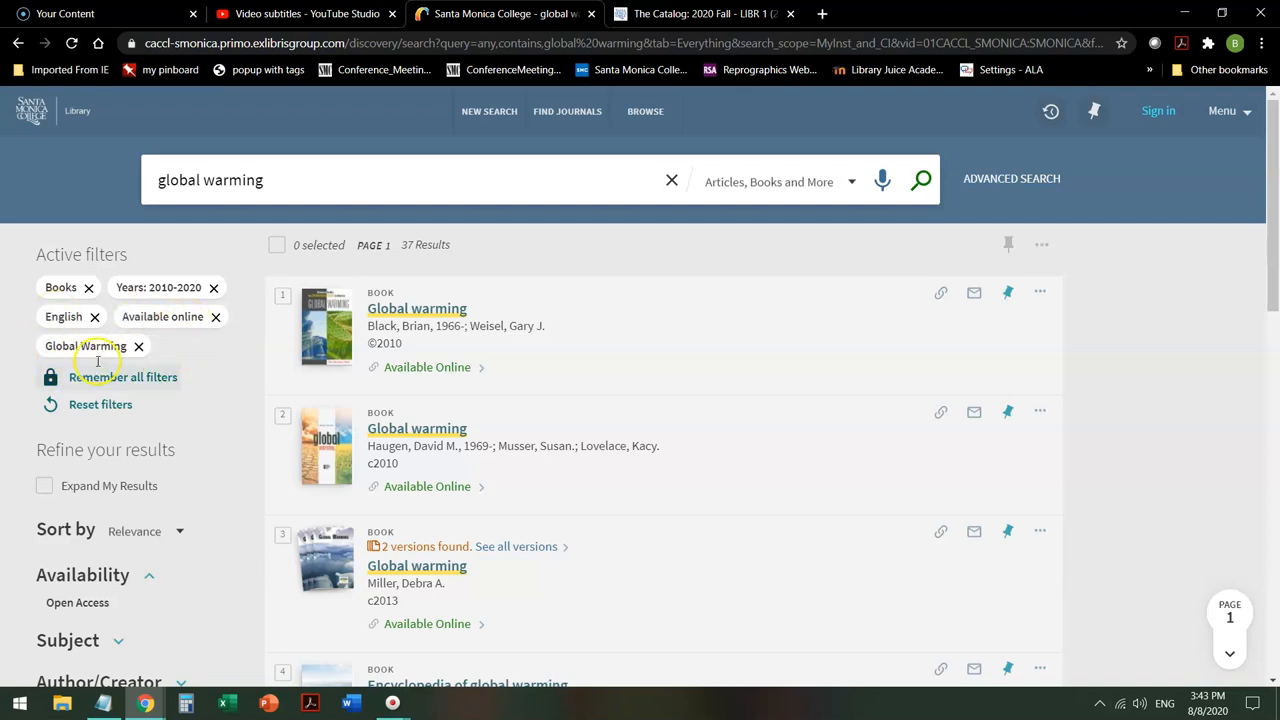
mouse_move(90, 346)
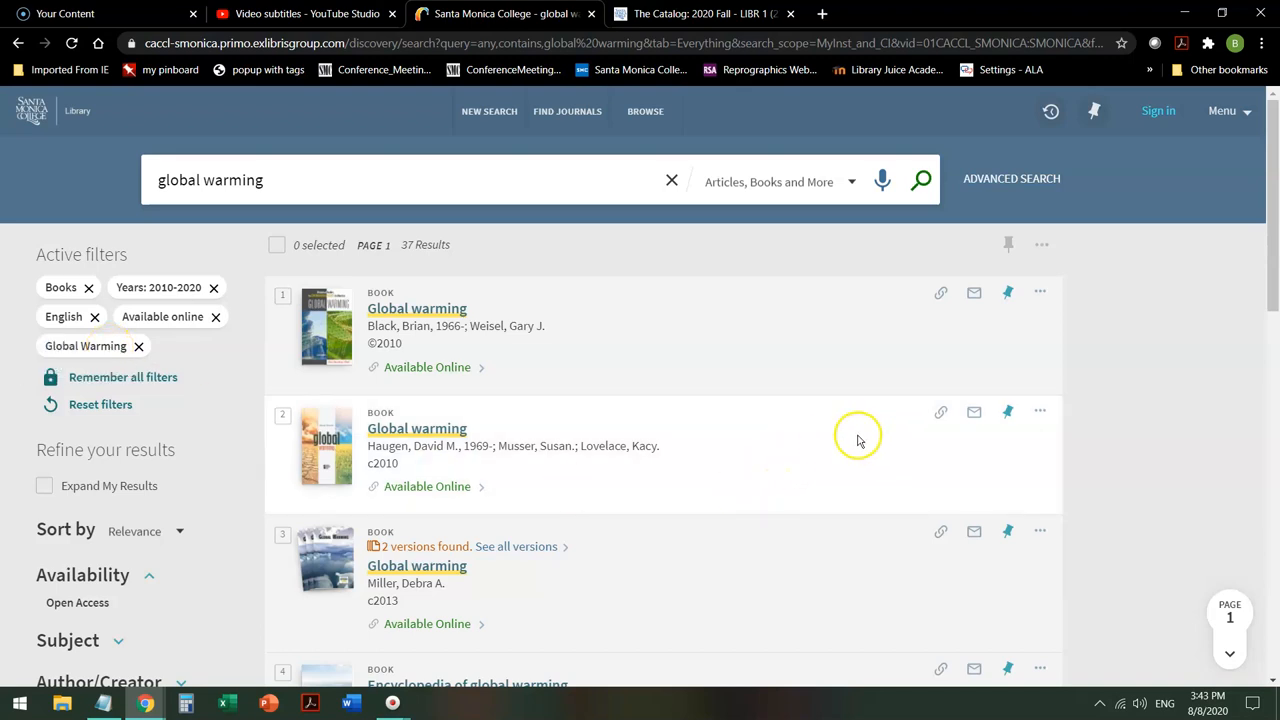
Step: Scroll through the 37 filtered book results
scroll("down", 3)
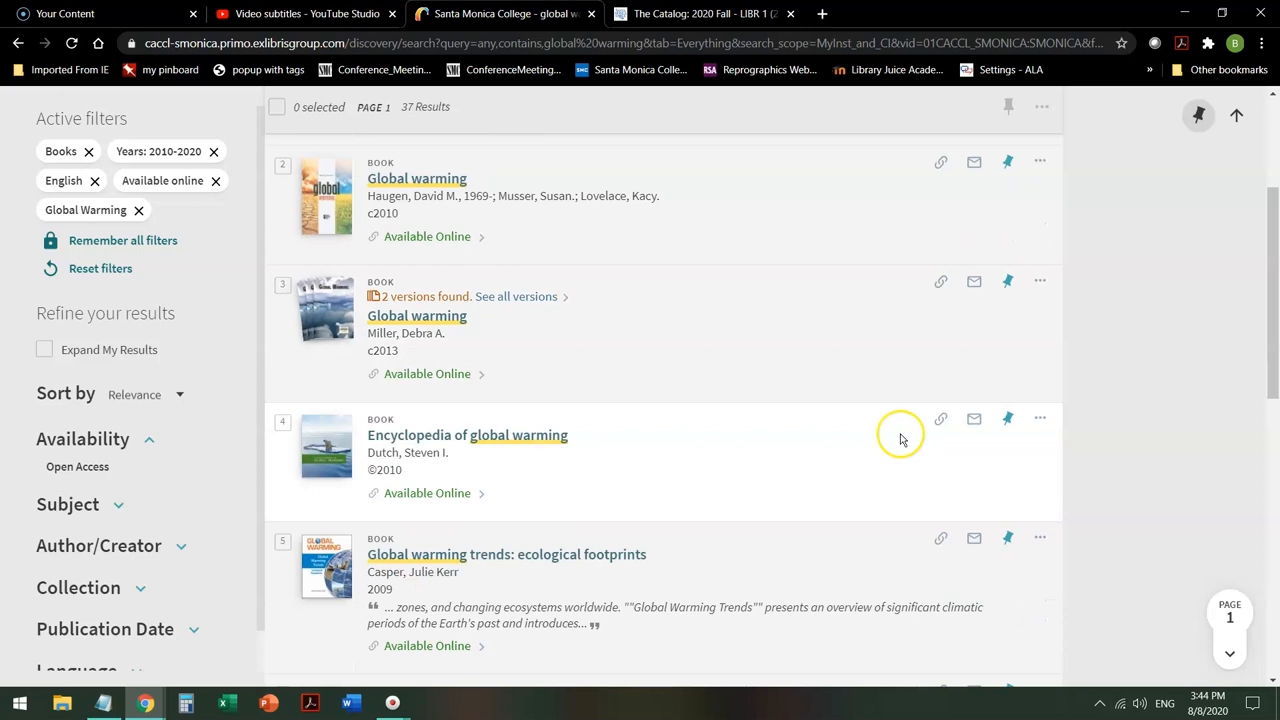
mouse_move(890, 418)
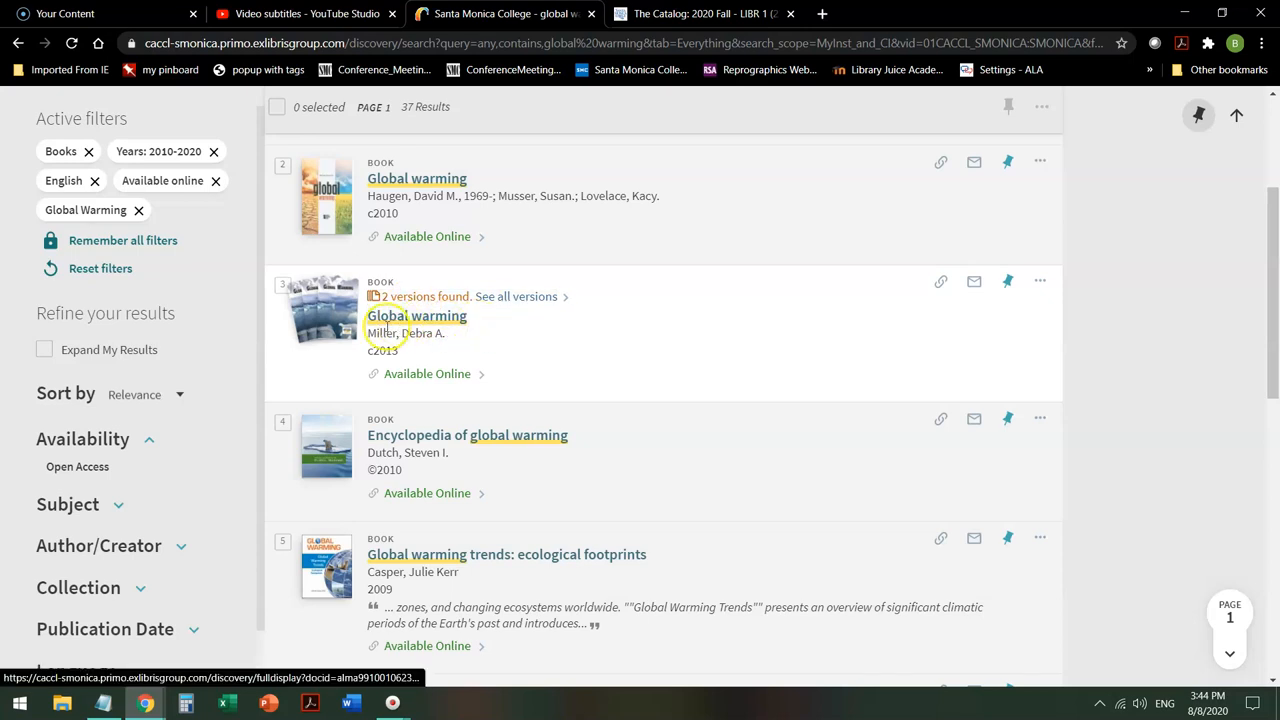
mouse_move(483, 302)
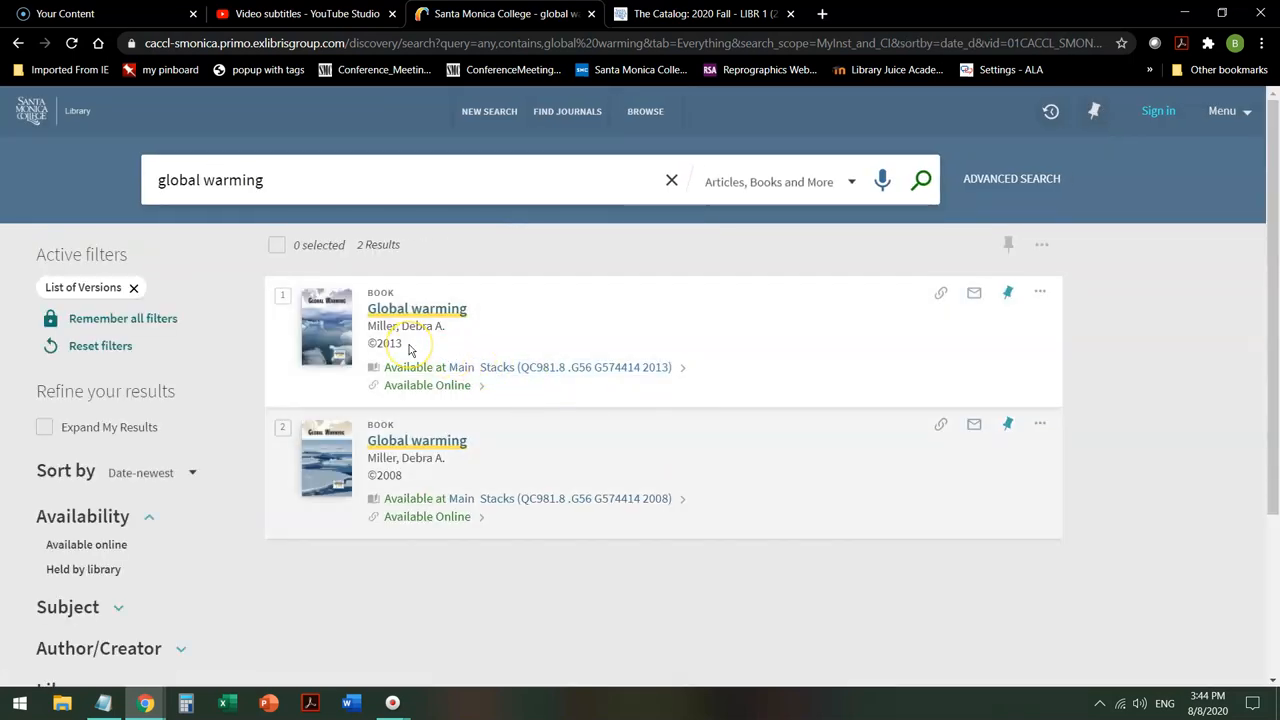
mouse_move(417, 483)
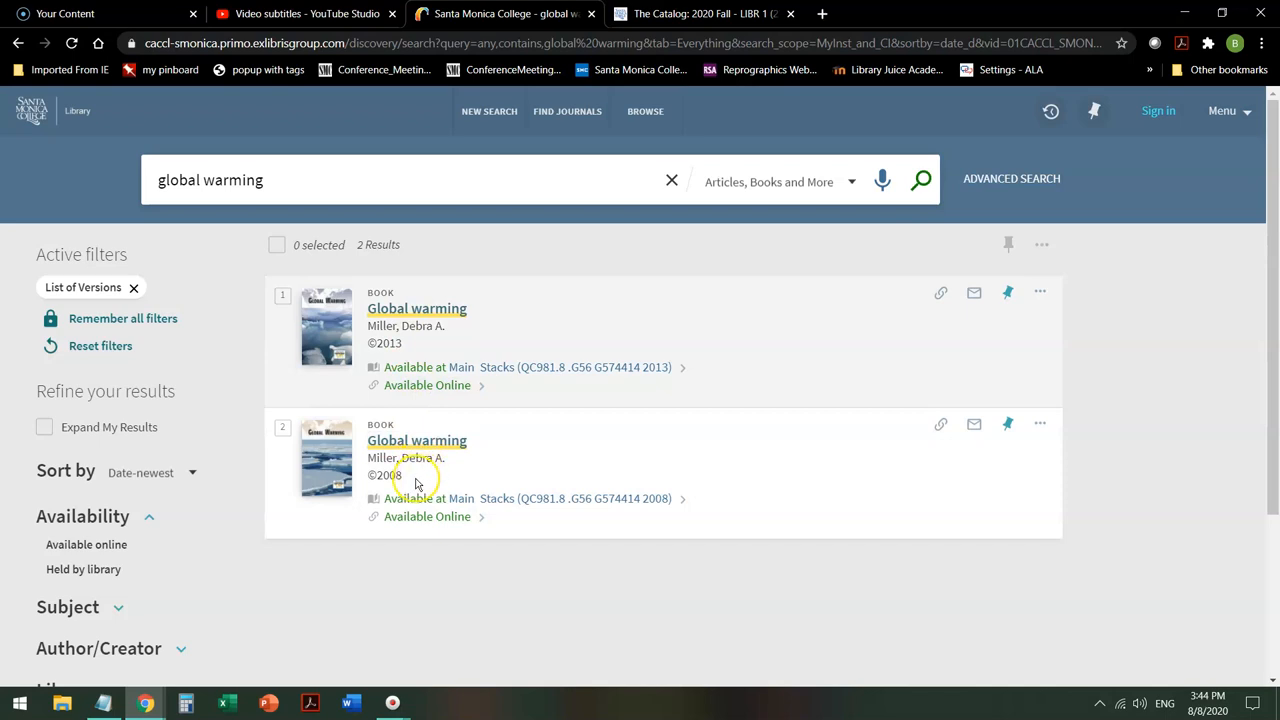
mouse_move(430, 320)
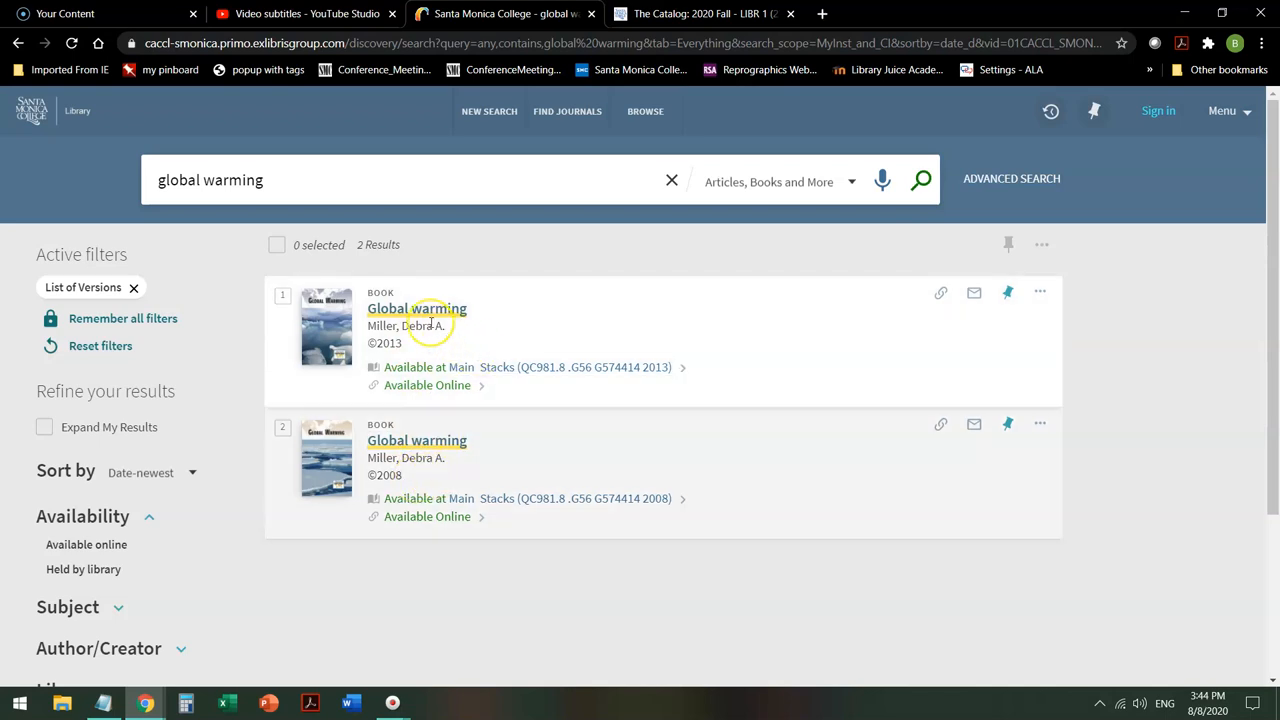
mouse_move(423, 360)
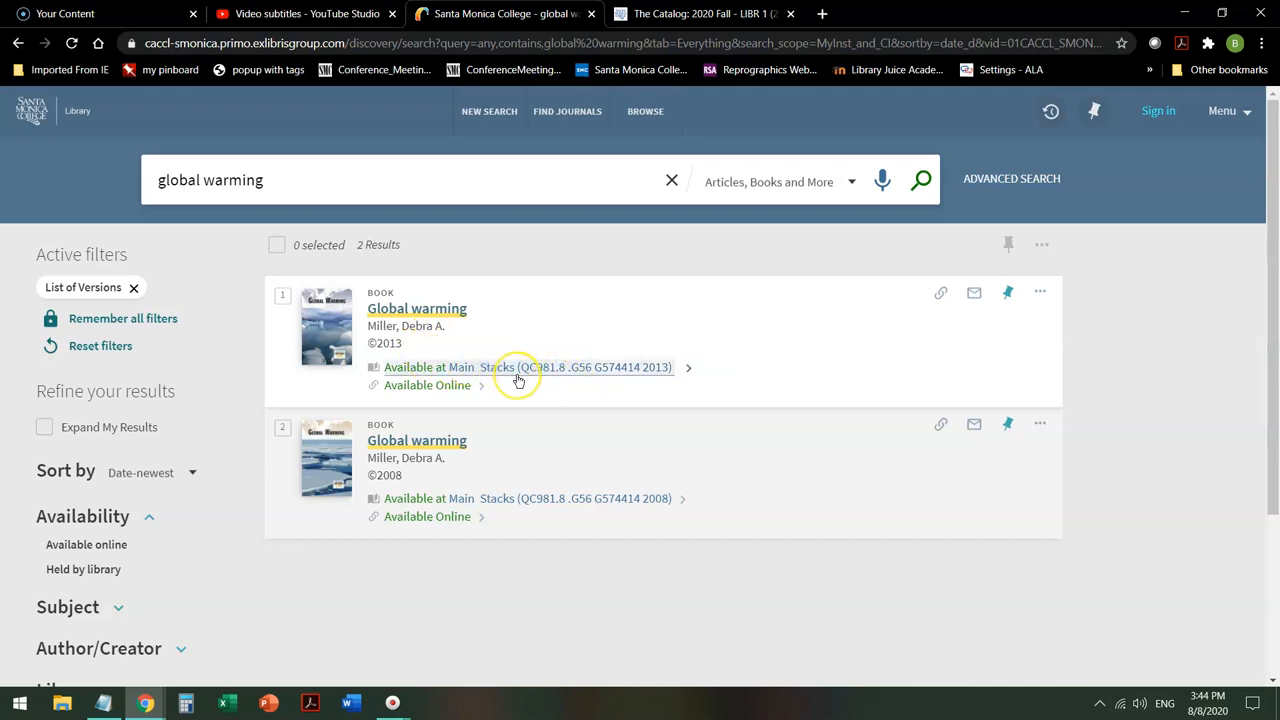
mouse_move(592, 372)
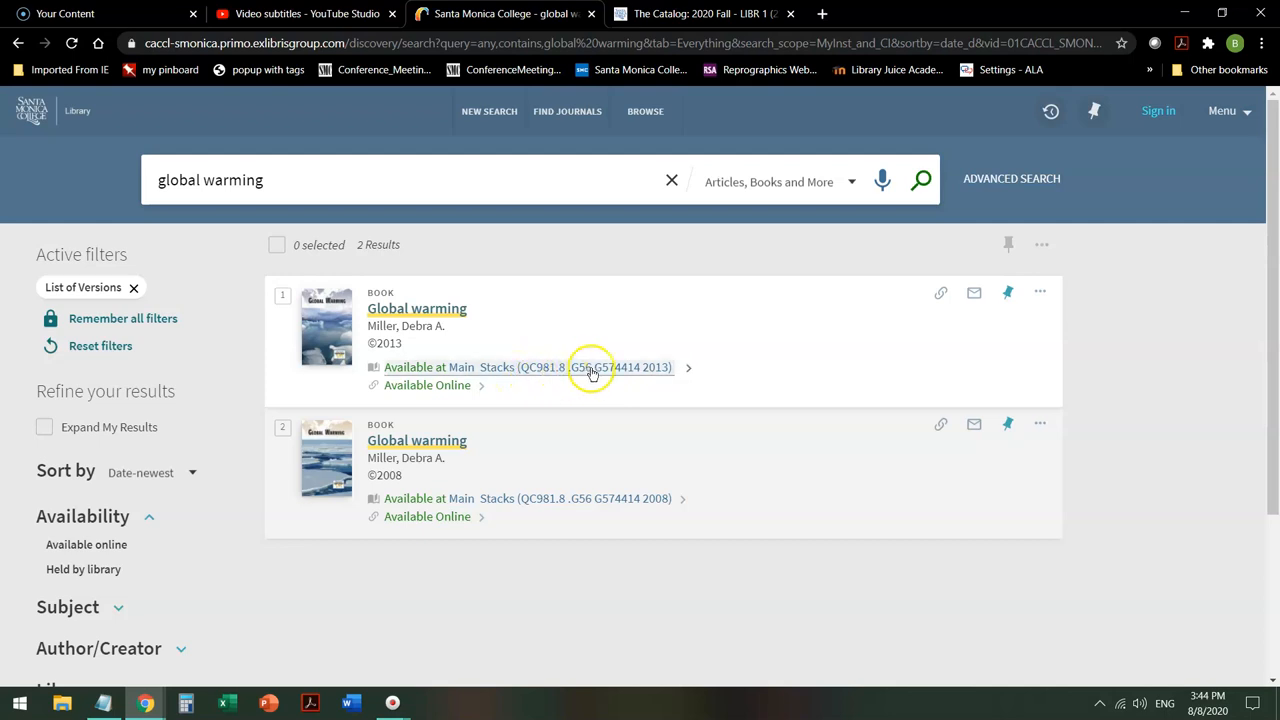
mouse_move(650, 384)
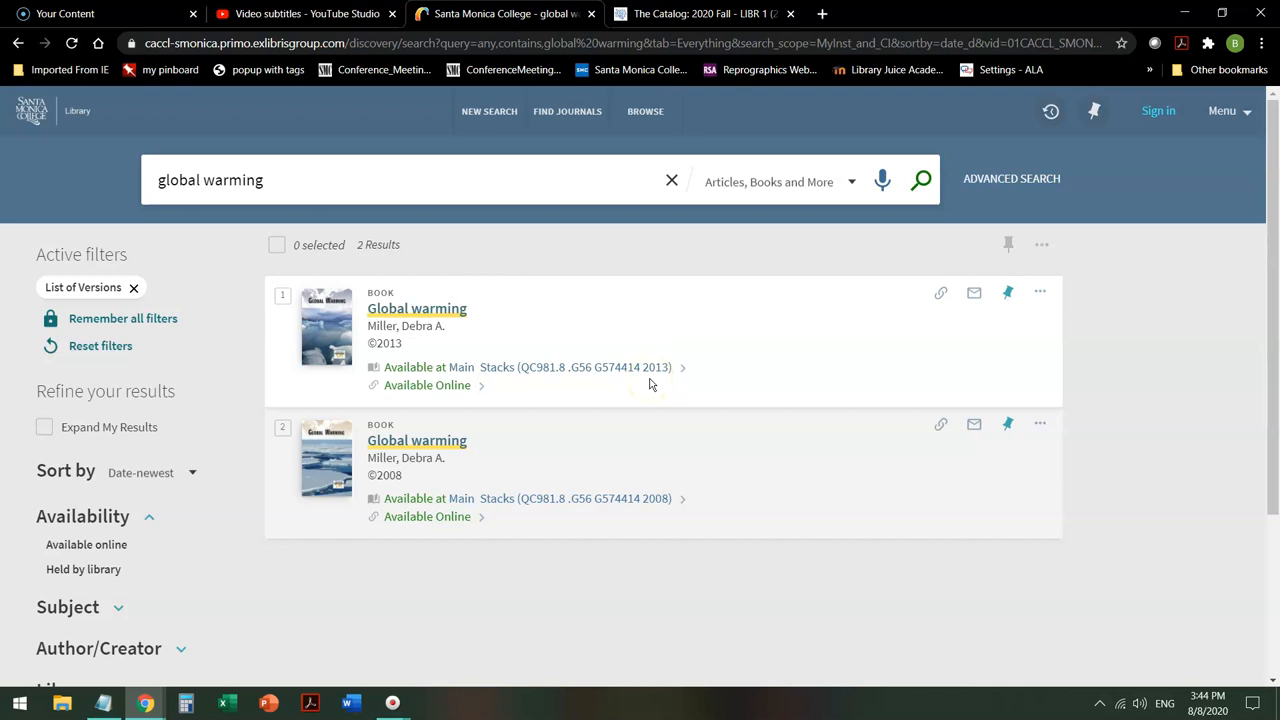
mouse_move(492, 377)
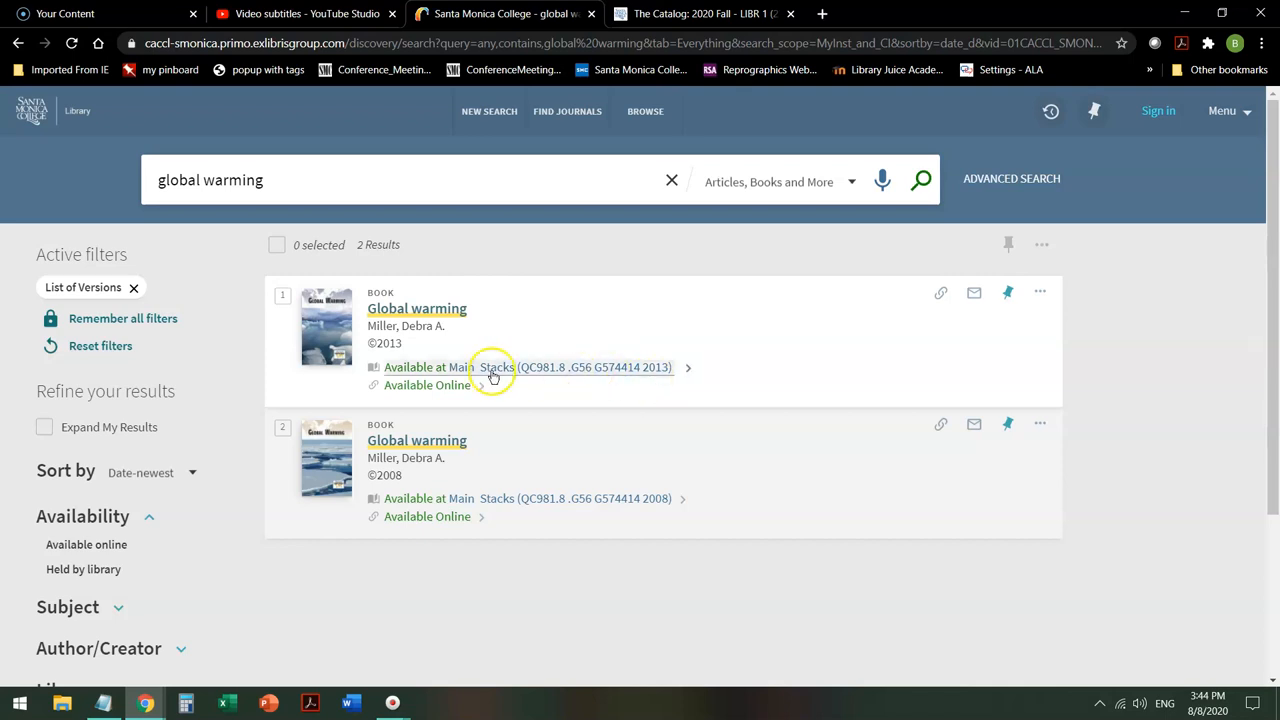
mouse_move(445, 390)
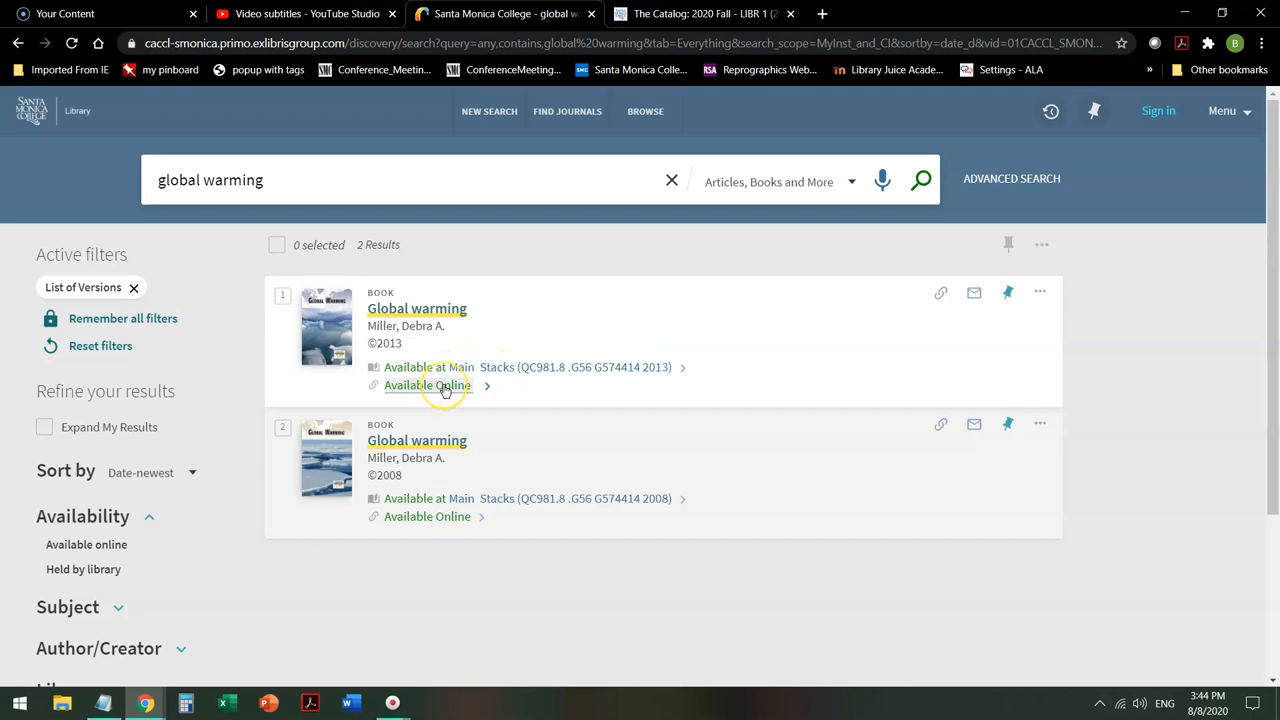
Step: Open the 2013 Global warming edition's online access via Gale In Context
left_click(417, 308)
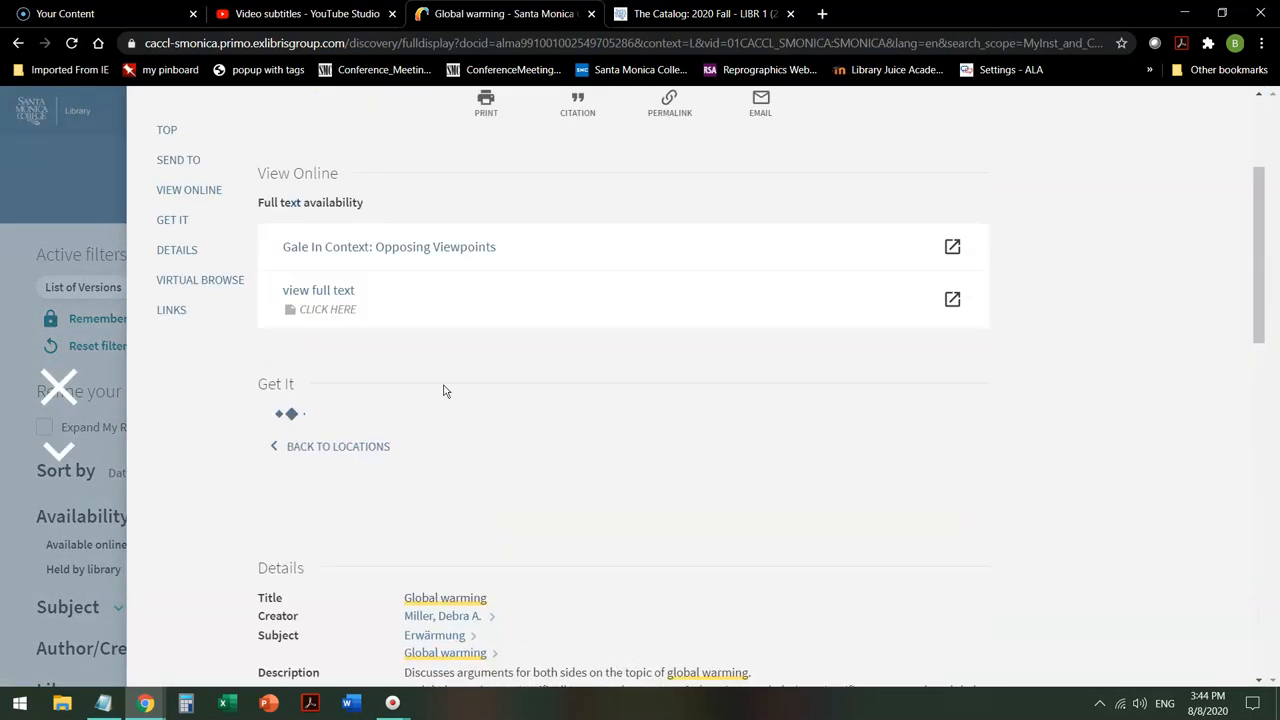
left_click(172, 219)
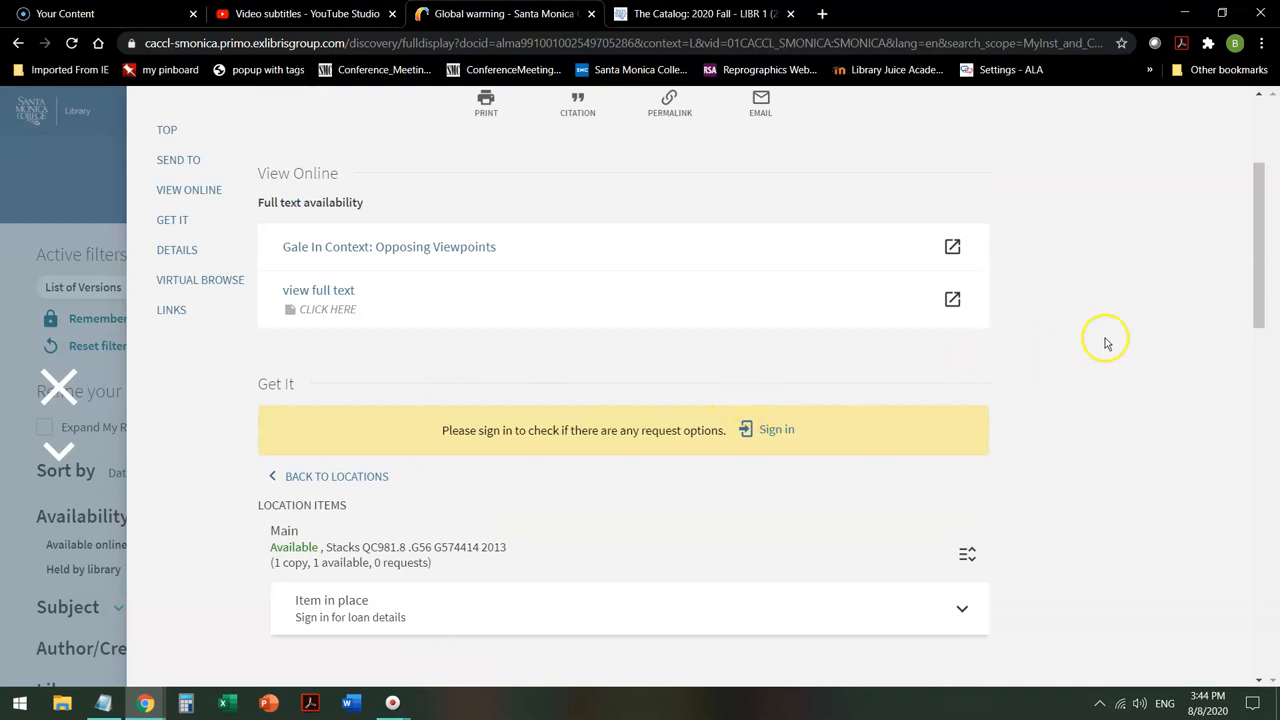
scroll("up", 3)
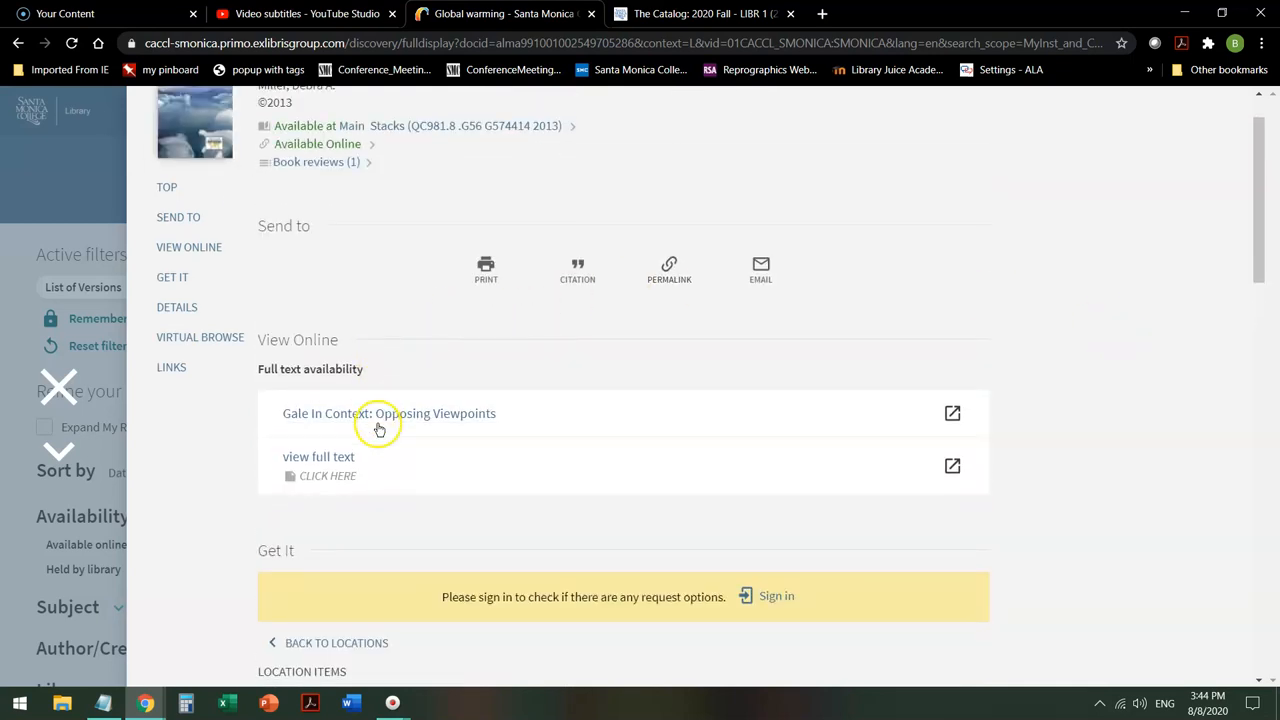
mouse_move(318, 457)
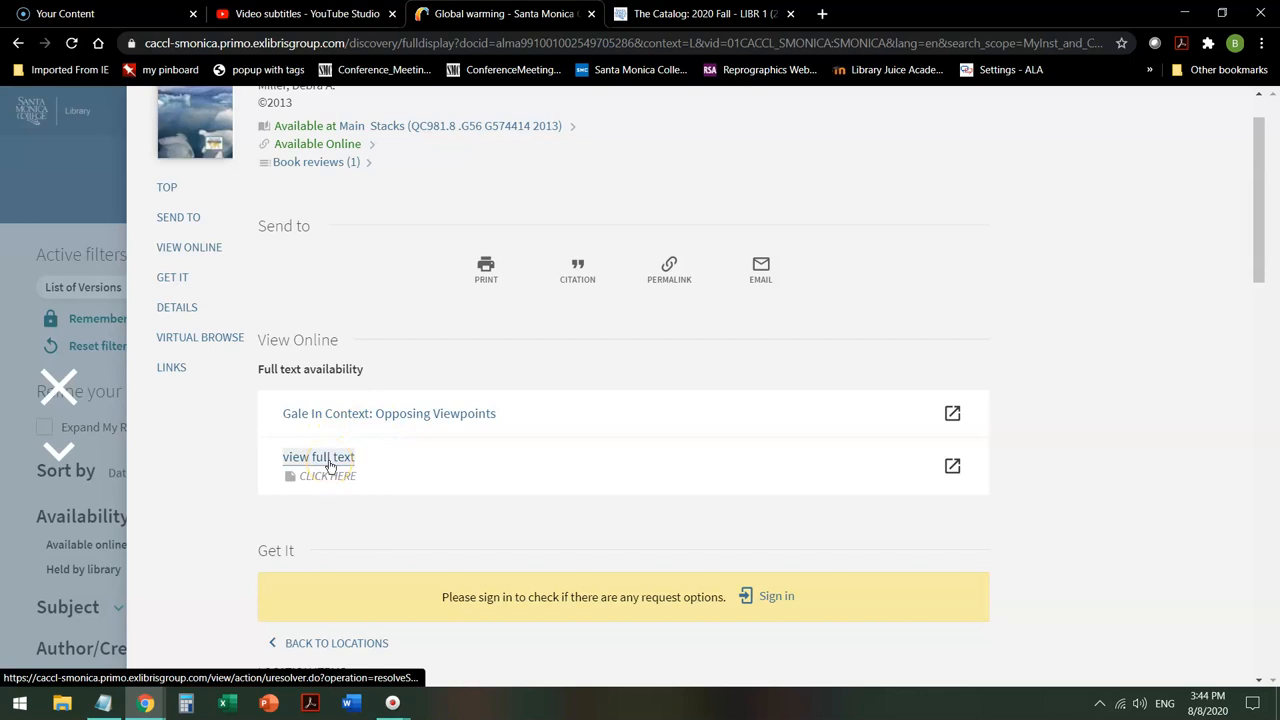
mouse_move(318, 457)
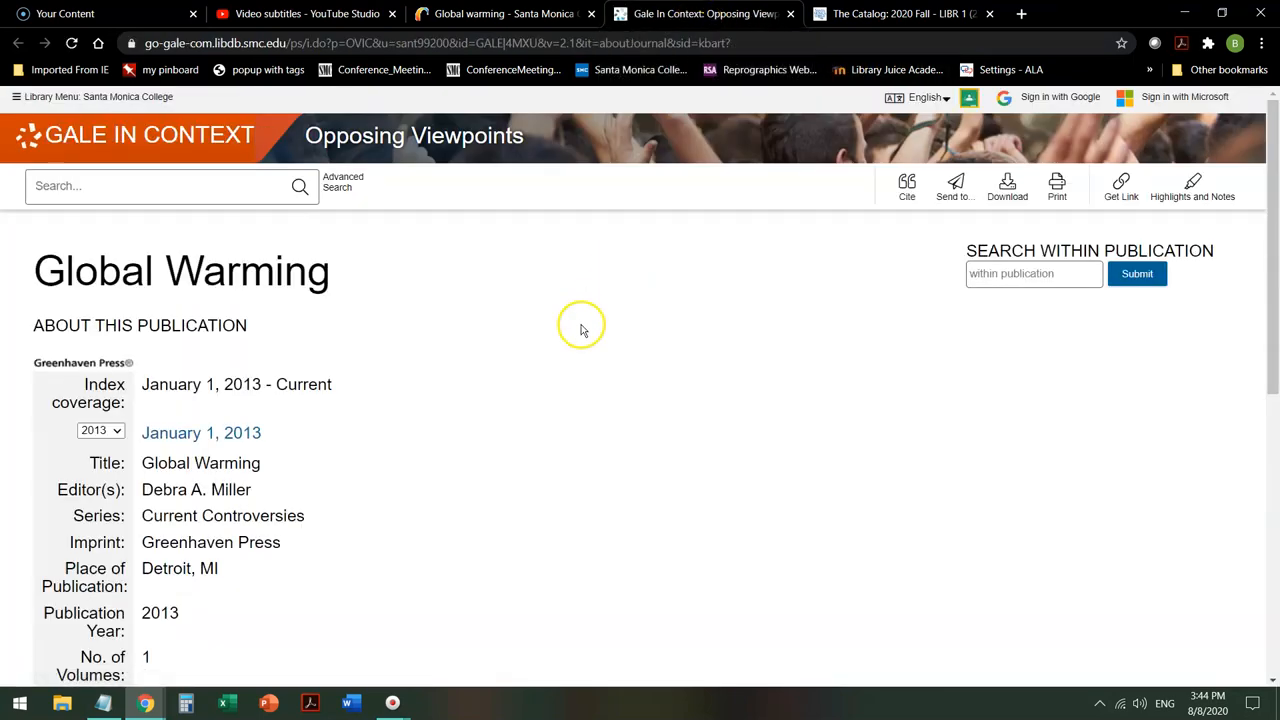
Step: Open the January 1, 2013 Global Warming issue listing 31 viewpoints and 5 reference articles
scroll("down", 3)
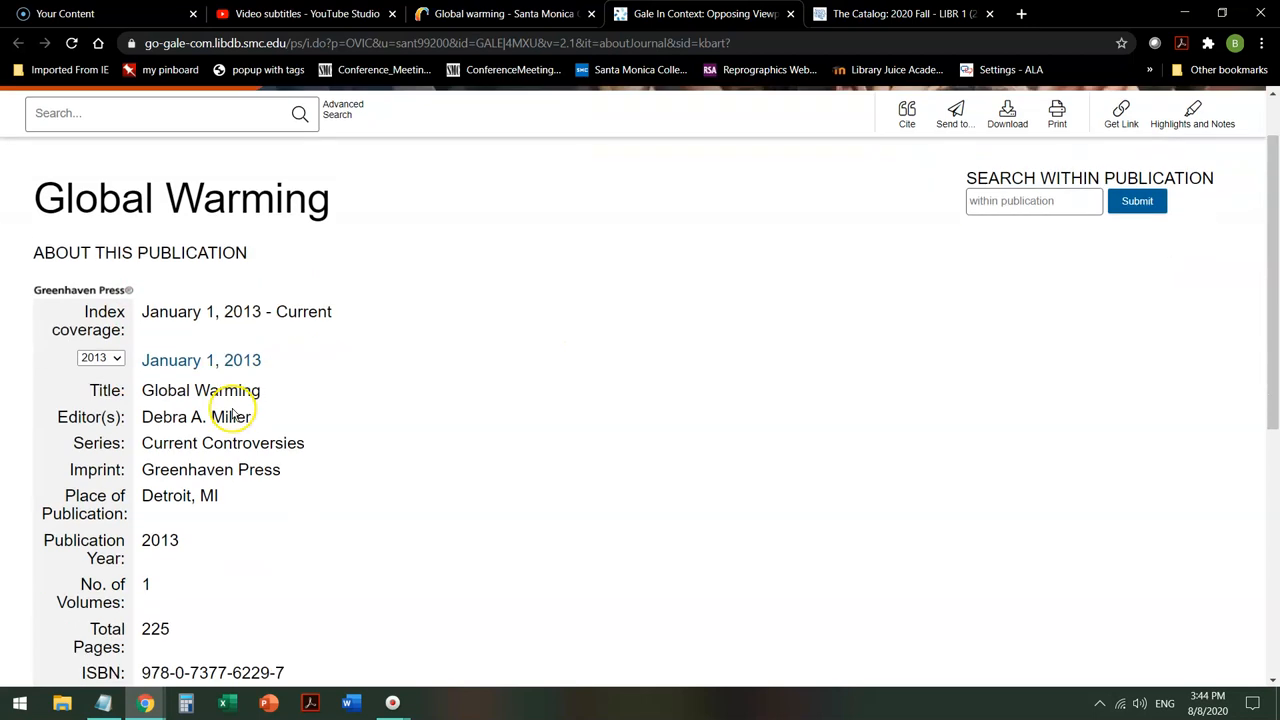
scroll("down", 3)
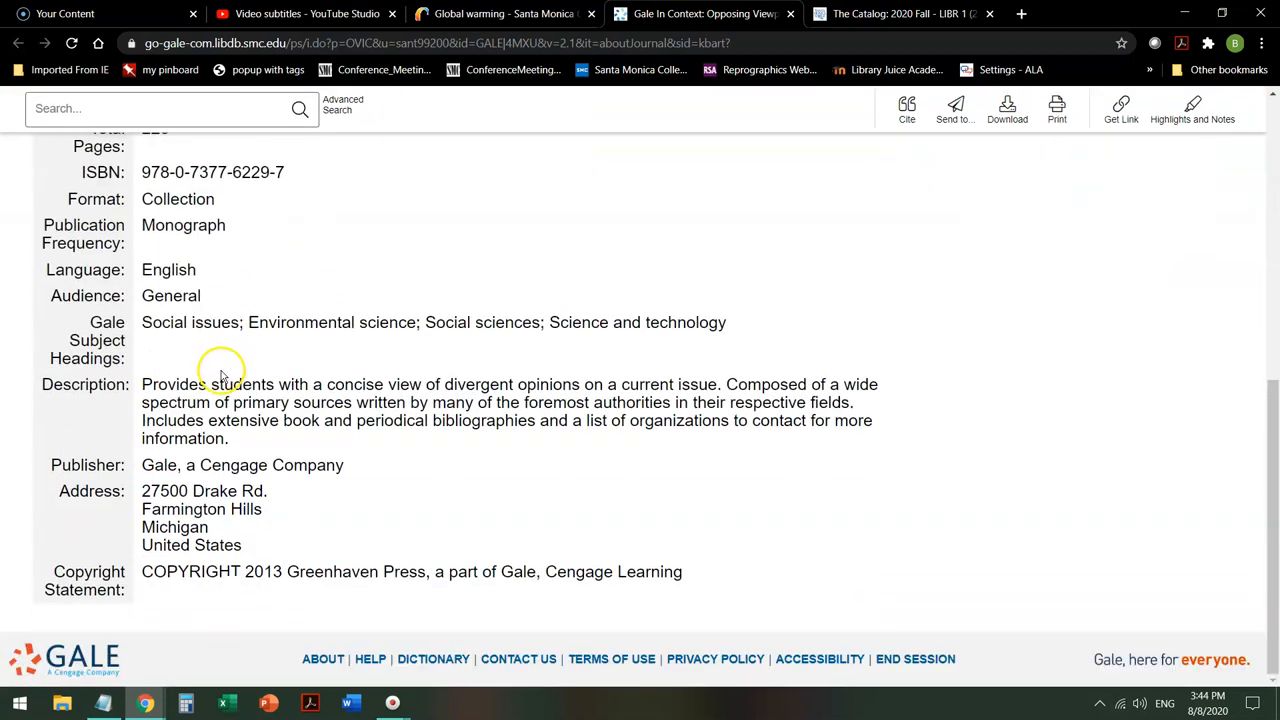
scroll("up", 3)
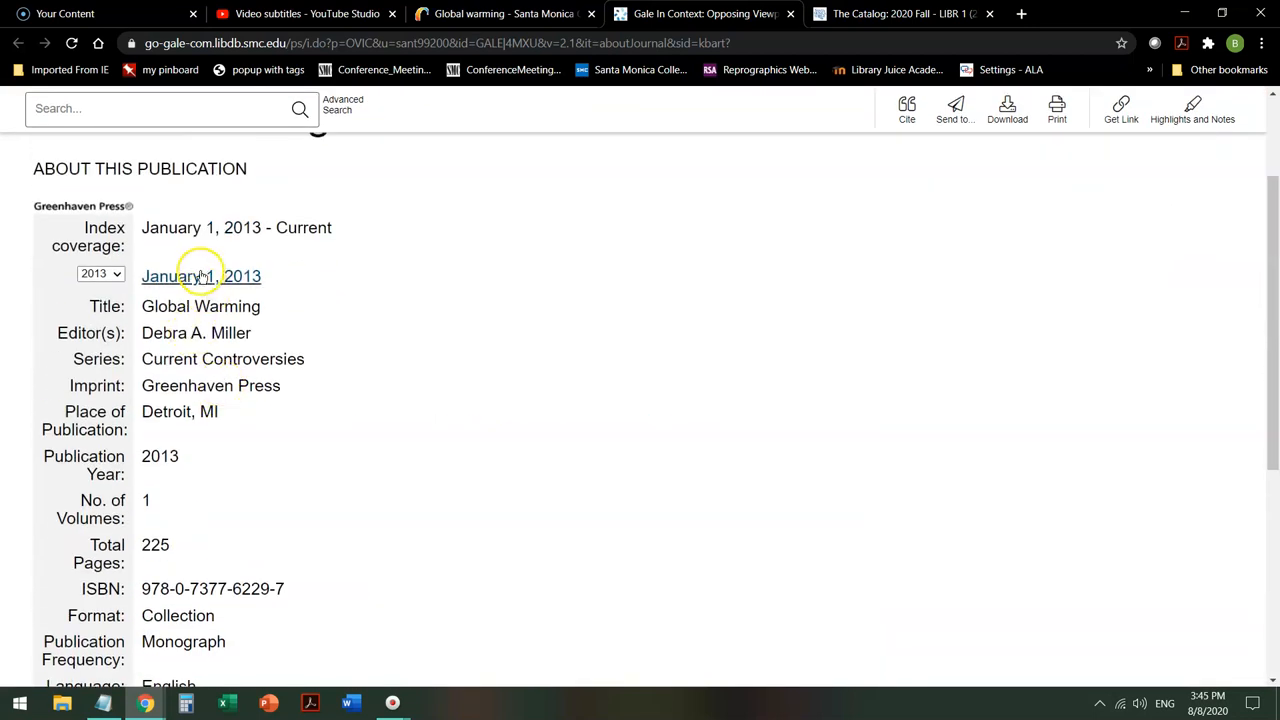
left_click(201, 276)
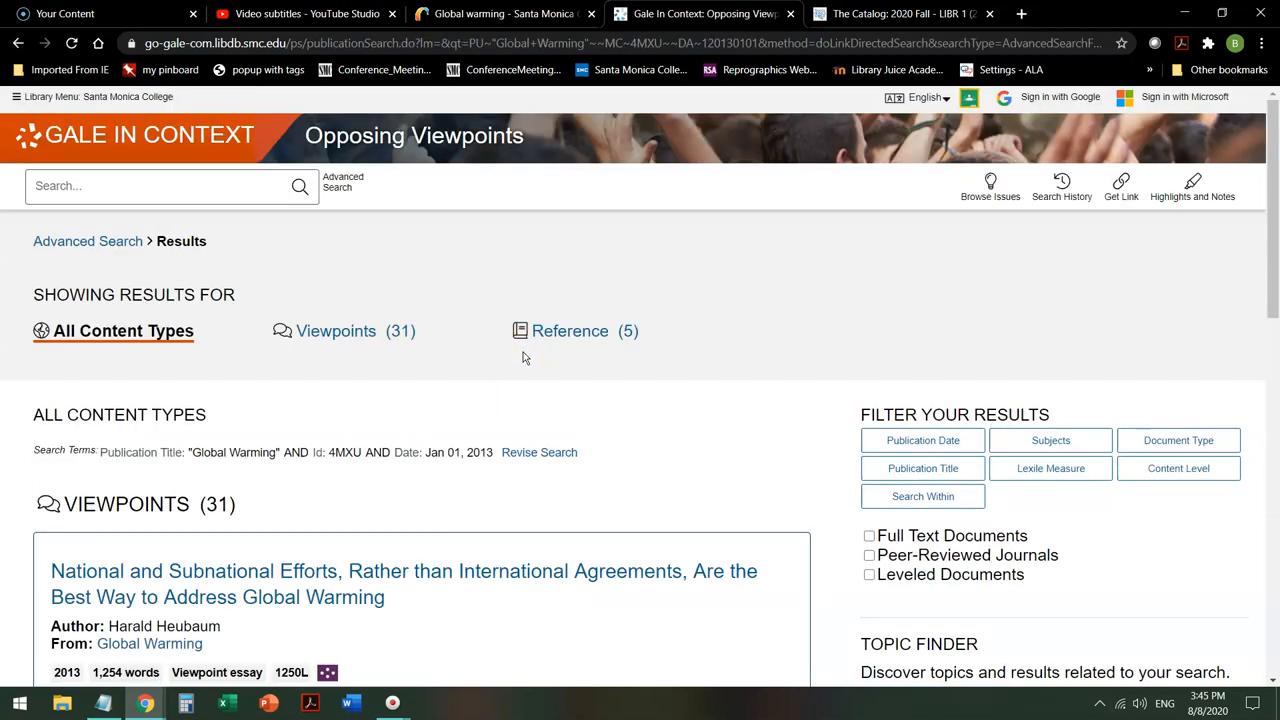
mouse_move(838, 512)
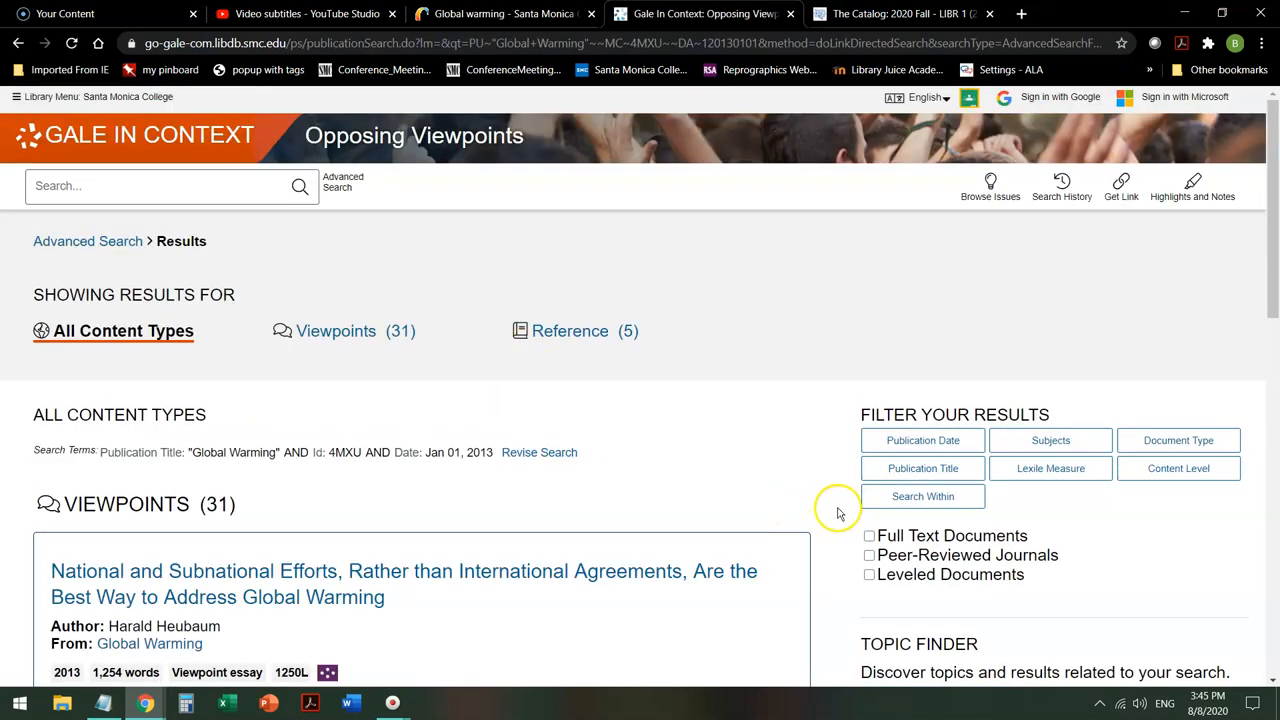
mouse_move(305, 227)
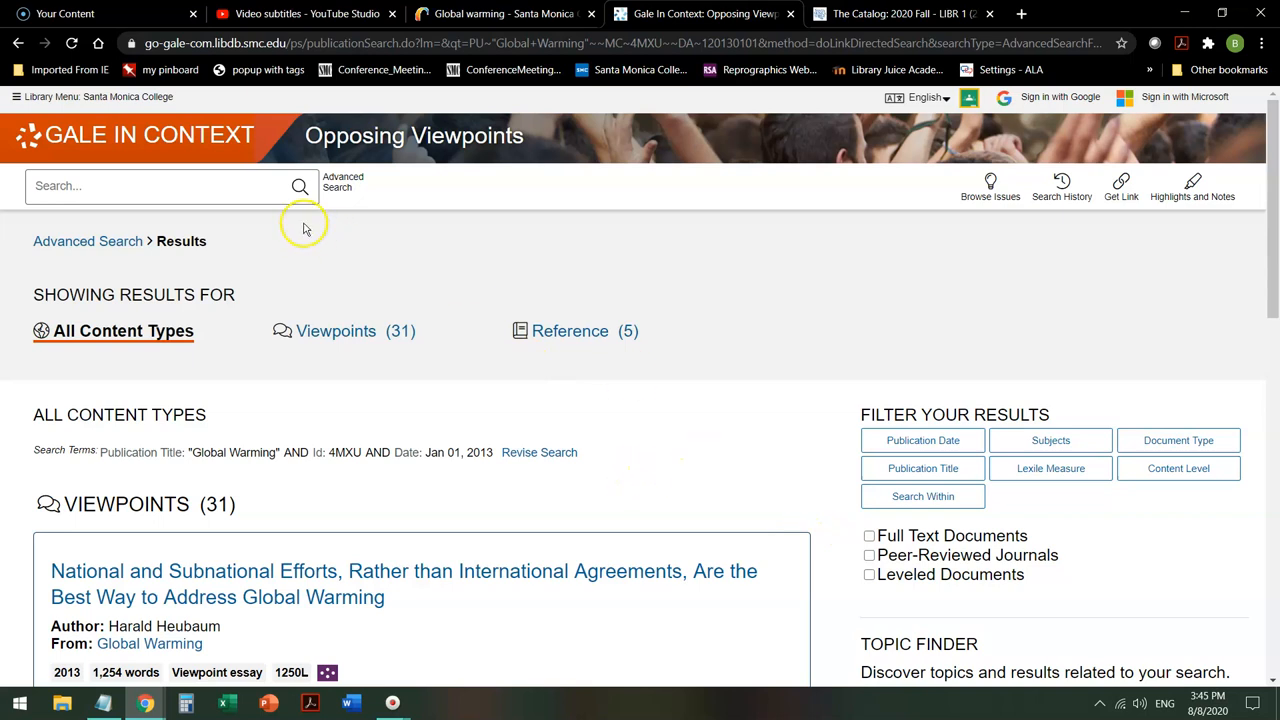
mouse_move(507, 158)
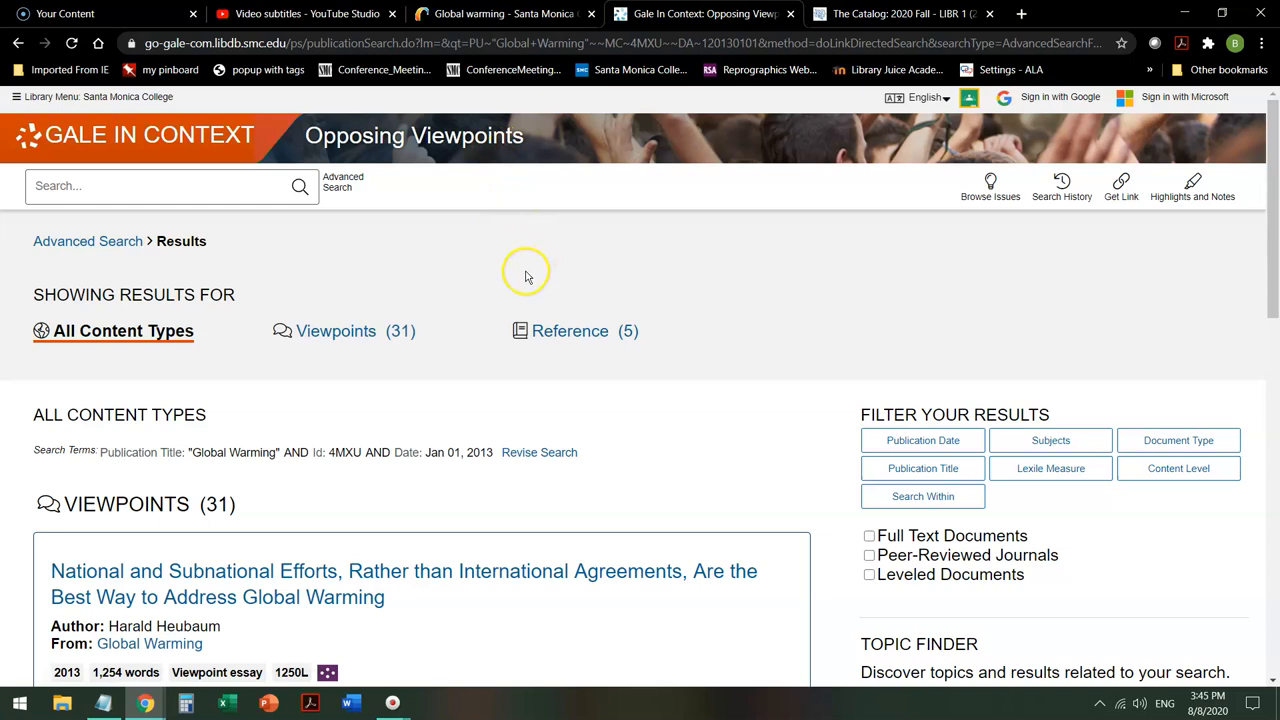
mouse_move(520, 162)
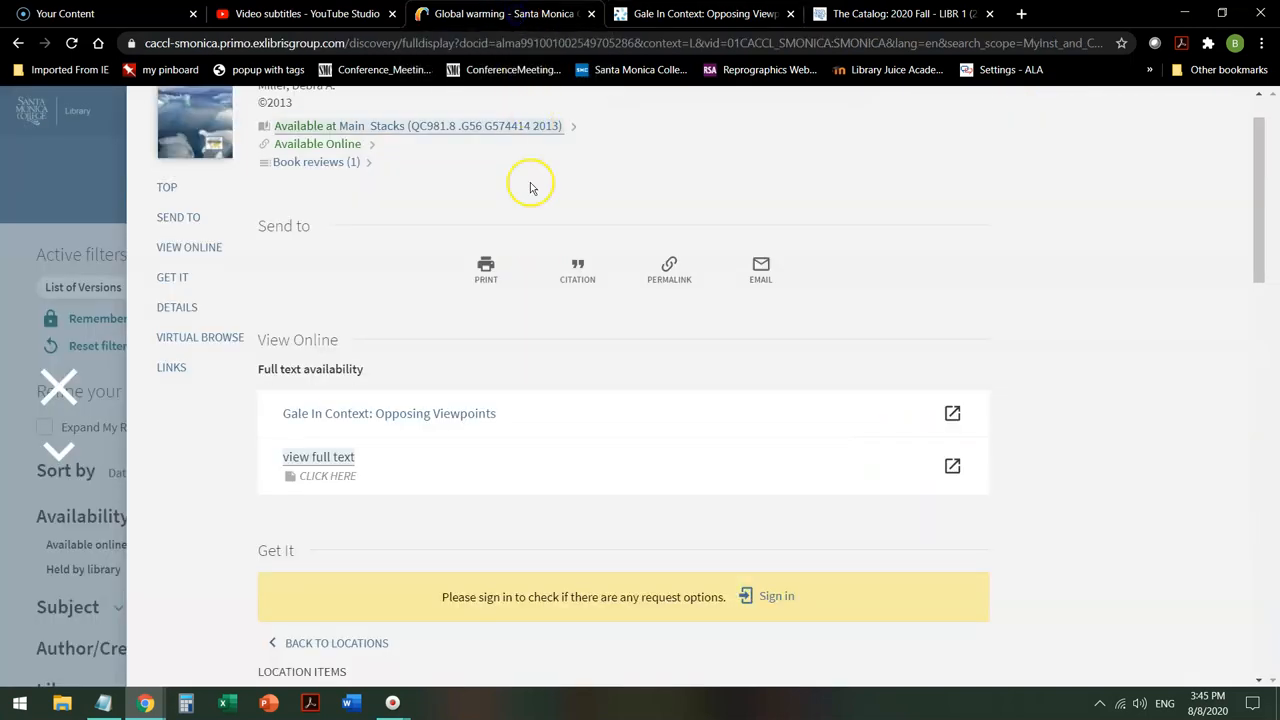
mouse_move(805, 494)
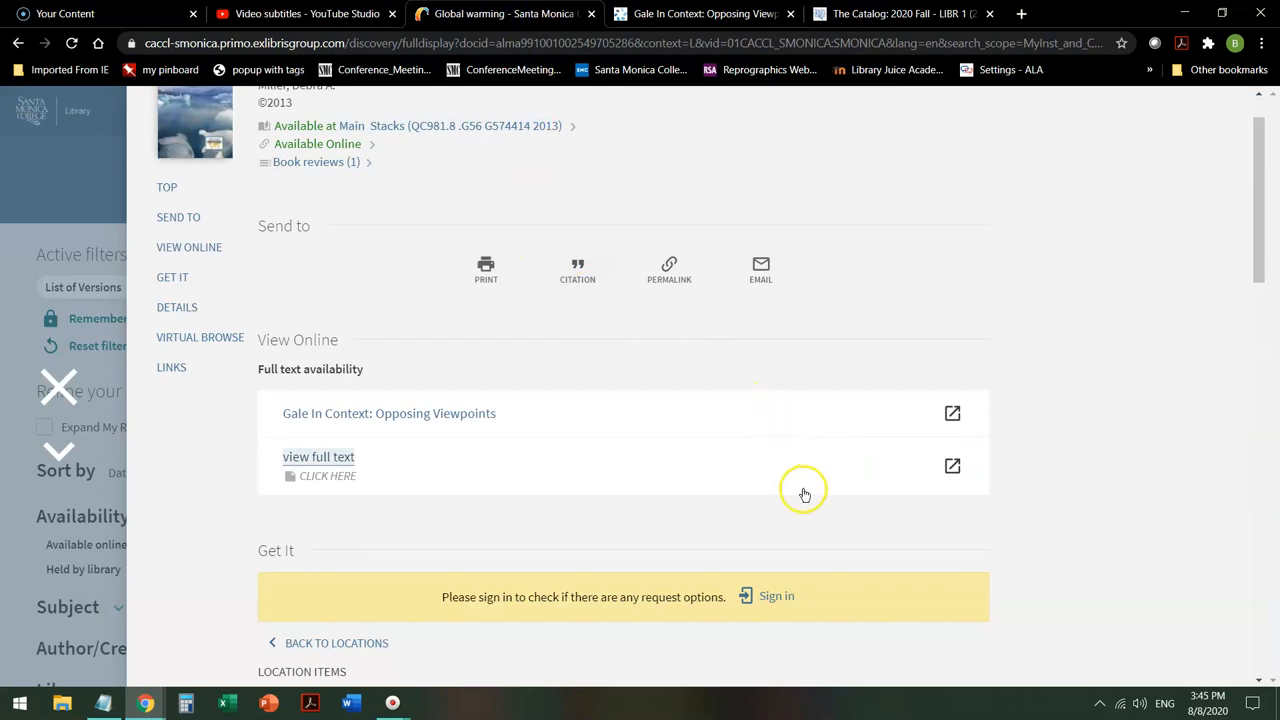
scroll("down", 3)
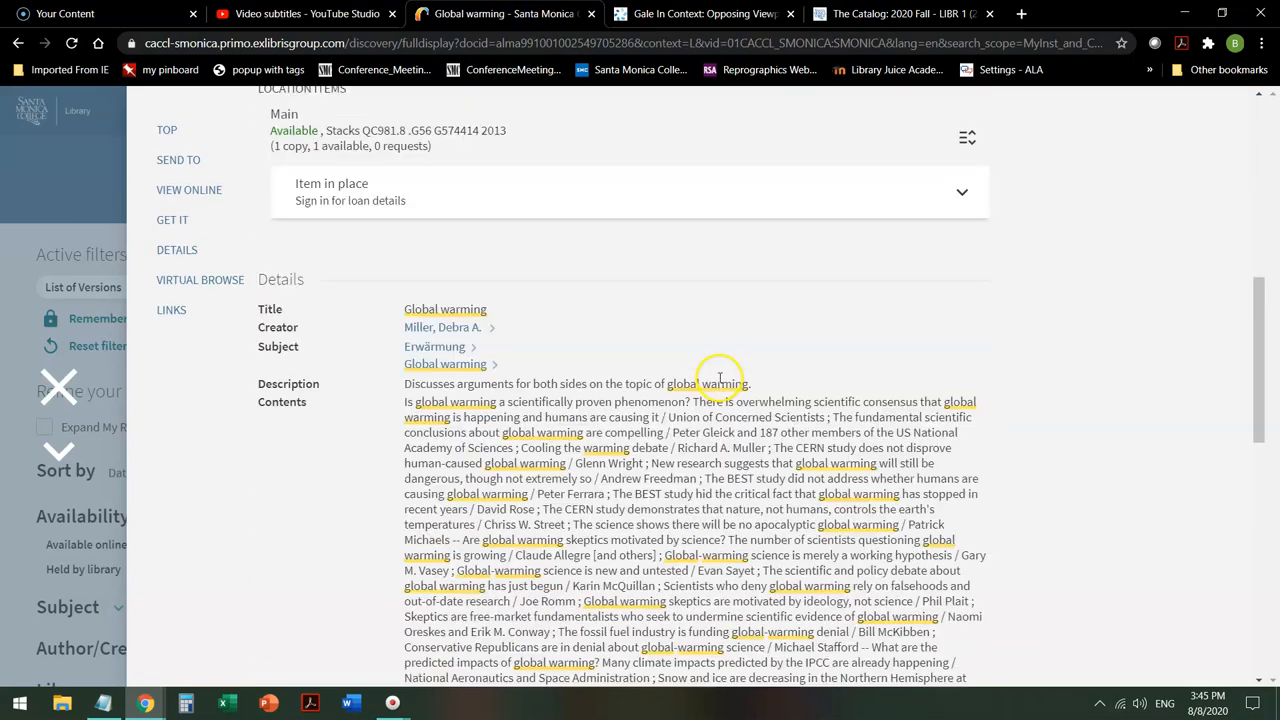
scroll("down", 3)
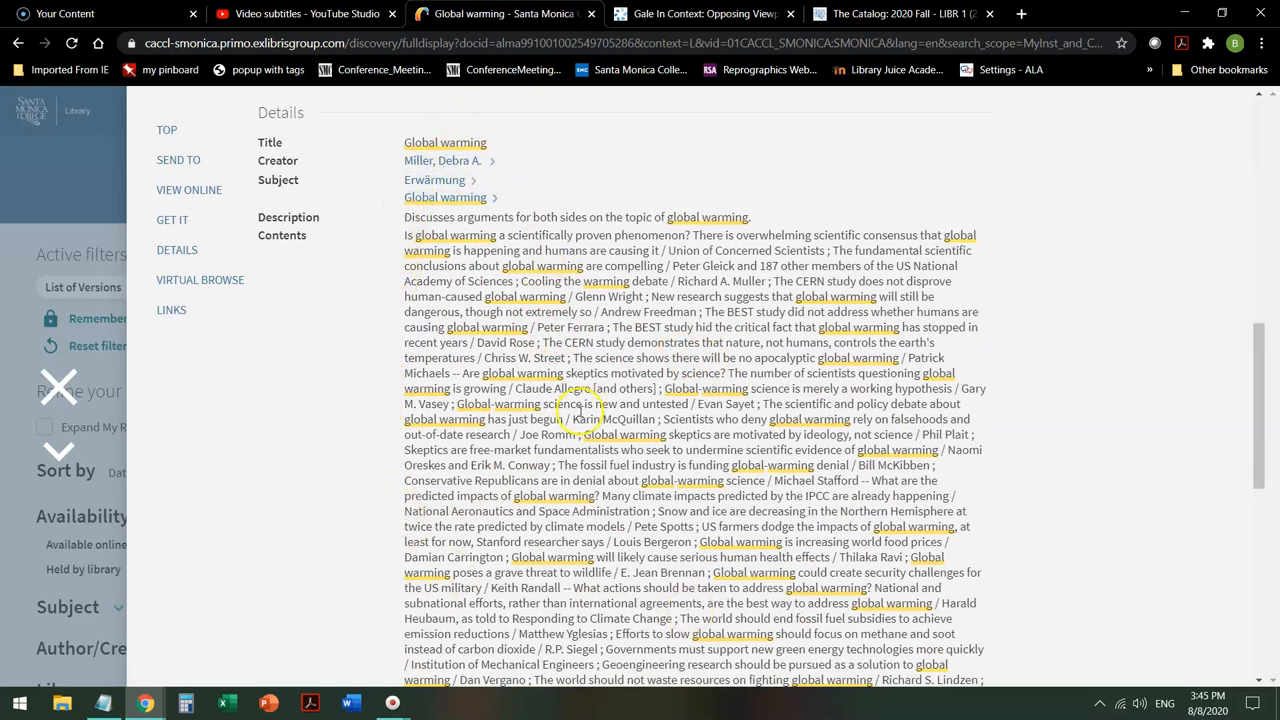
mouse_move(738, 415)
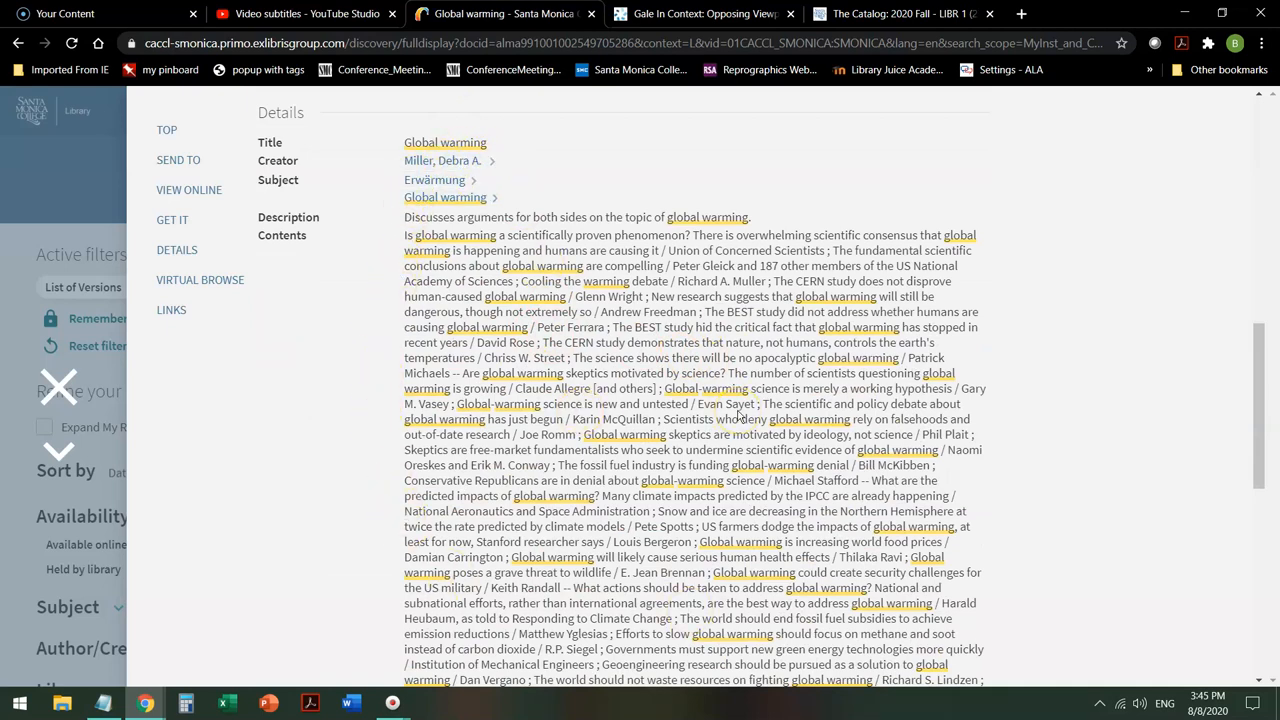
mouse_move(730, 323)
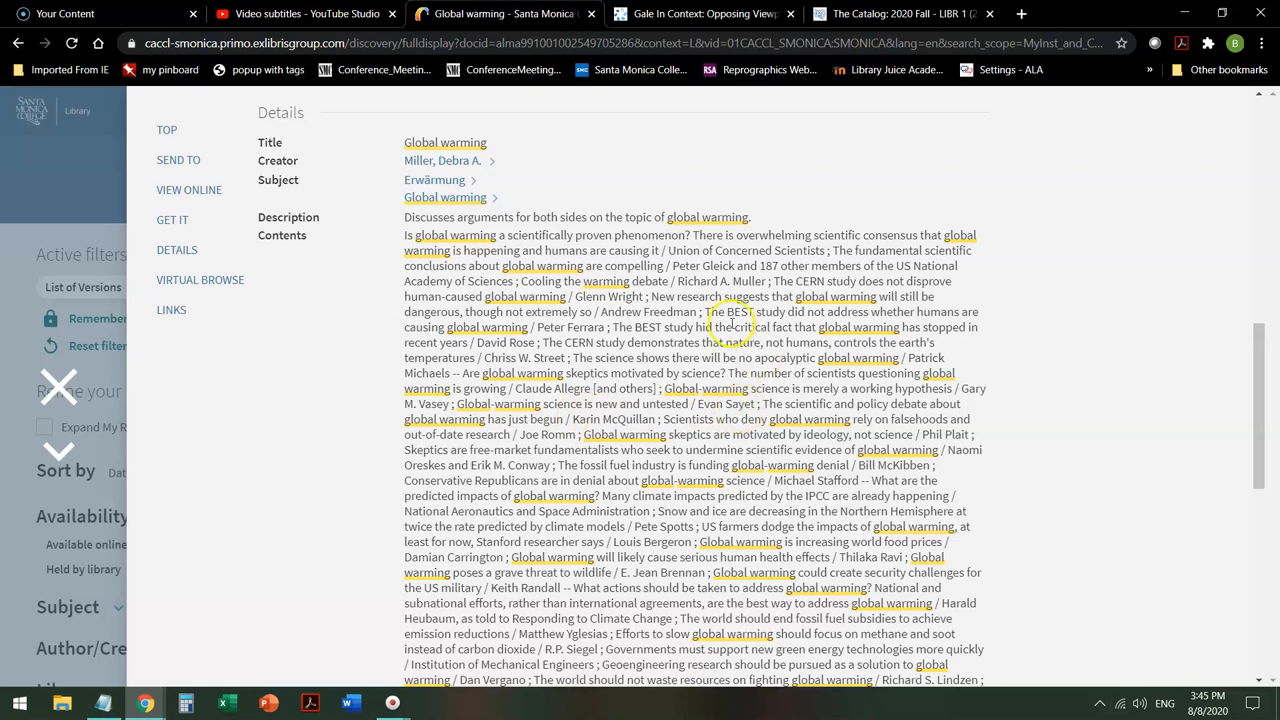
scroll("down", 3)
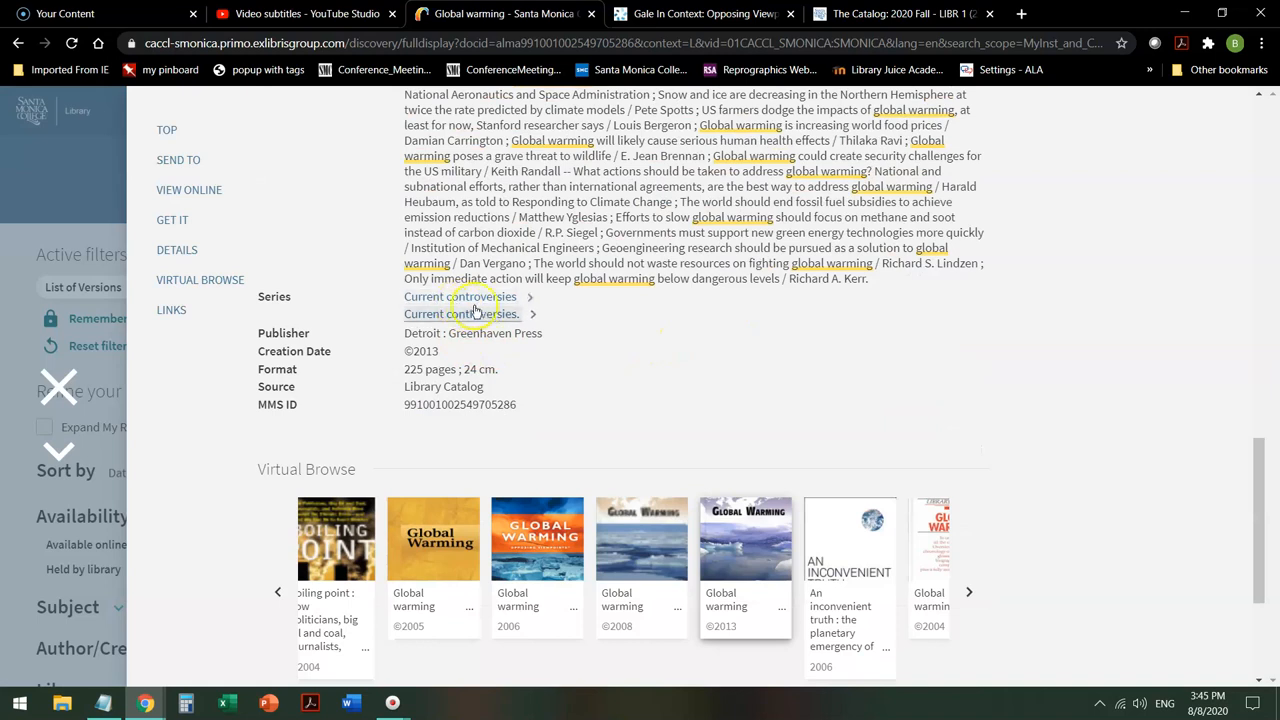
mouse_move(460, 297)
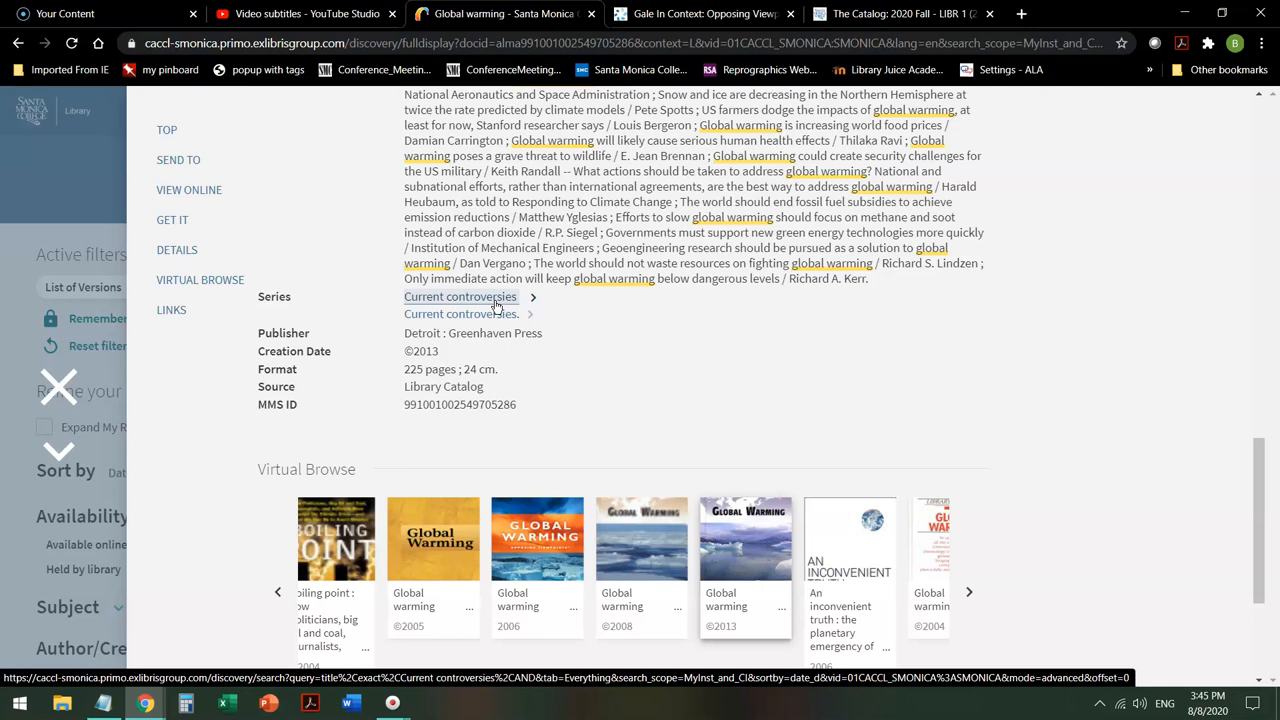
scroll("up", 3)
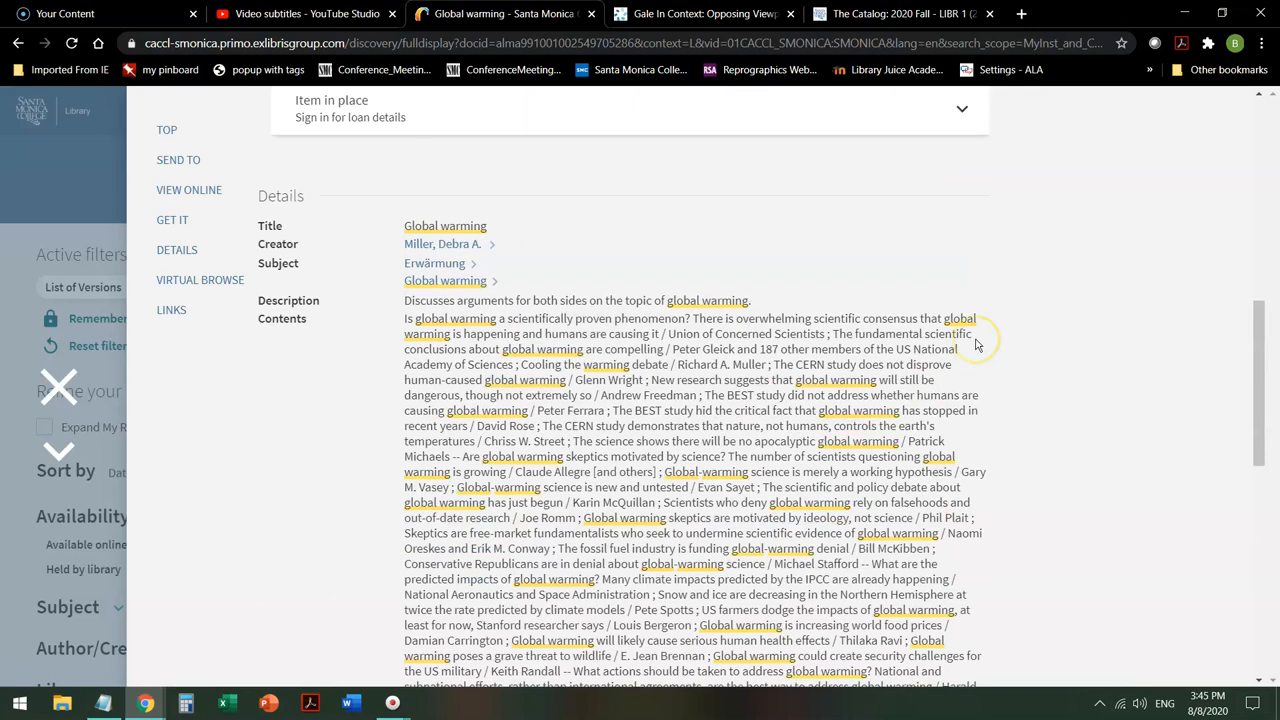
scroll("up", 3)
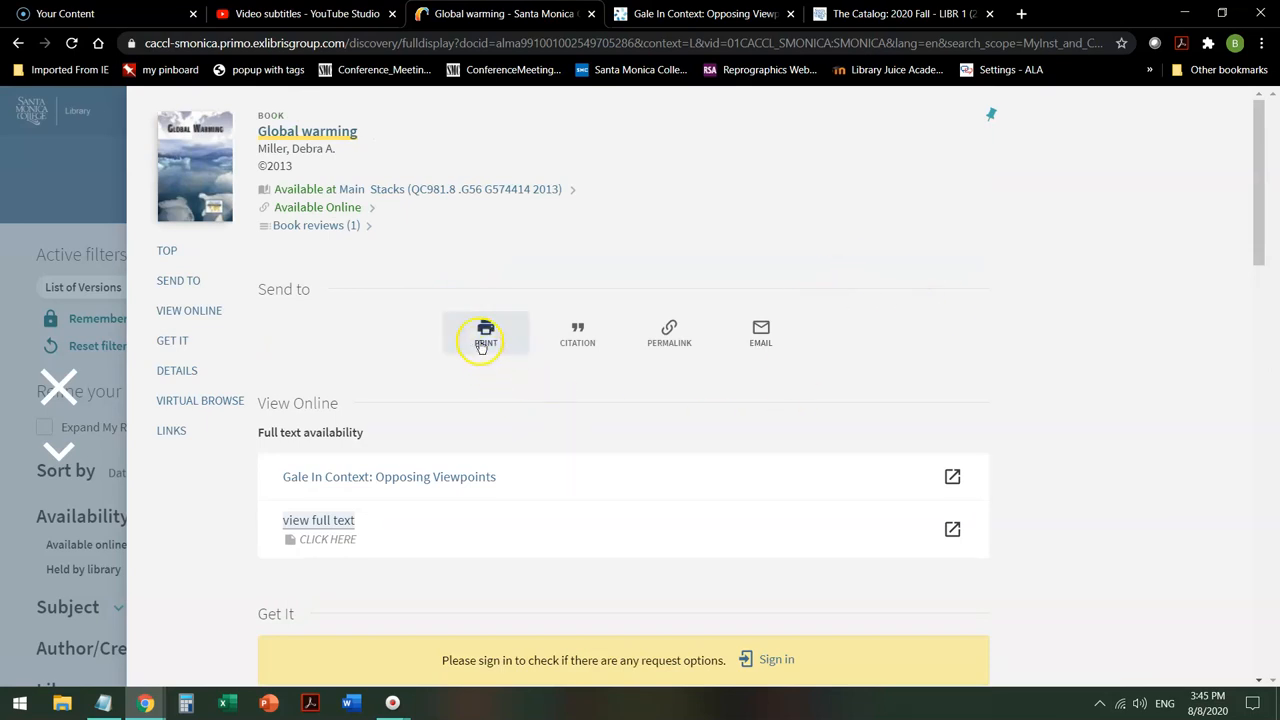
mouse_move(577, 334)
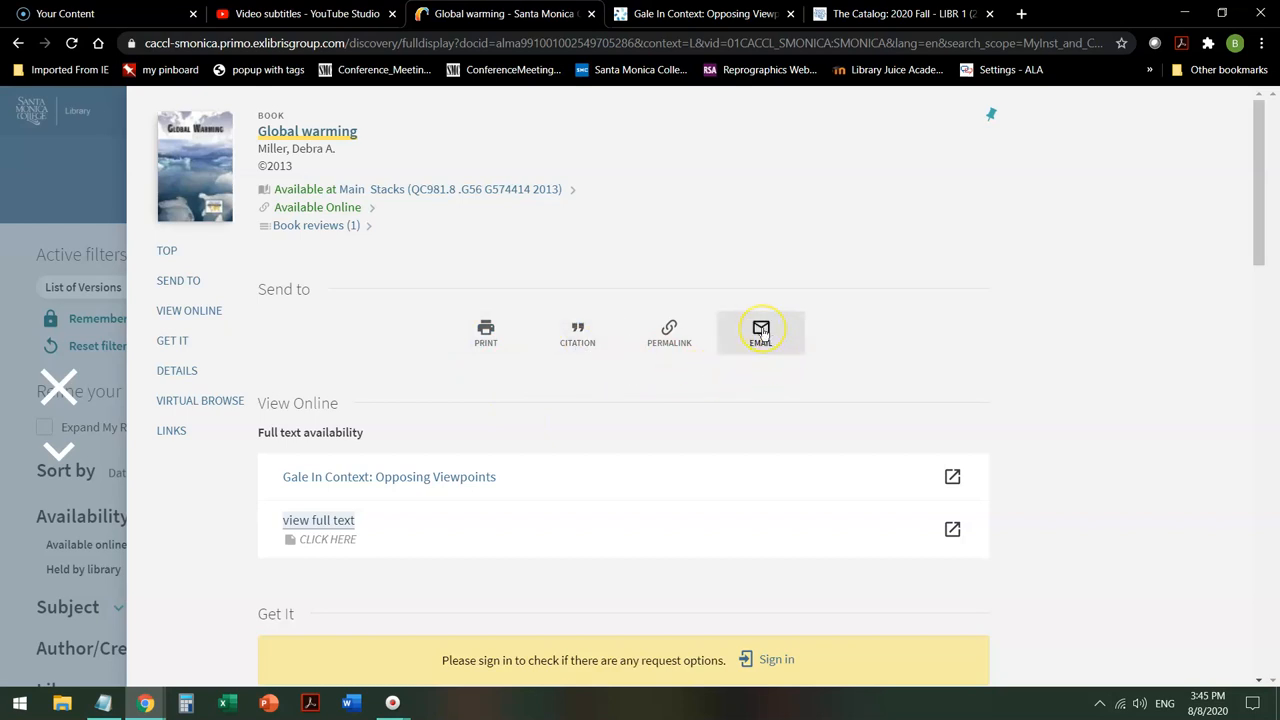
mouse_move(761, 362)
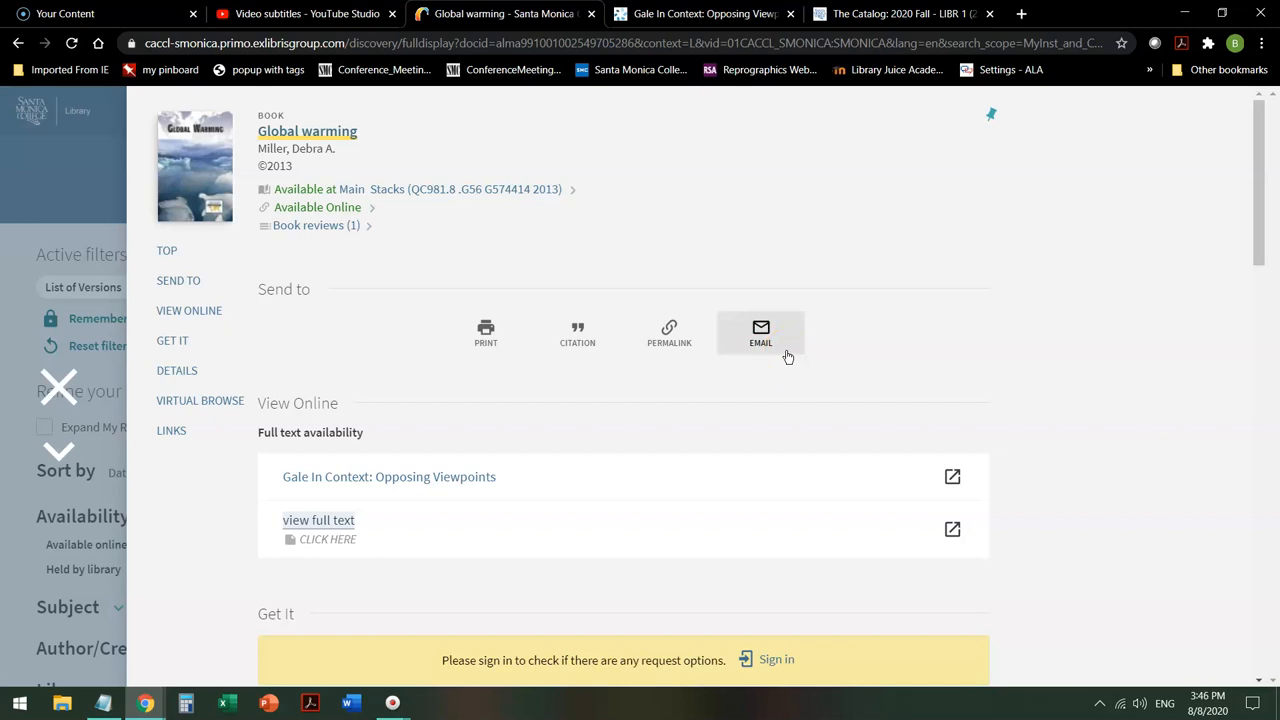
mouse_move(616, 468)
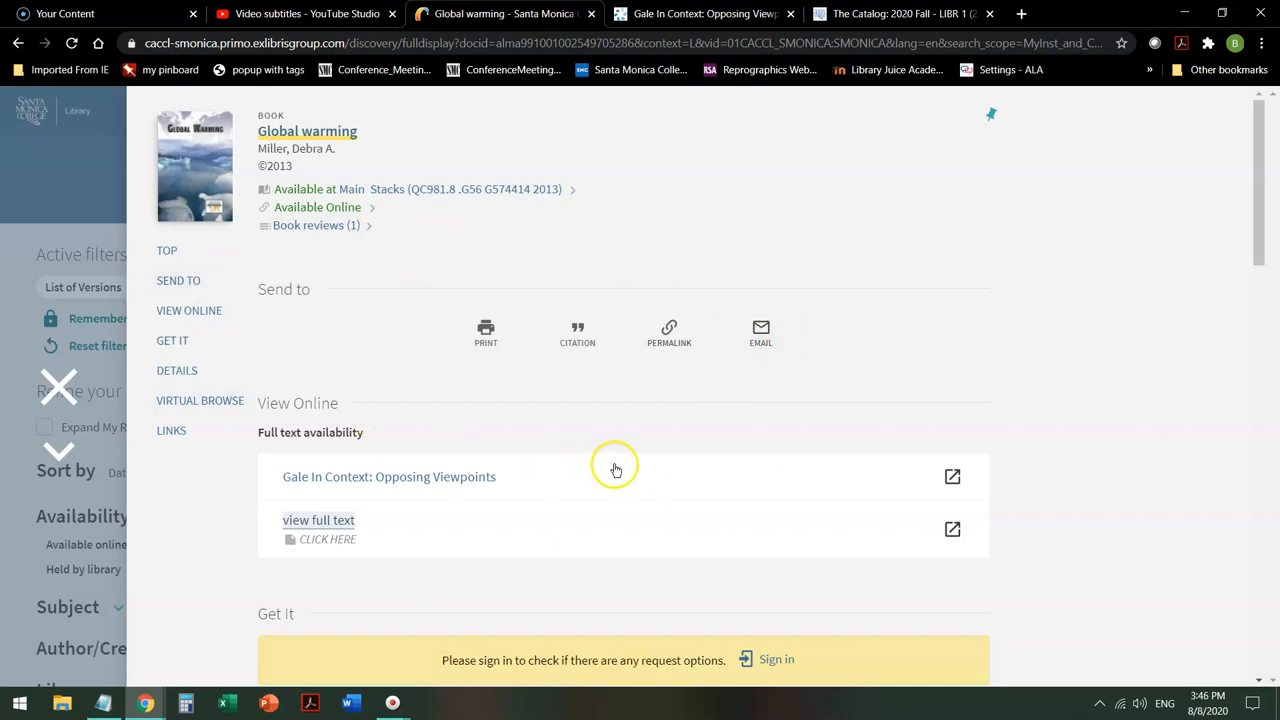
mouse_move(523, 185)
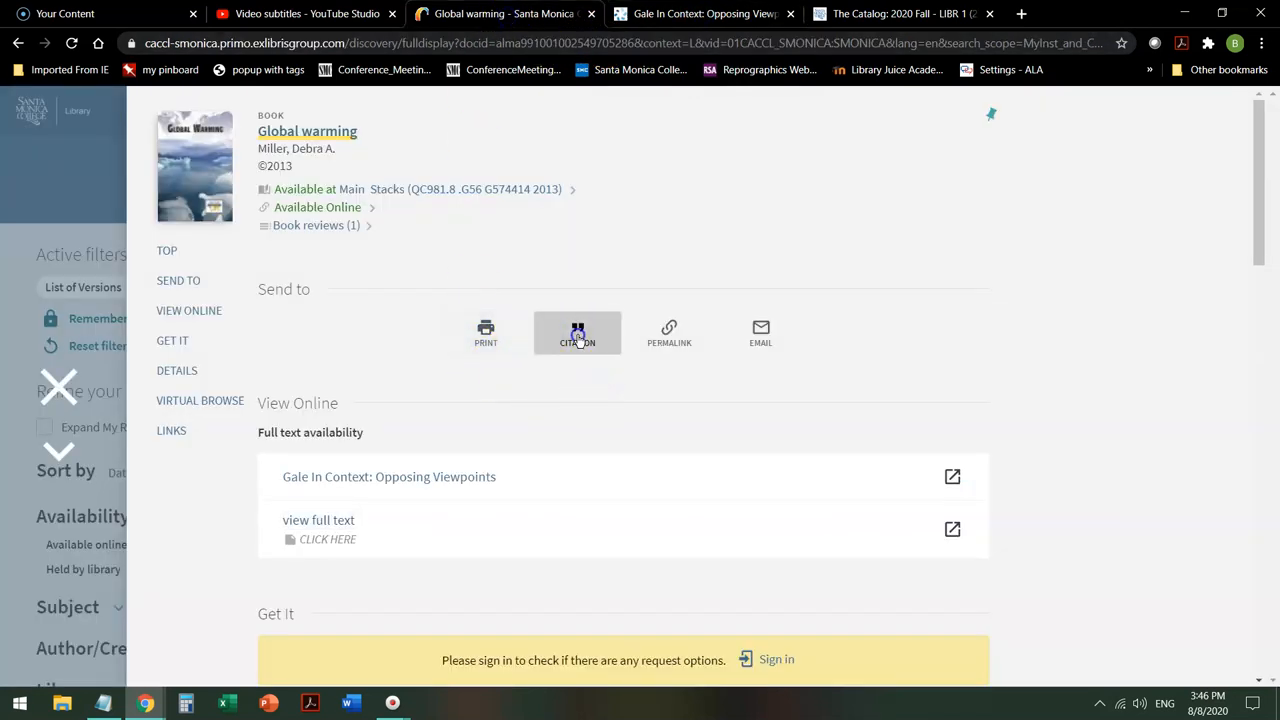
left_click(577, 333)
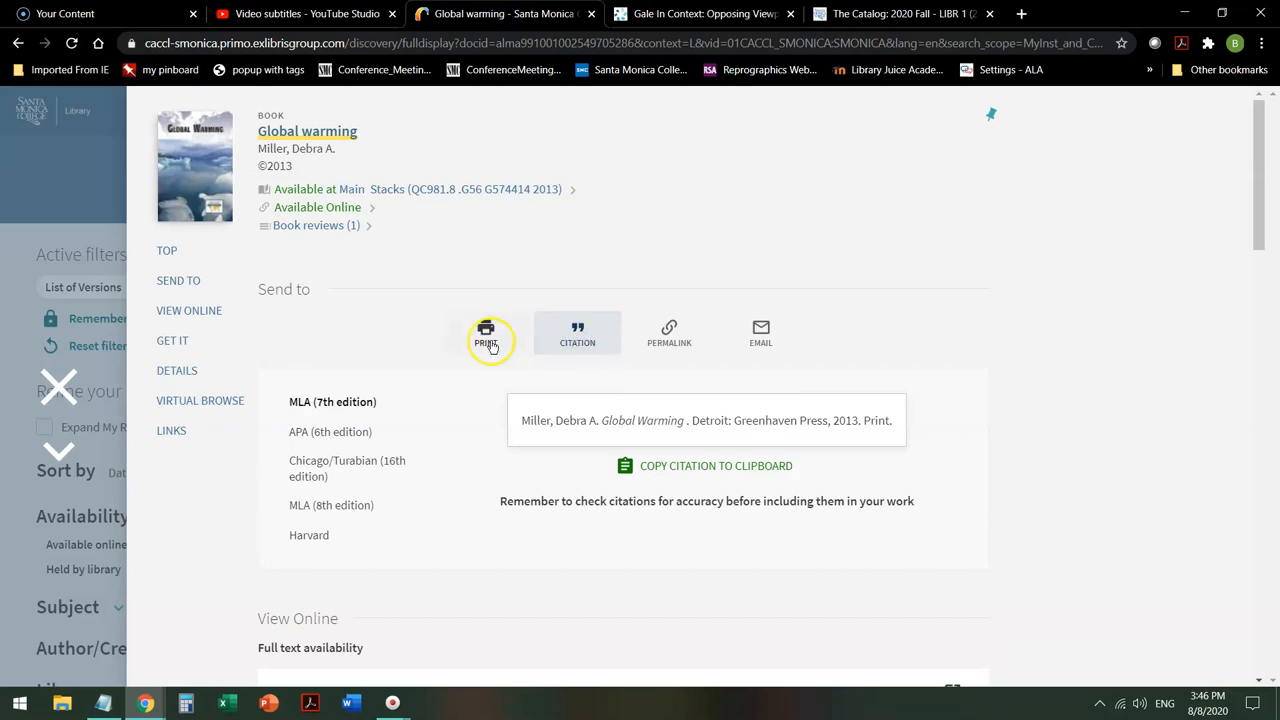
mouse_move(446, 430)
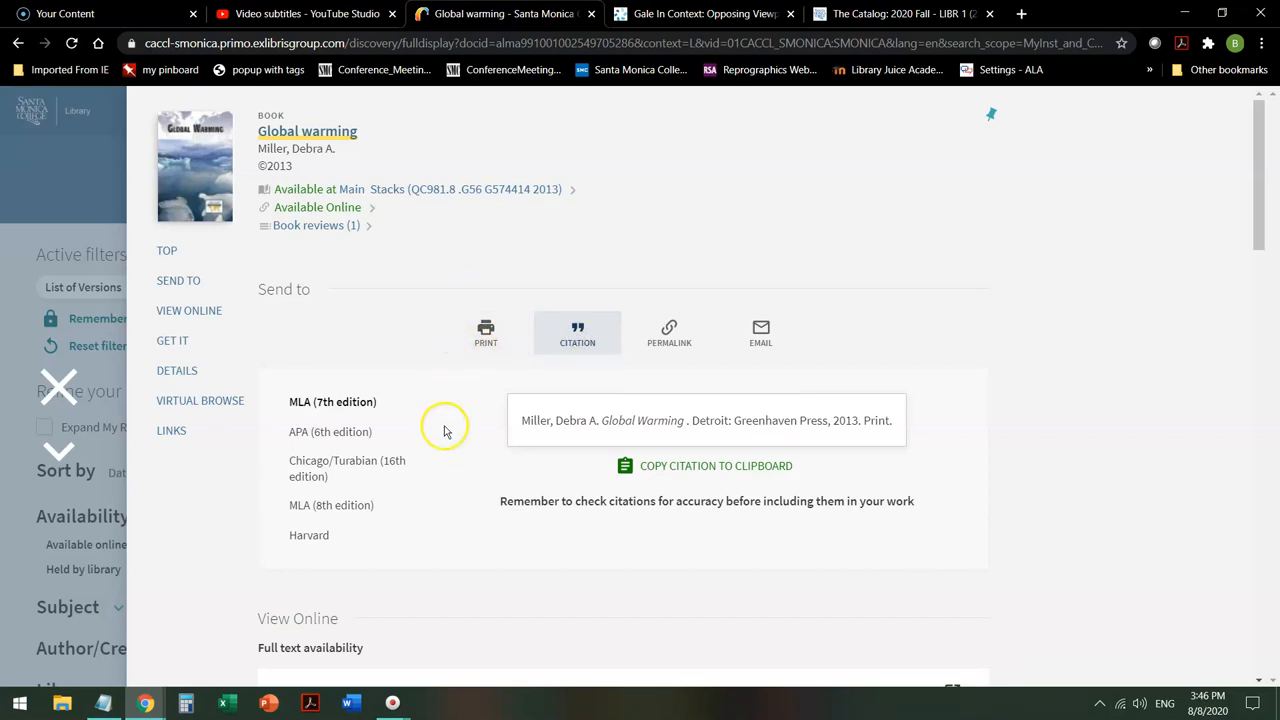
mouse_move(336, 534)
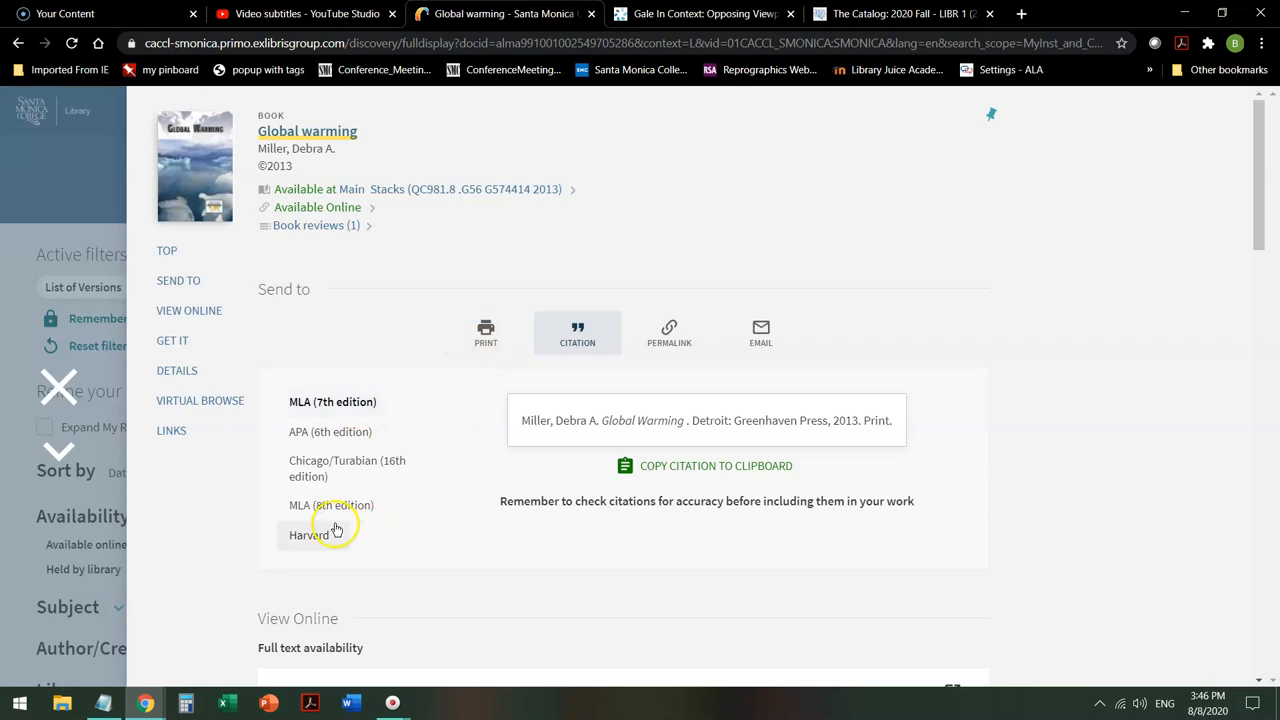
mouse_move(342, 468)
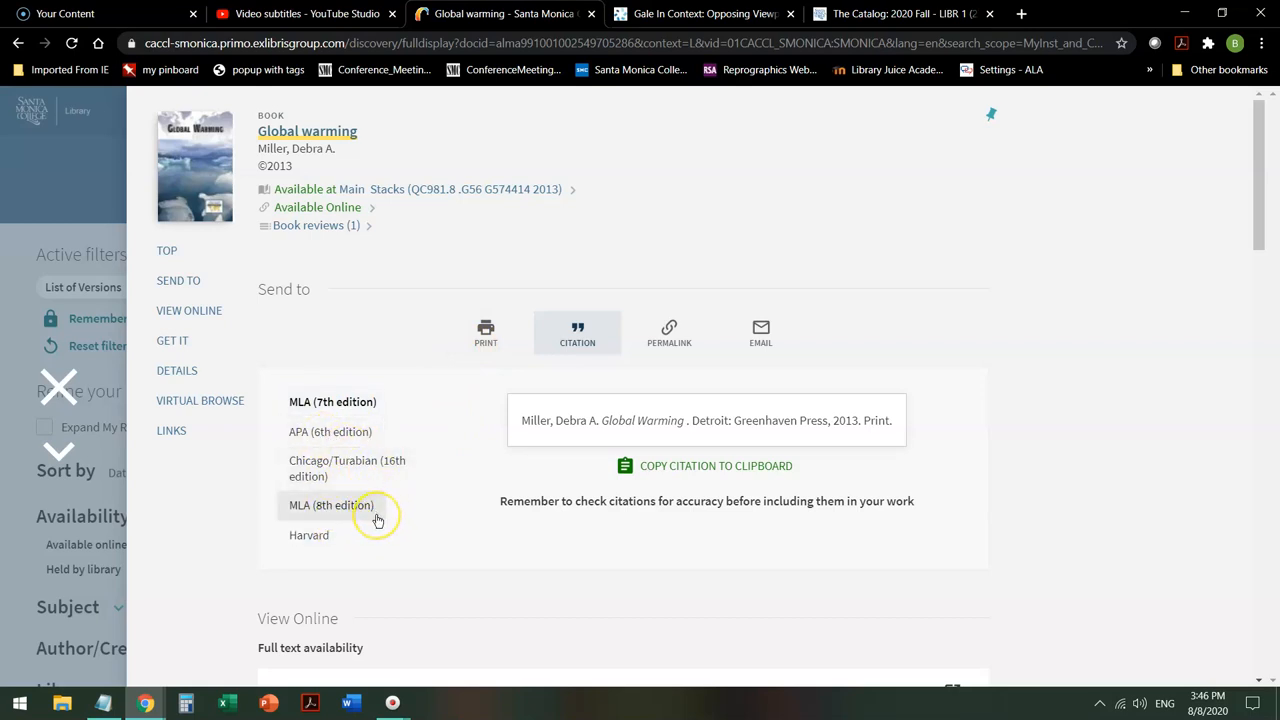
mouse_move(408, 518)
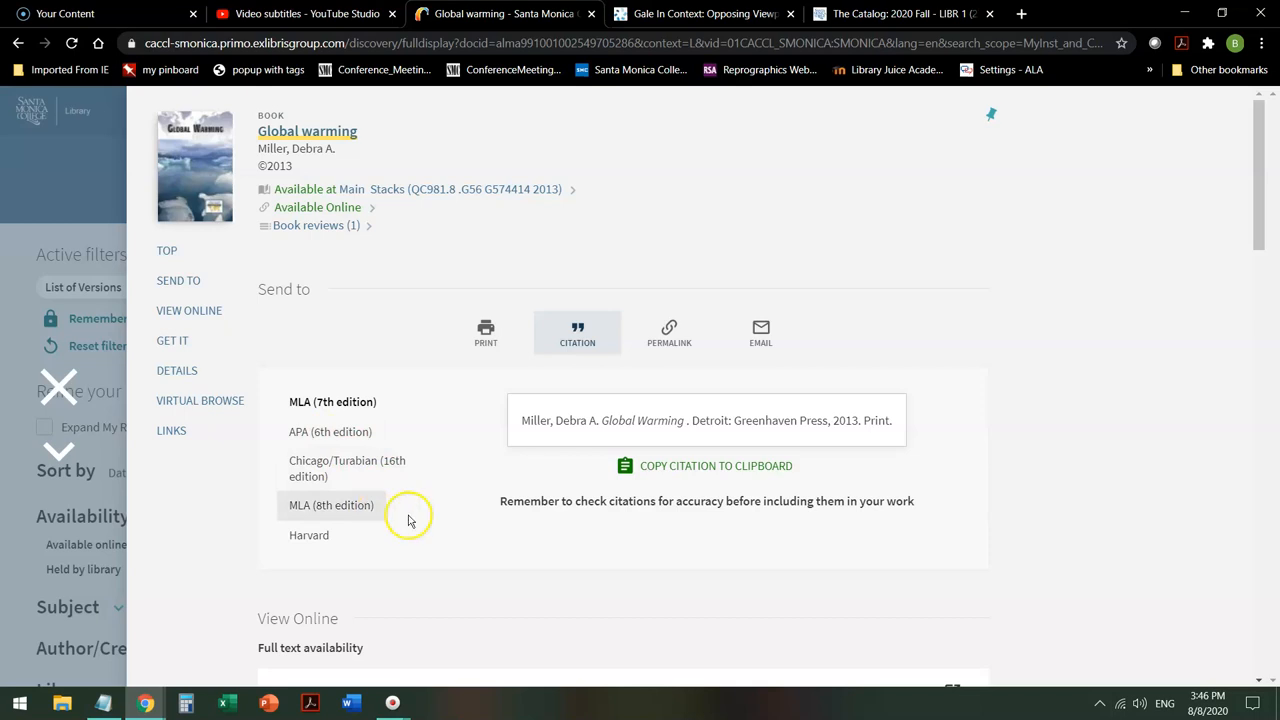
mouse_move(957, 420)
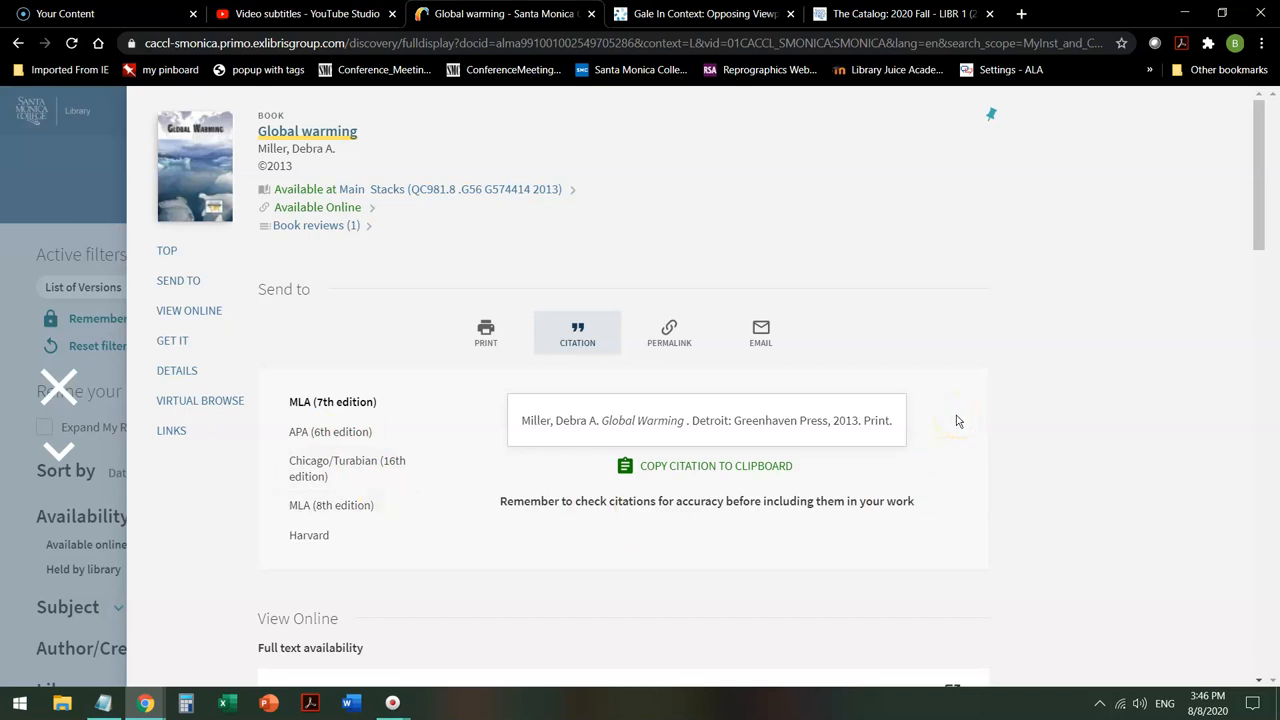
mouse_move(397, 245)
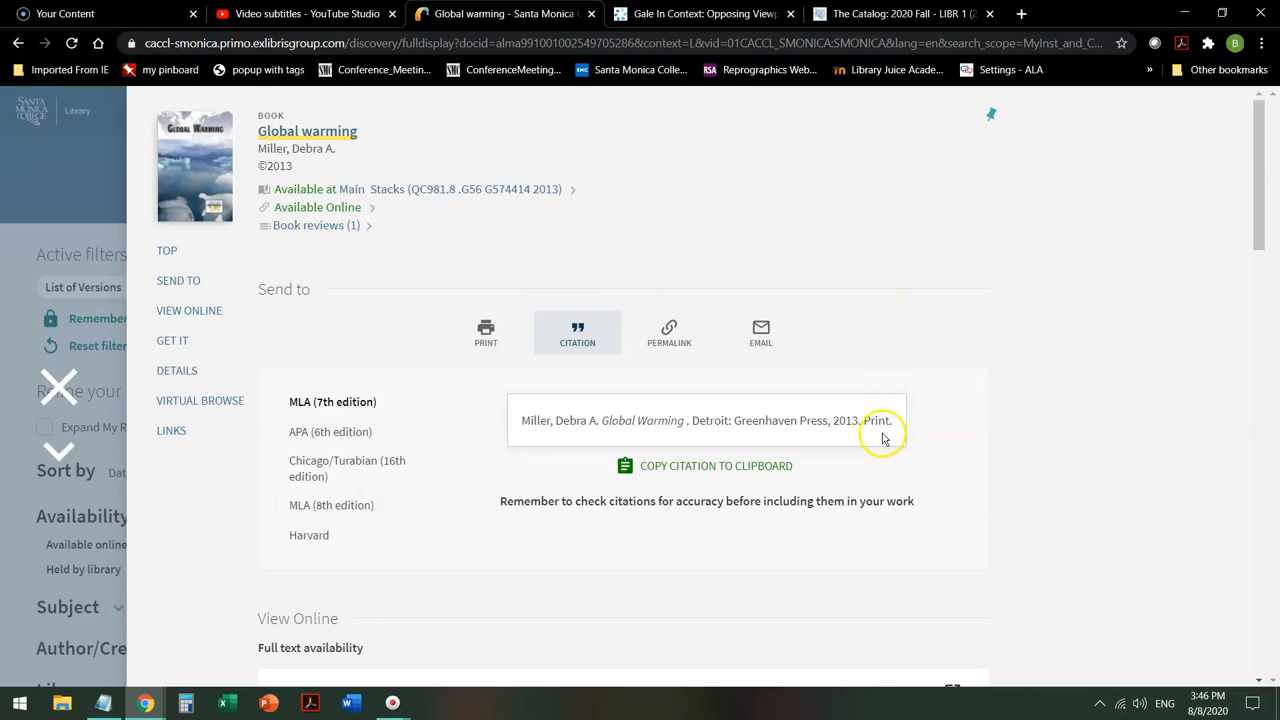
mouse_move(460, 375)
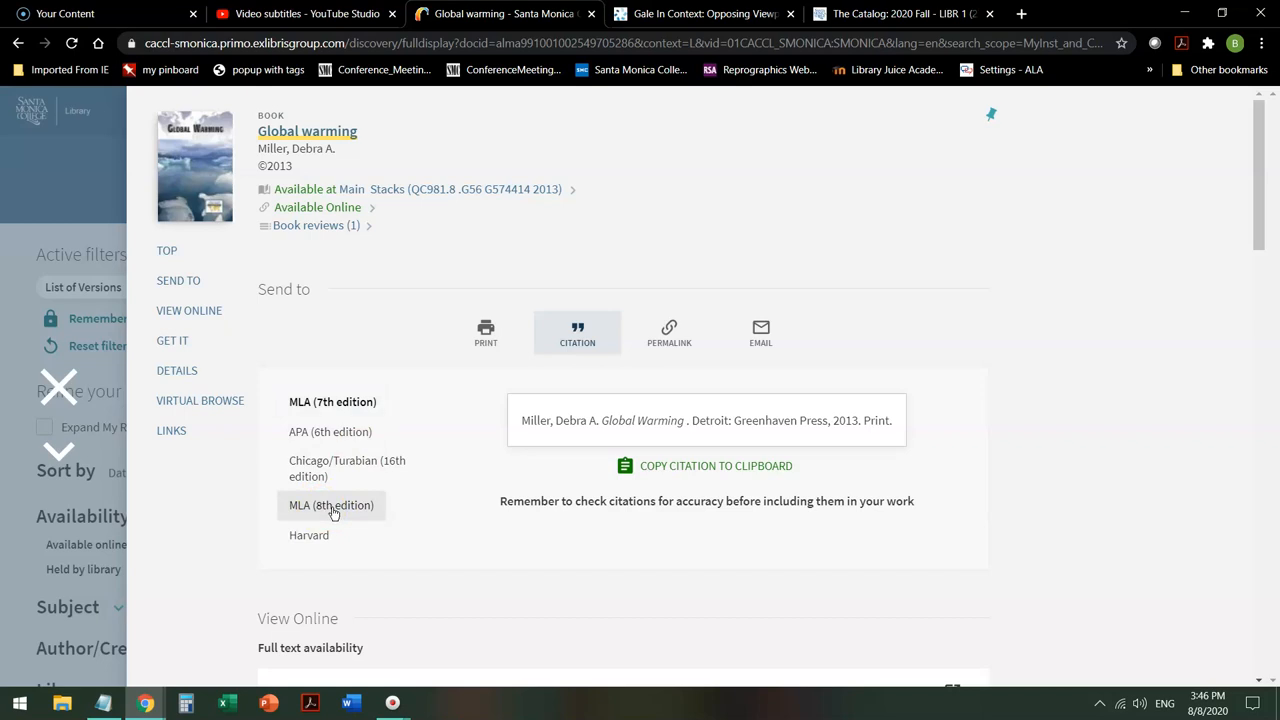
Step: Switch the Global warming citation to MLA (8th edition) style
left_click(331, 505)
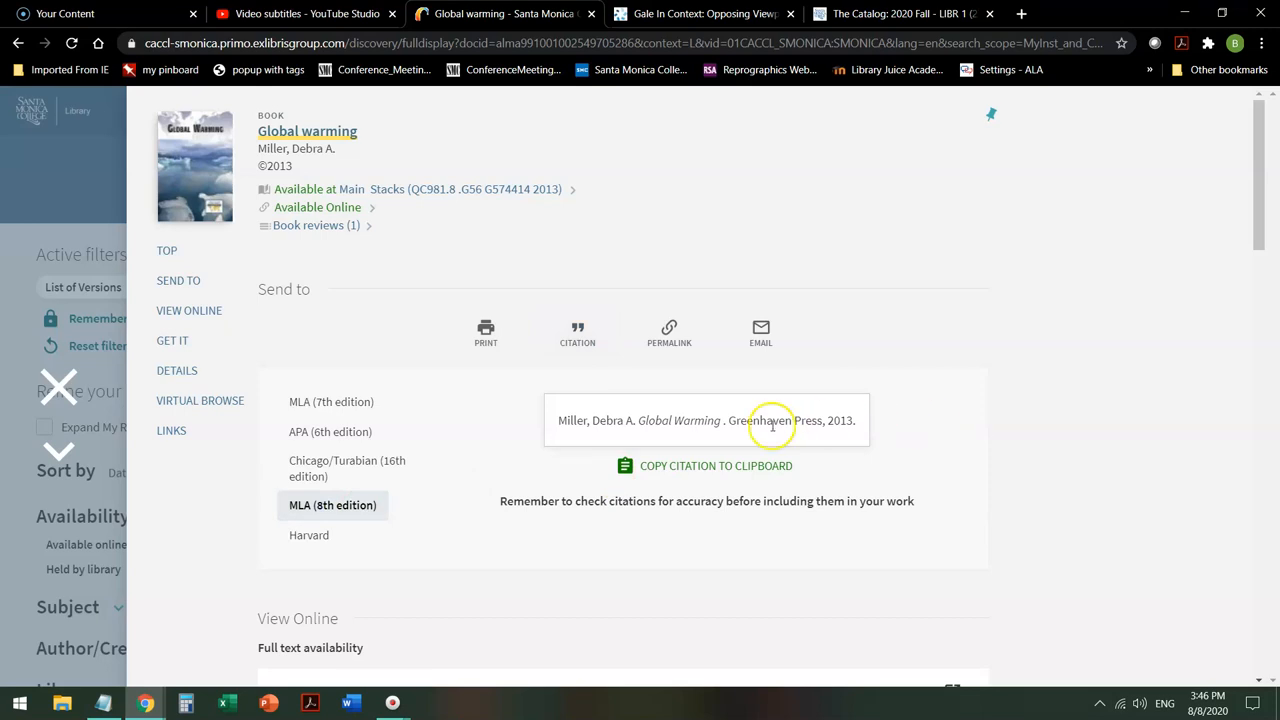
mouse_move(880, 440)
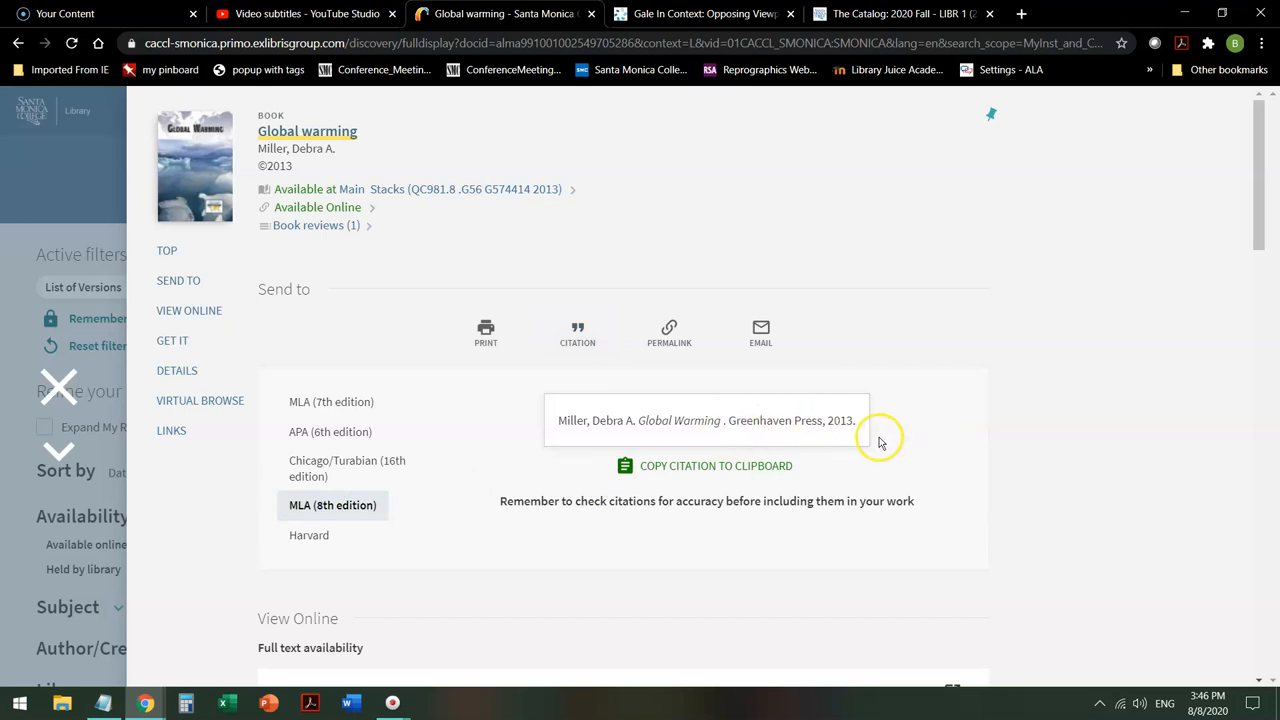
mouse_move(910, 472)
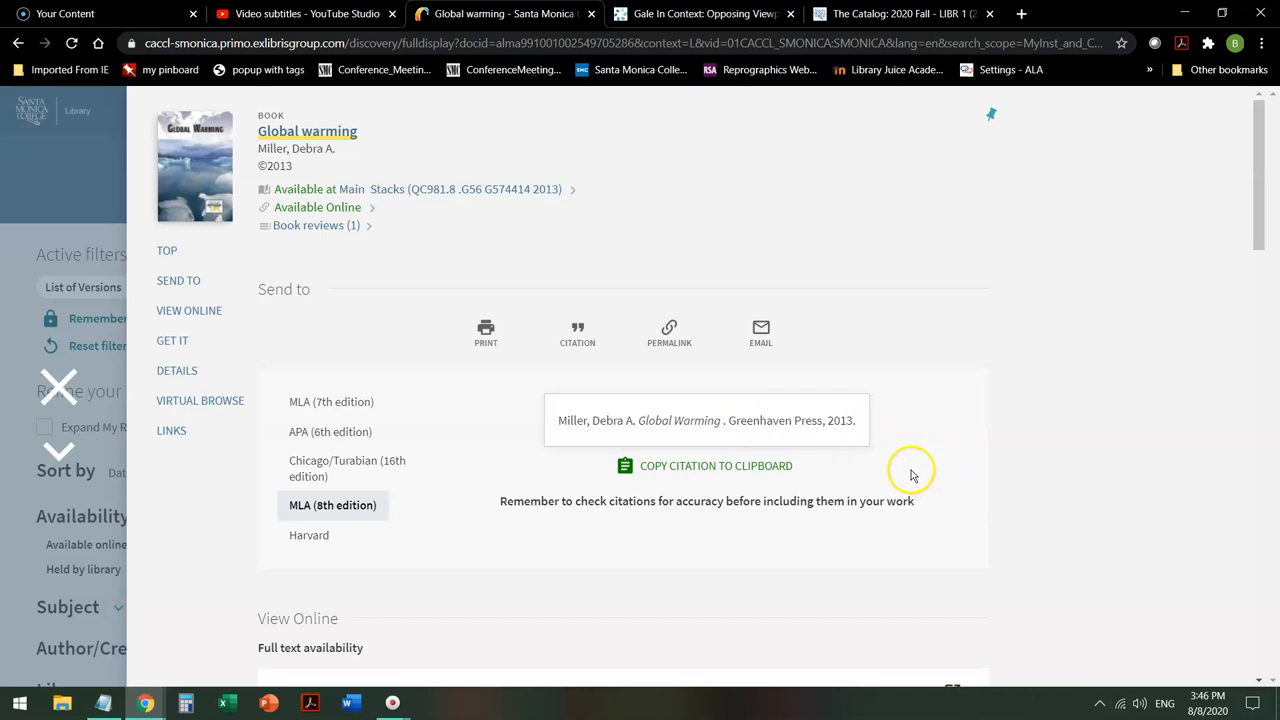
mouse_move(955, 445)
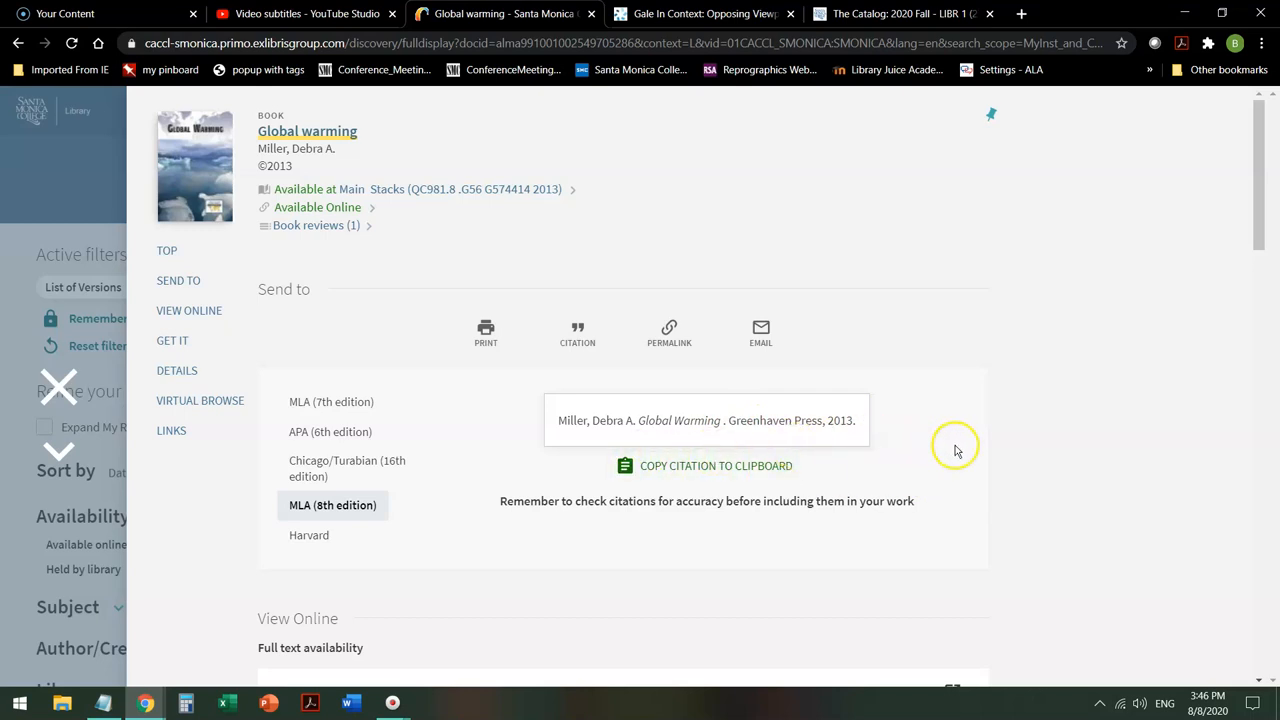
mouse_move(718, 424)
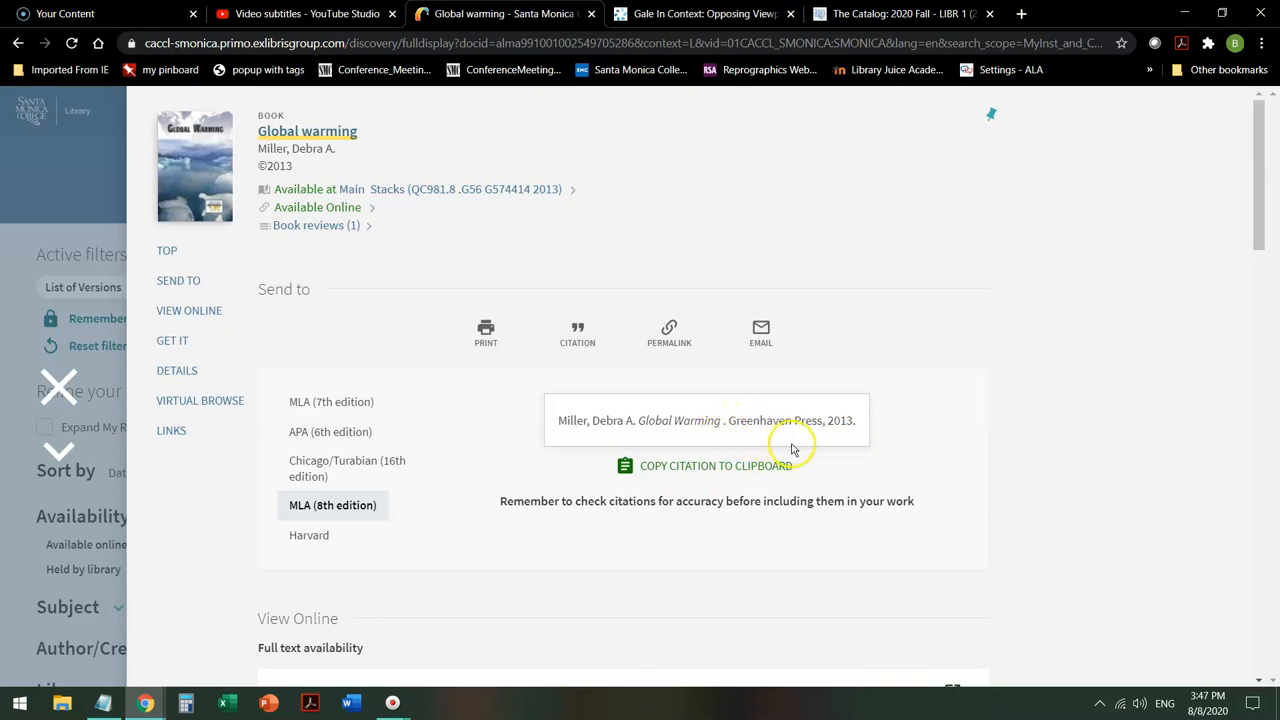
mouse_move(958, 432)
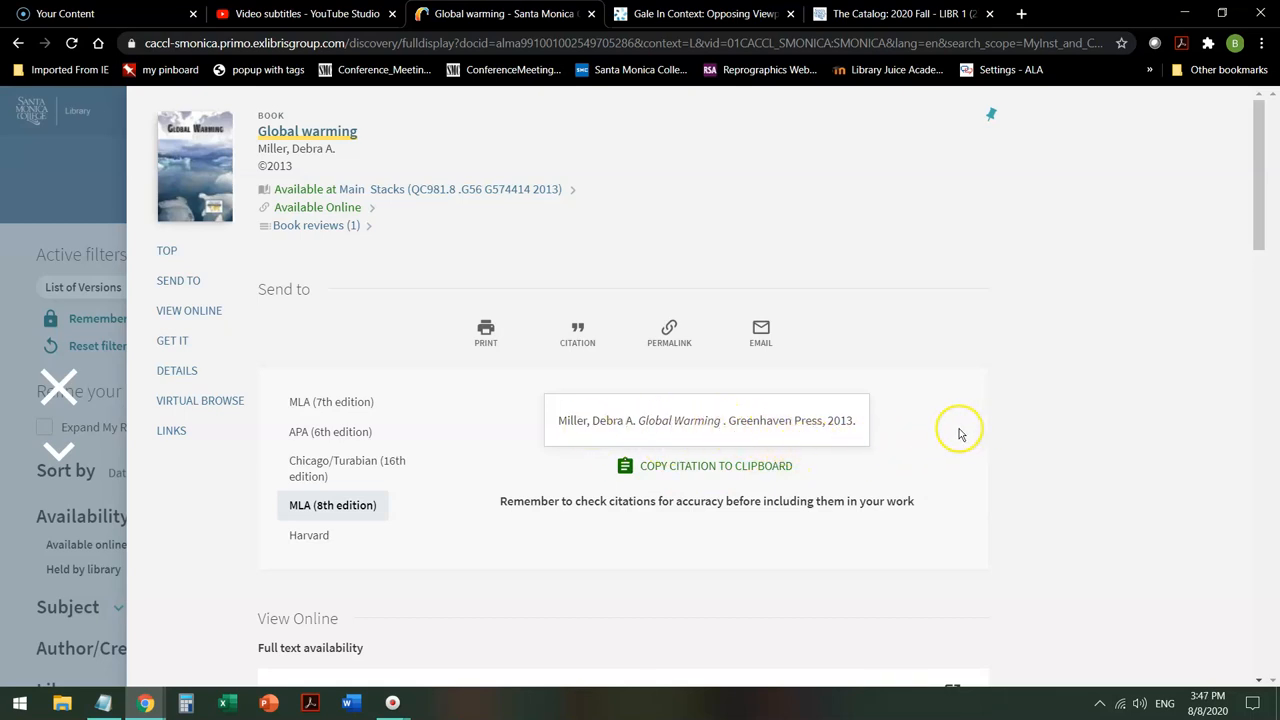
mouse_move(840, 438)
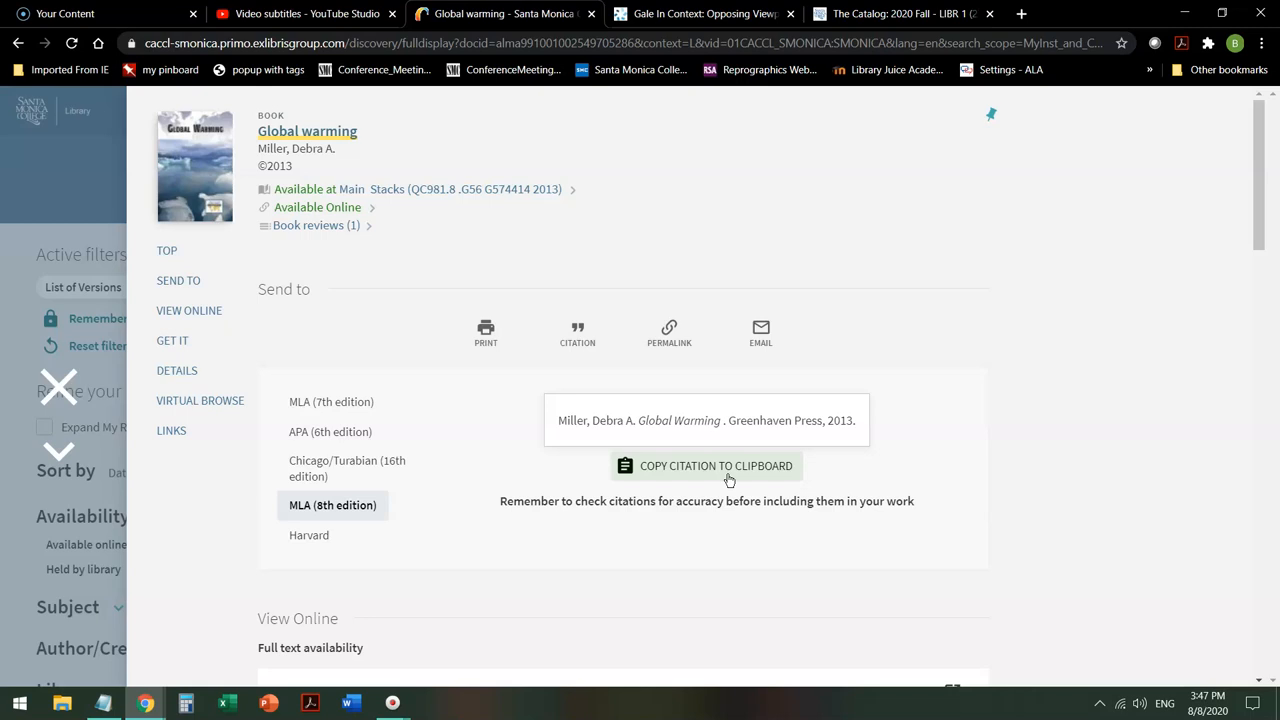
mouse_move(58, 388)
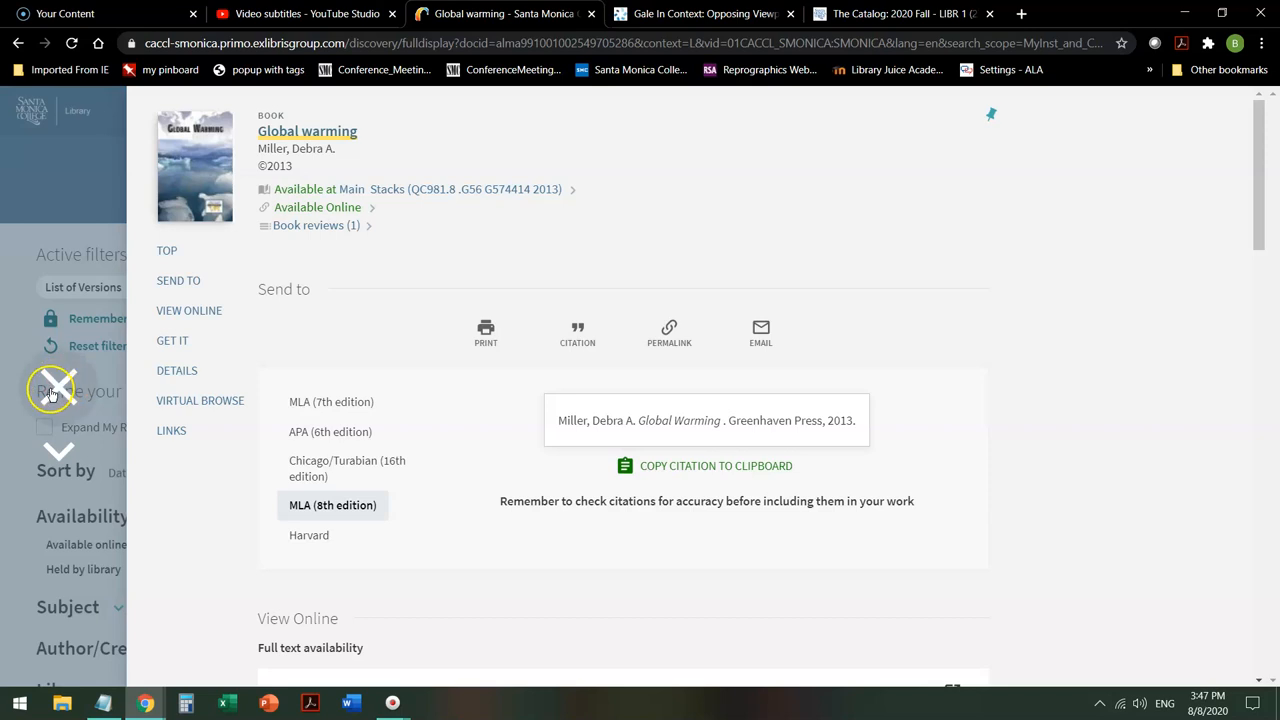
Step: Close the record, return to OneSearch start, then go back toward the Library homepage
left_click(17, 42)
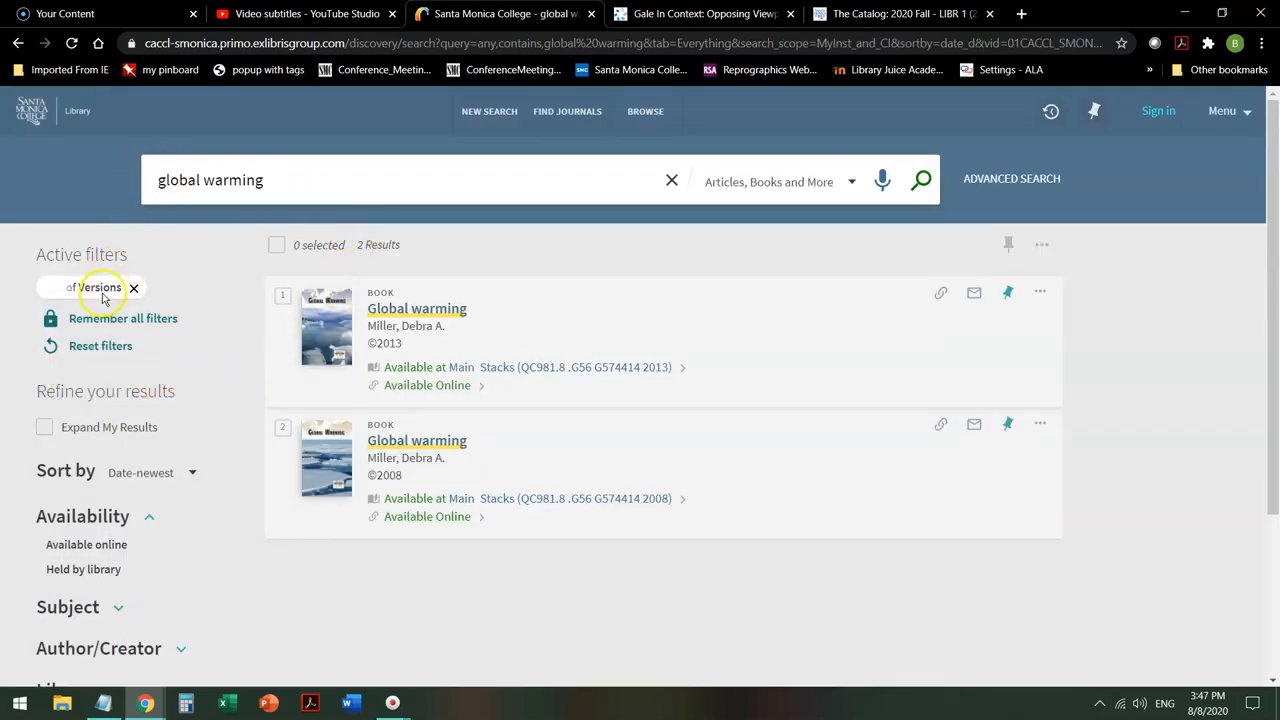
mouse_move(168, 516)
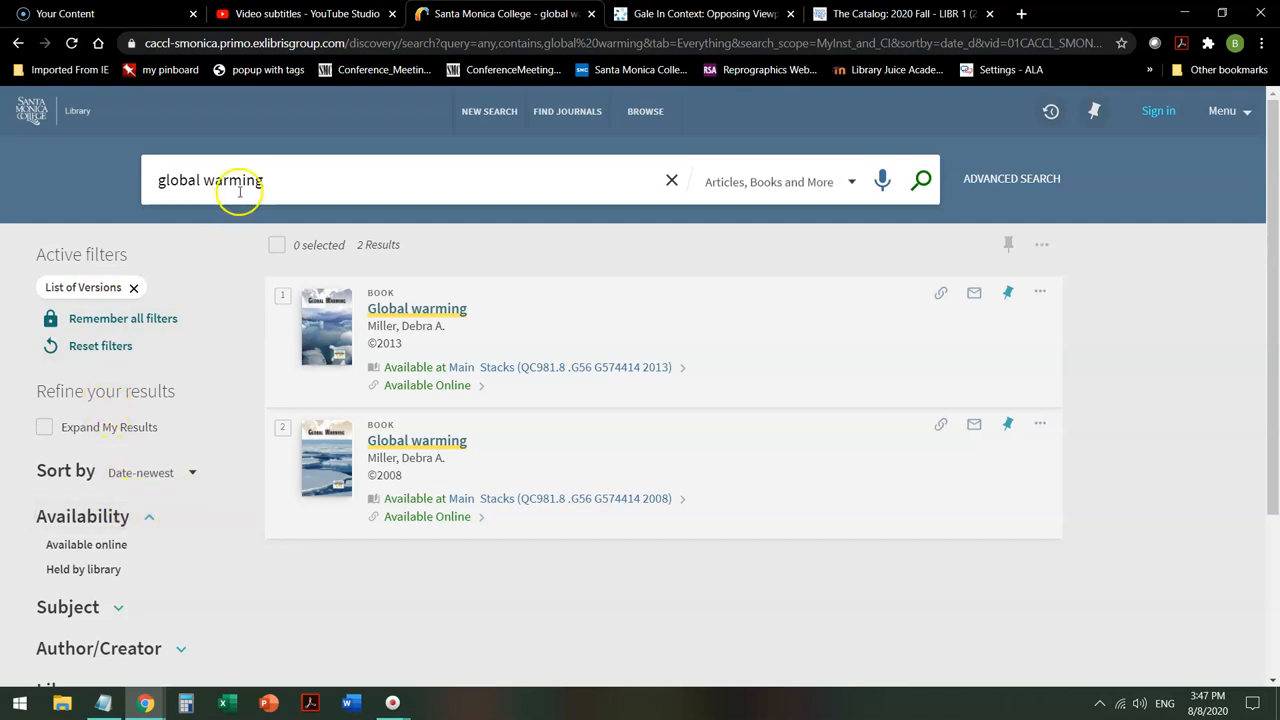
mouse_move(37, 110)
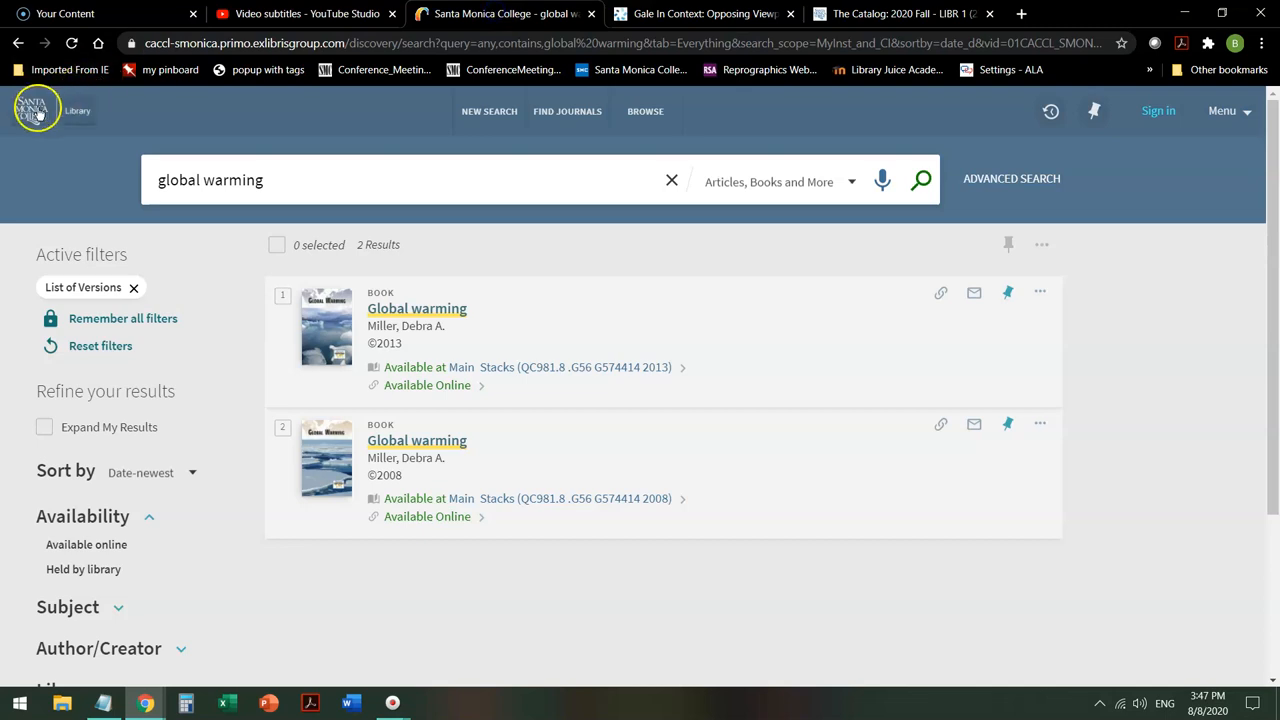
left_click(37, 110)
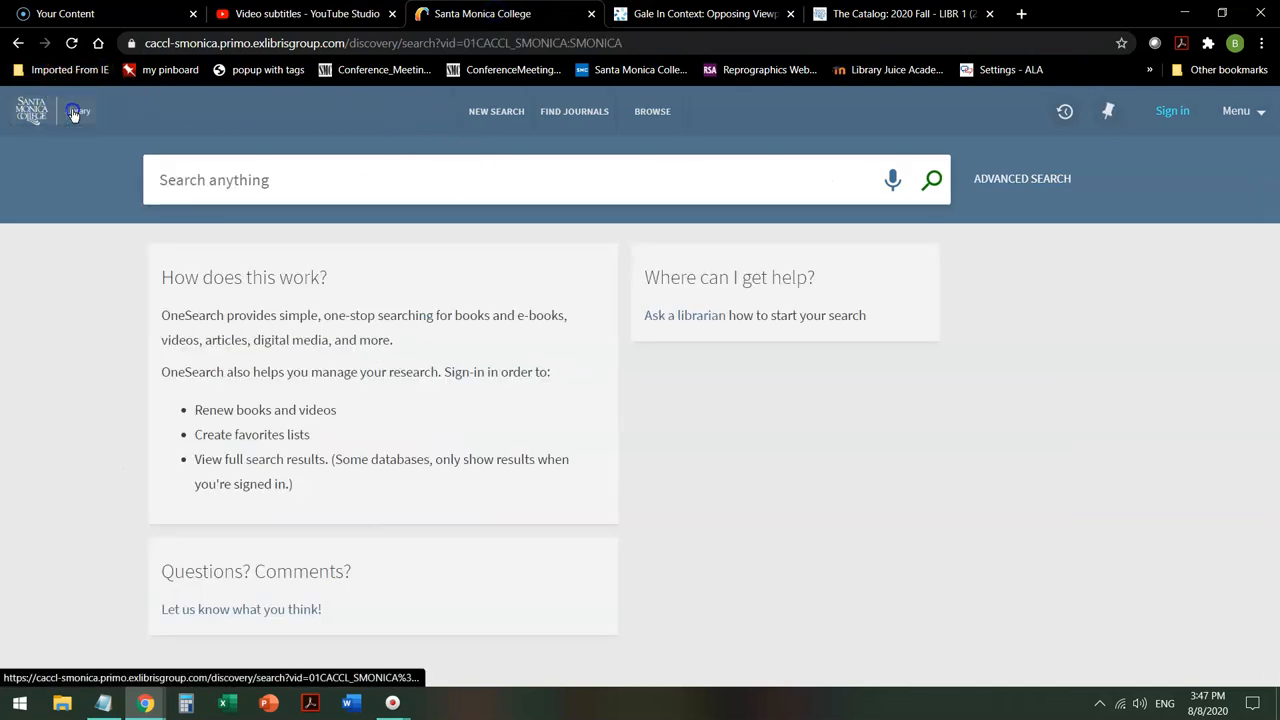
mouse_move(315, 13)
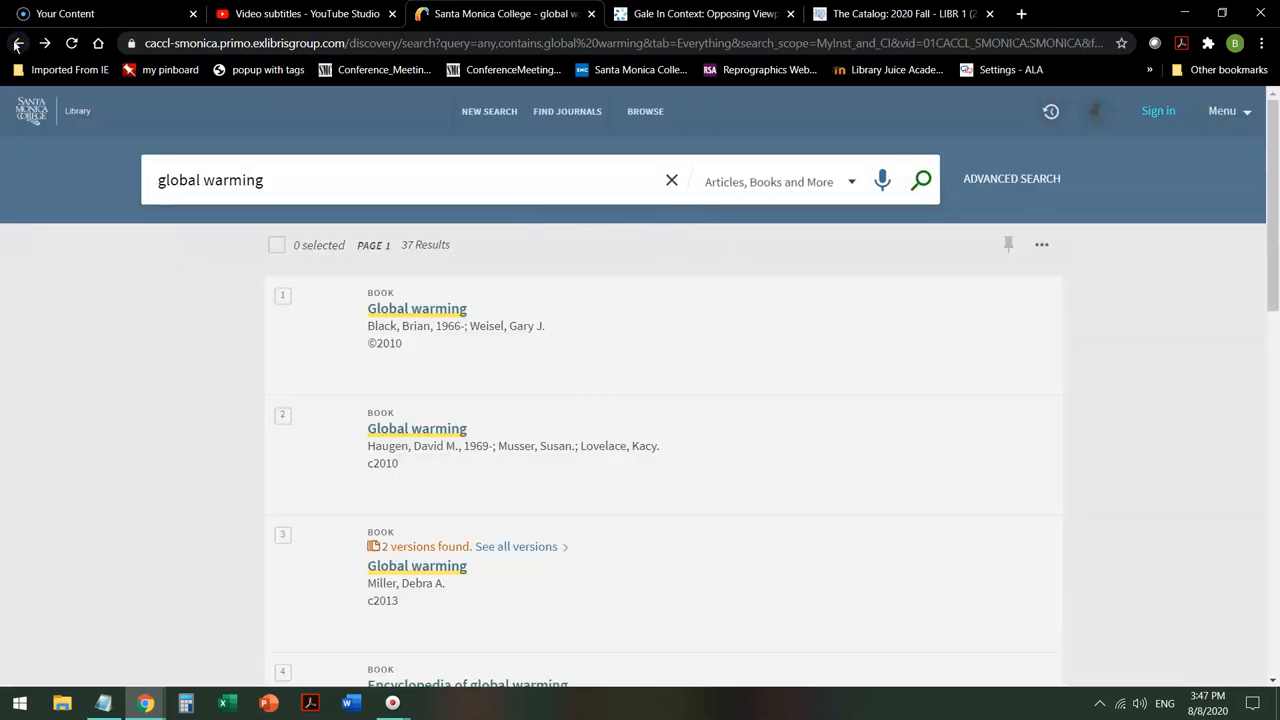
left_click(17, 43)
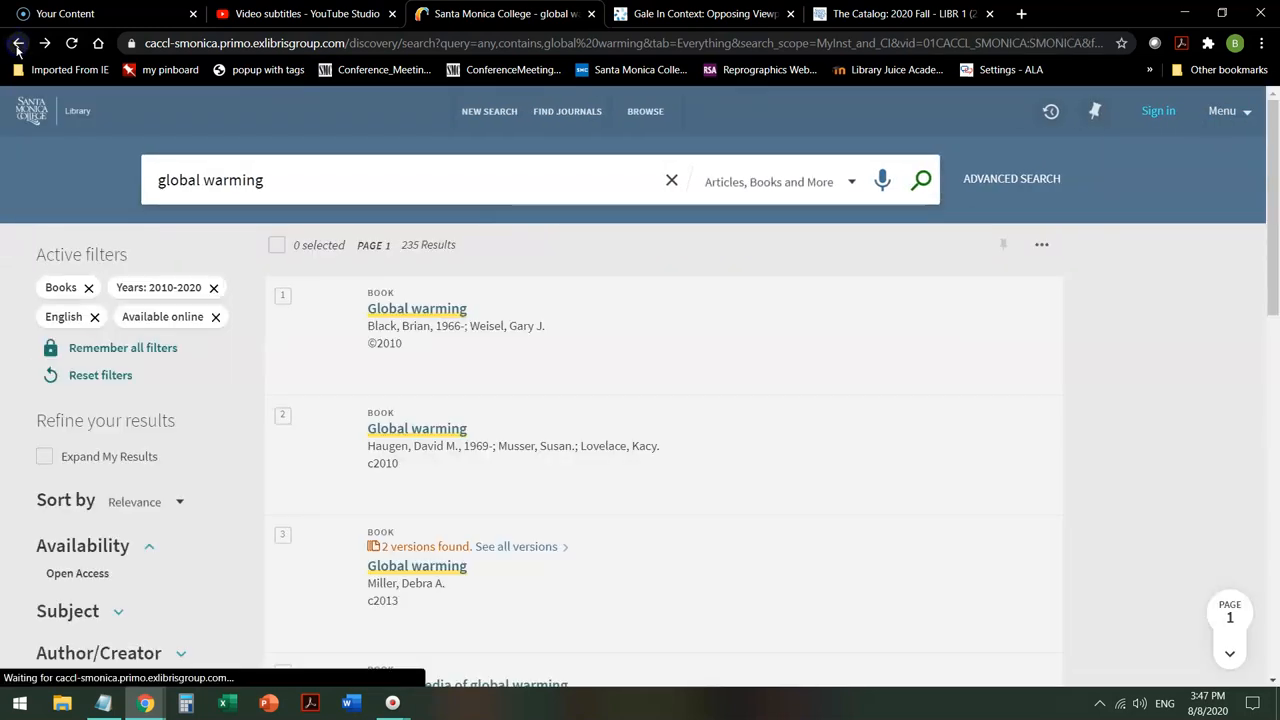
left_click(18, 42)
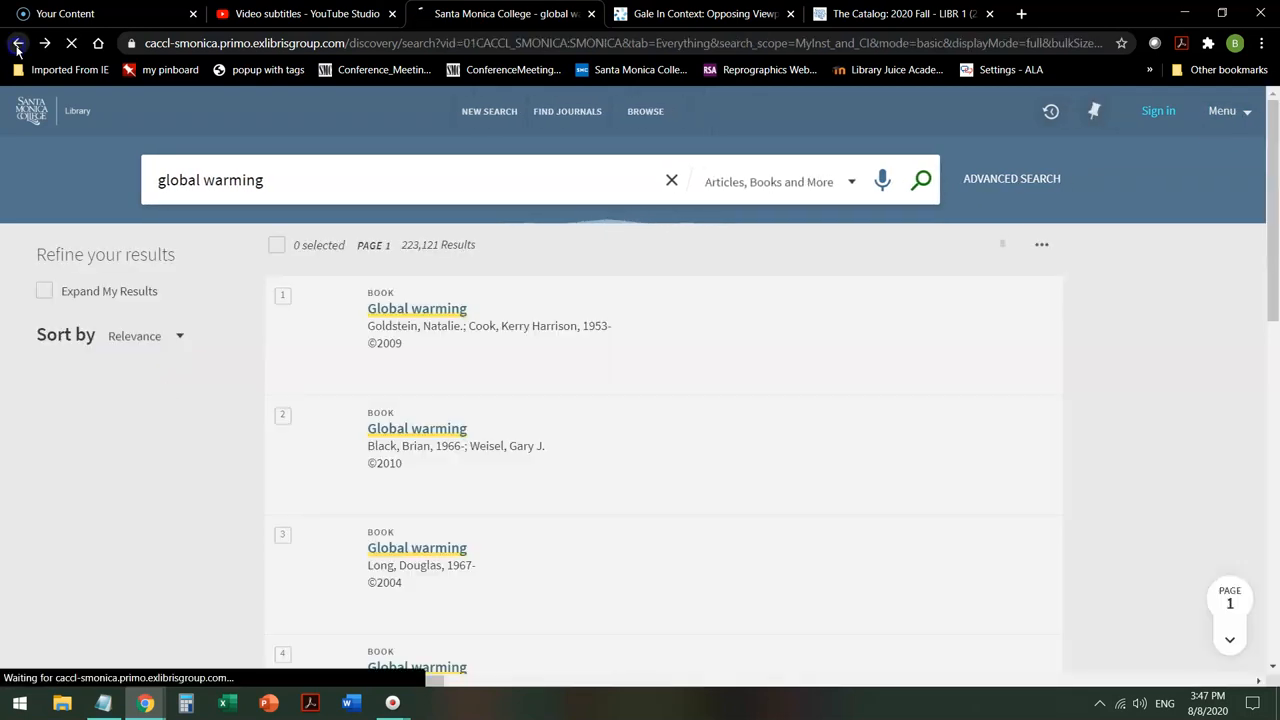
left_click(17, 43)
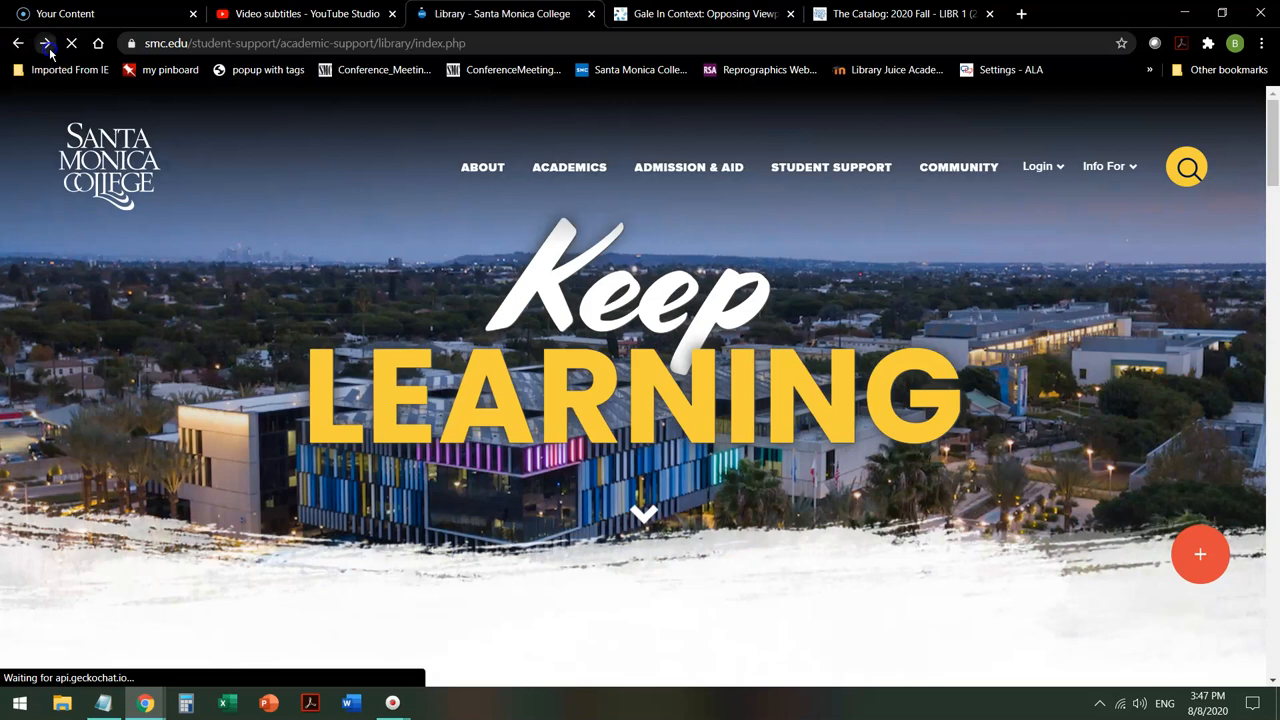
scroll("down", 3)
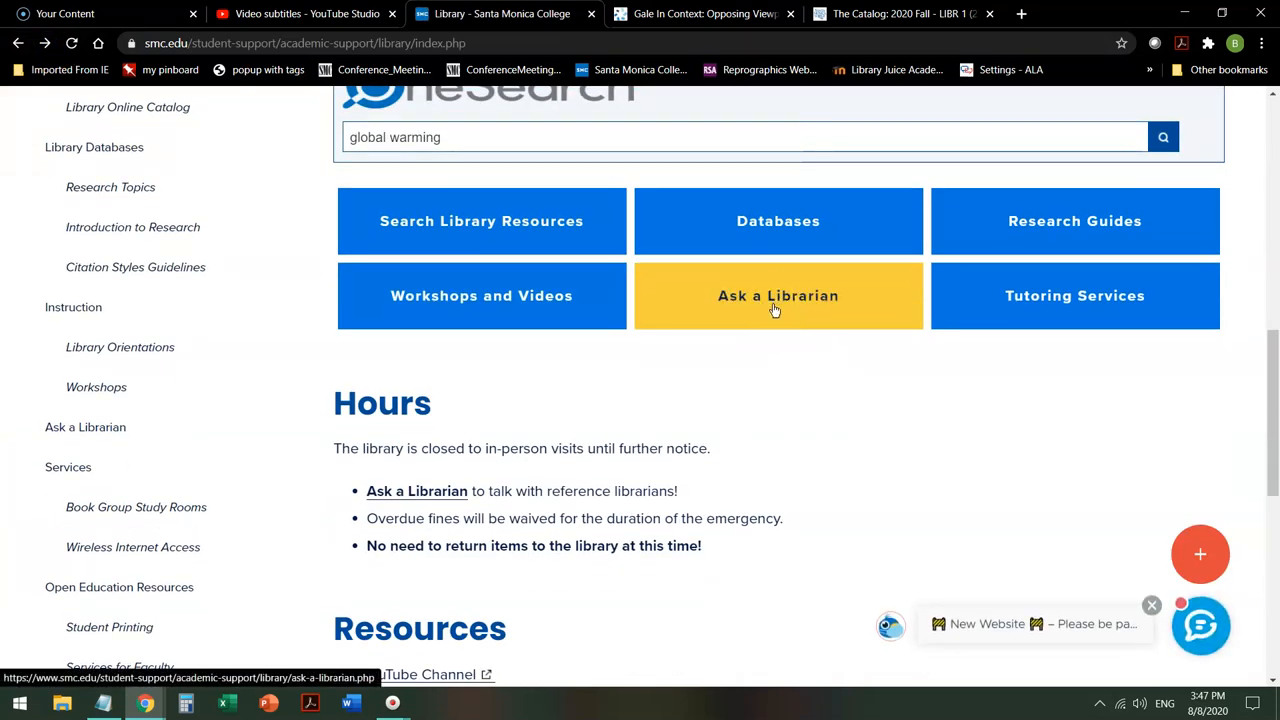
mouse_move(778, 300)
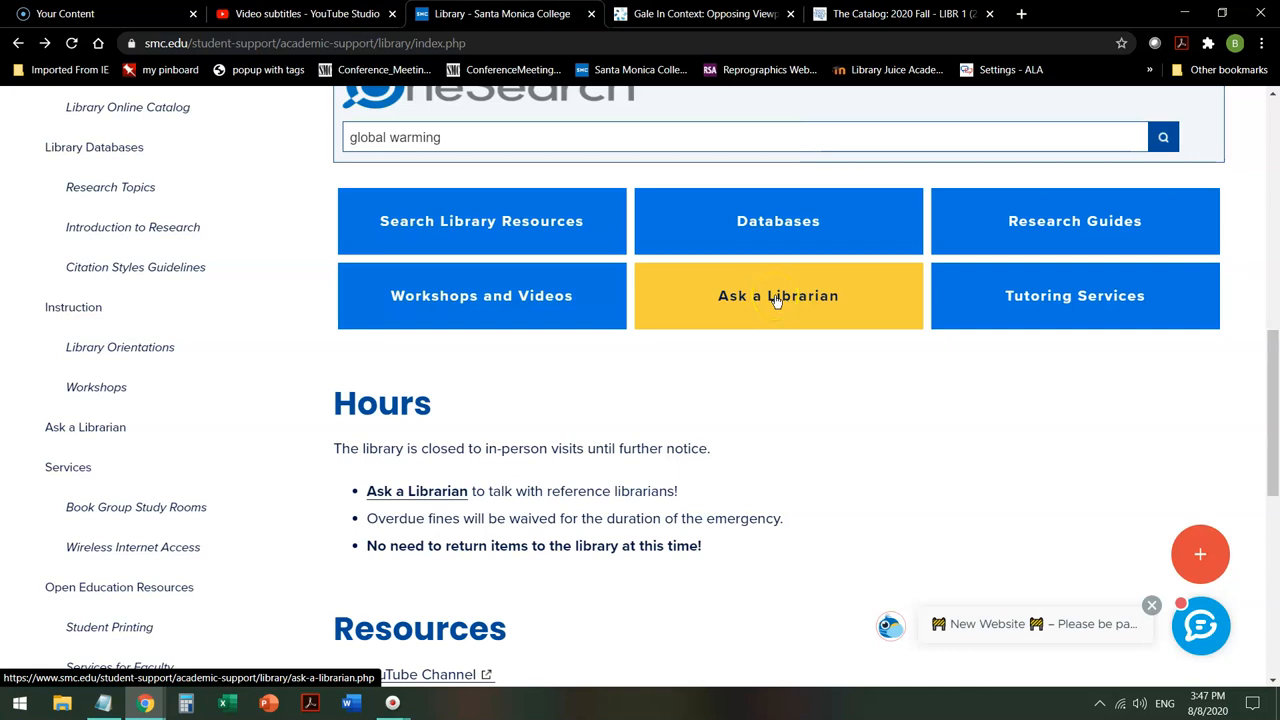
mouse_move(725, 18)
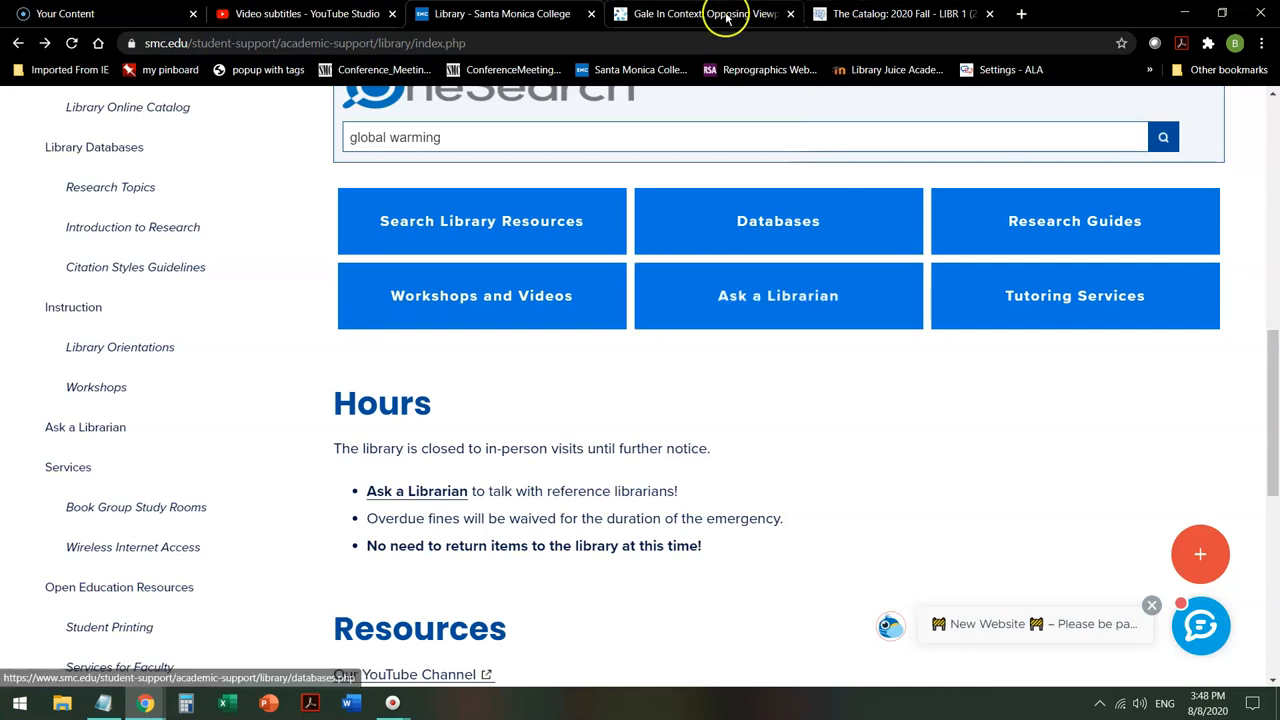
left_click(705, 13)
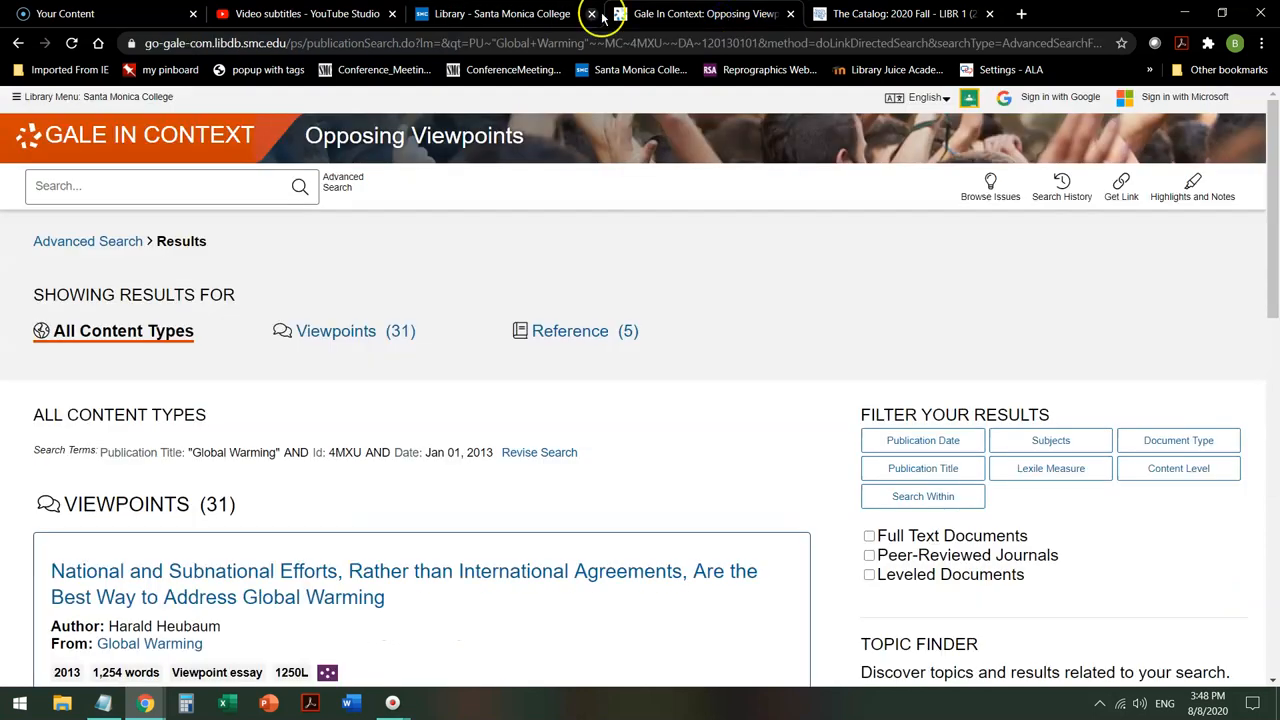
left_click(500, 14)
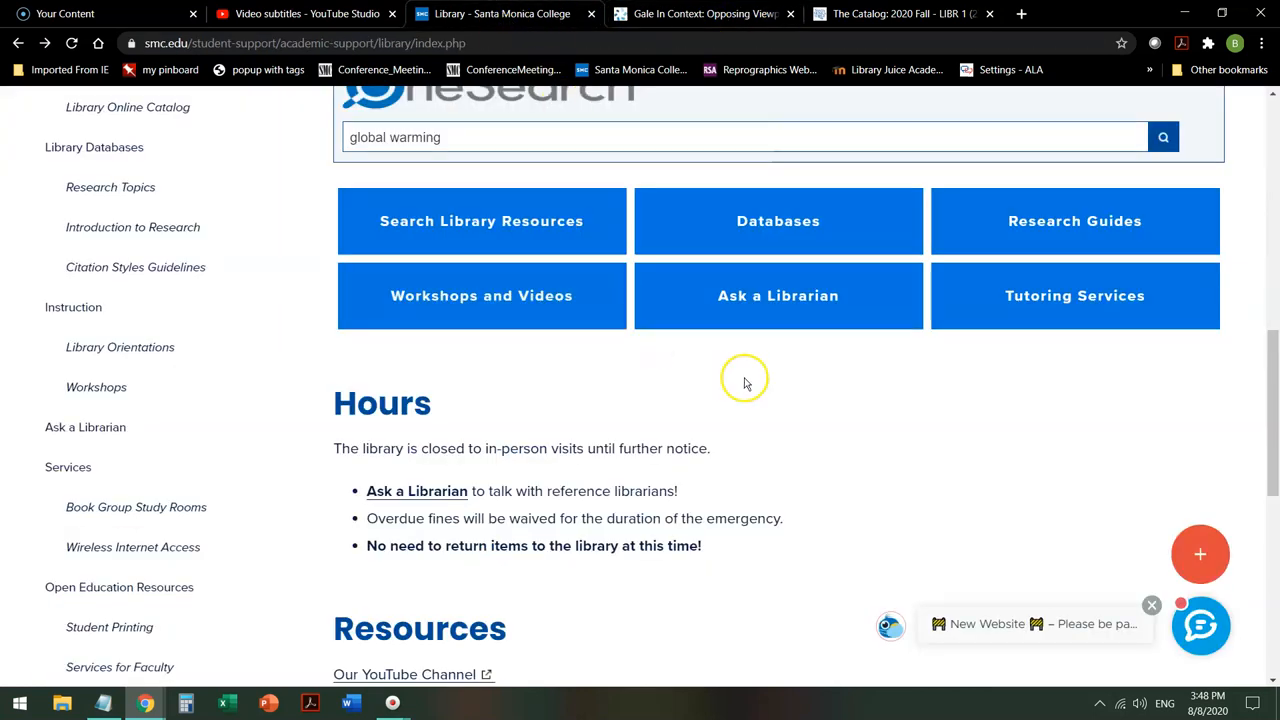
mouse_move(778, 295)
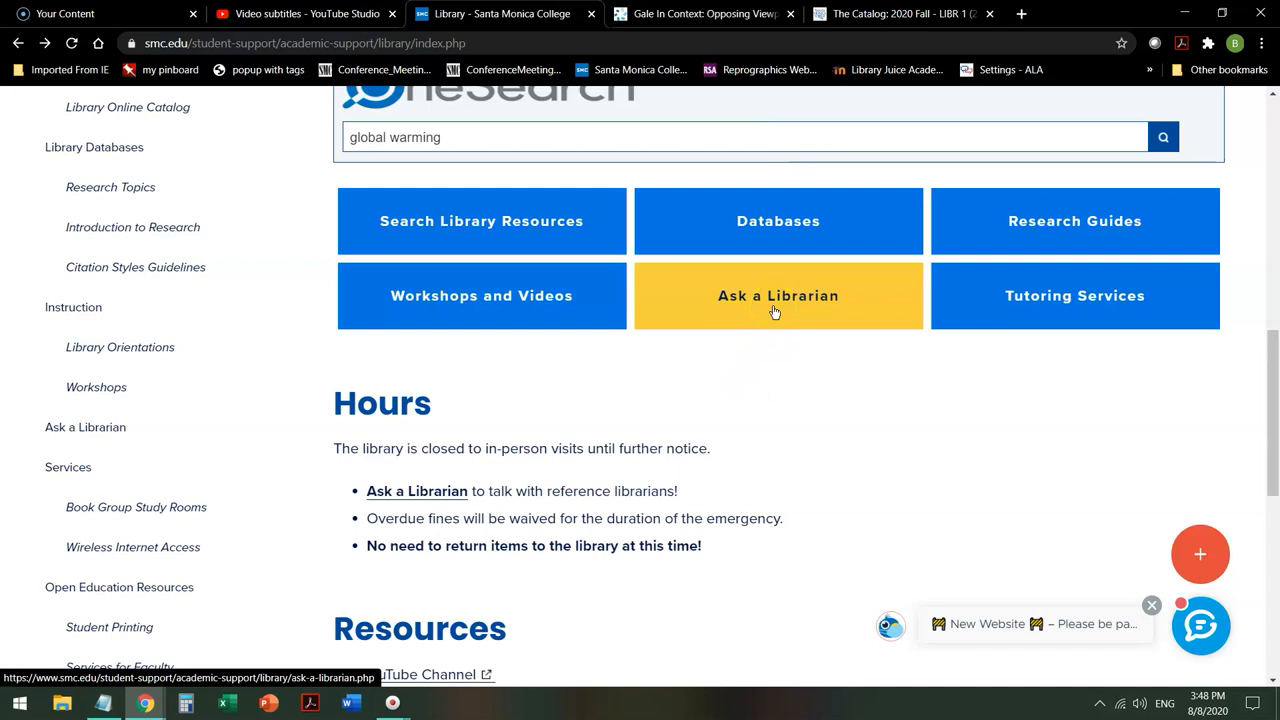